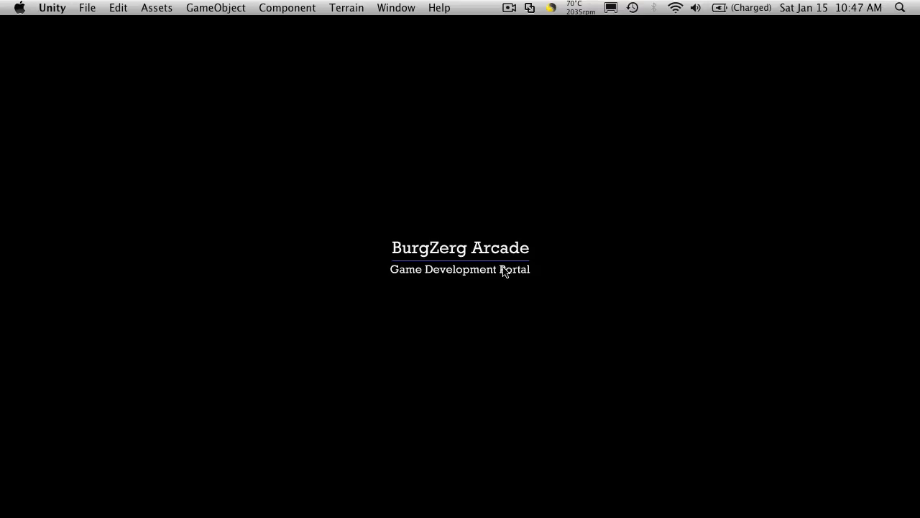
Run the game in Unity and open a loot chest to see its weapons.
{"action": "left_click", "coordinate": [328, 493]}
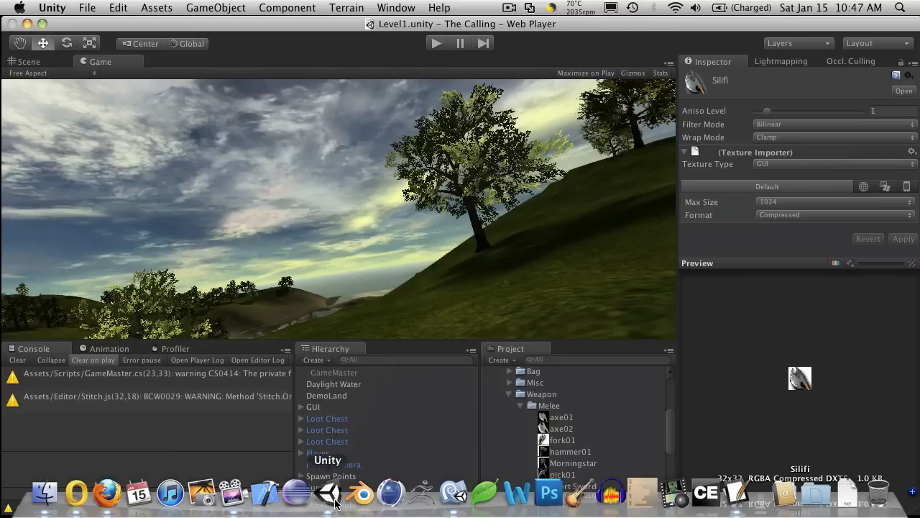
{"action": "left_click", "coordinate": [437, 43]}
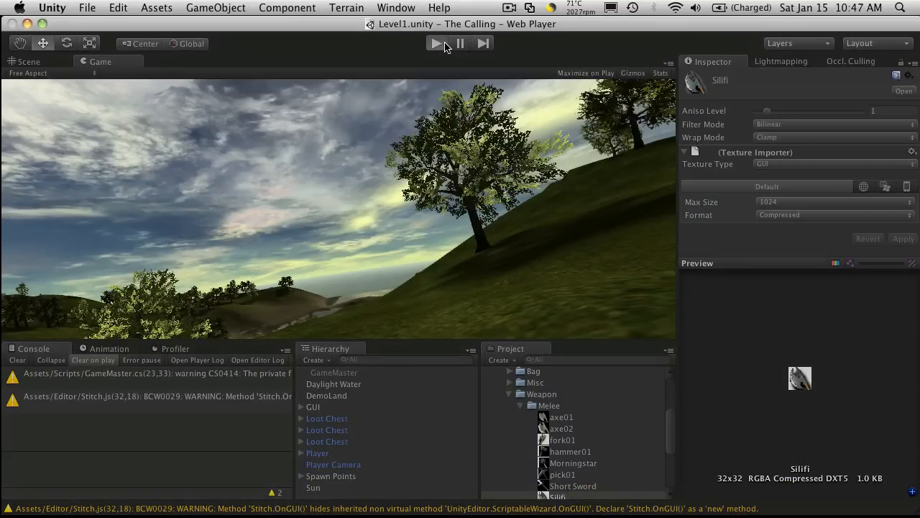
{"action": "left_click", "coordinate": [437, 43]}
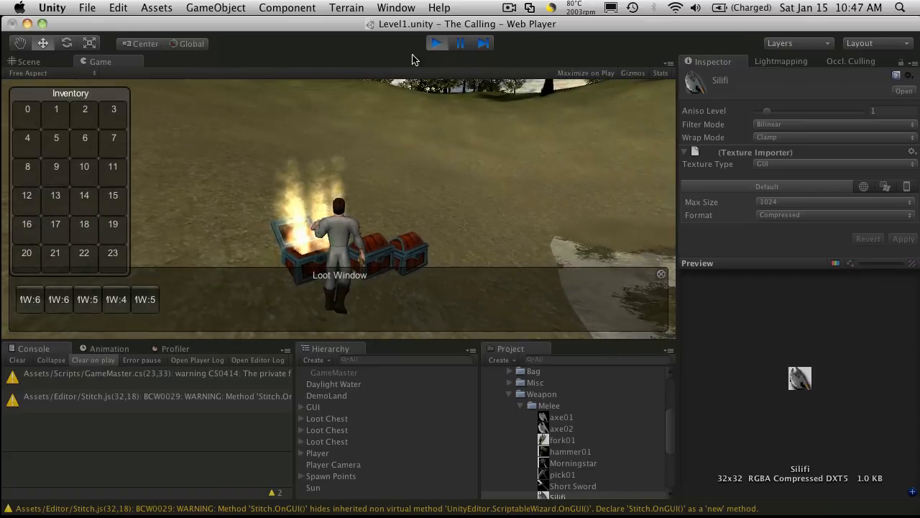
{"action": "mouse_move", "coordinate": [57, 299]}
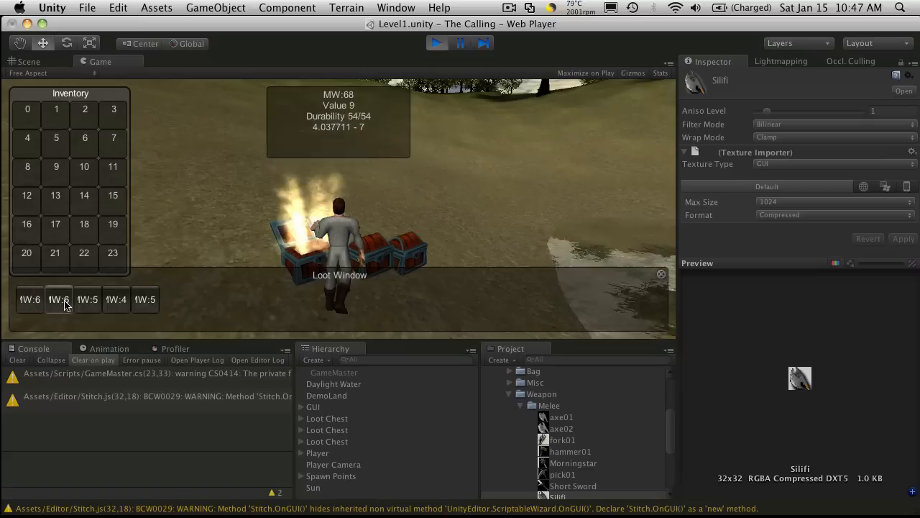
Hover two weapon buttons to view their stat tooltips, then stop the game.
{"action": "left_click", "coordinate": [144, 299]}
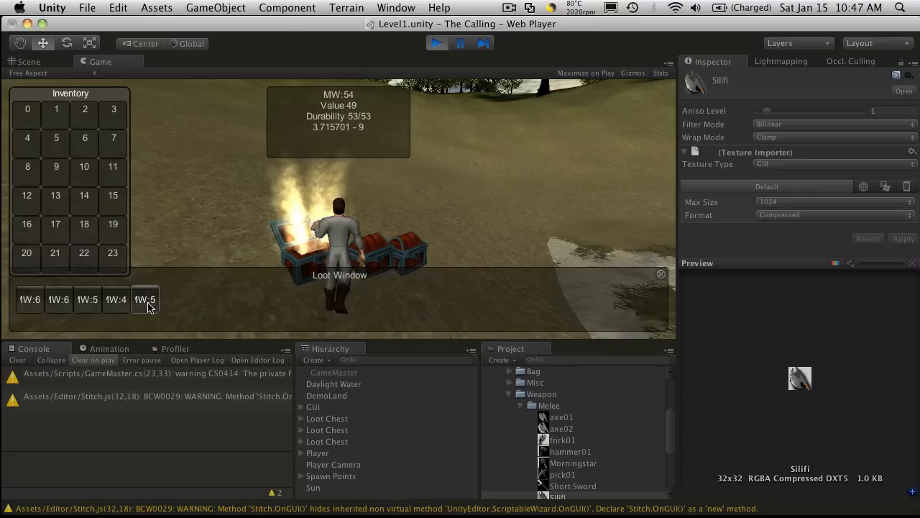
{"action": "left_click", "coordinate": [115, 299]}
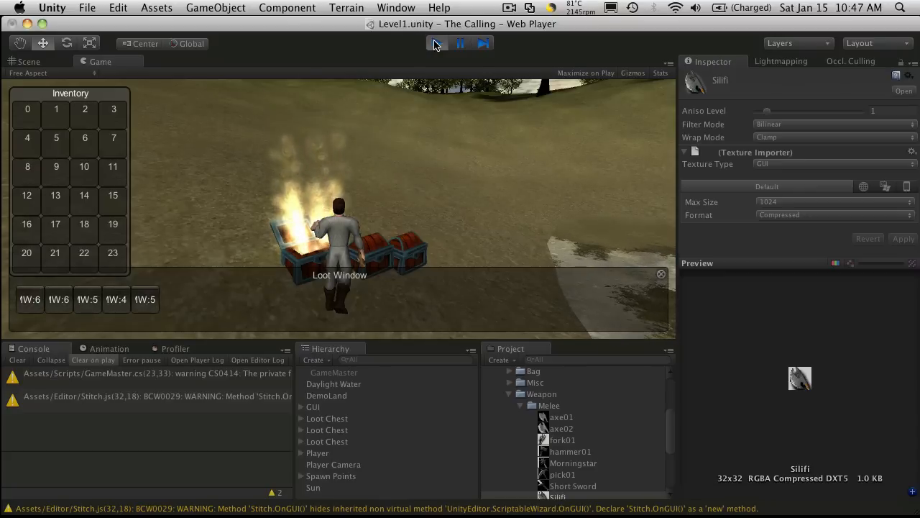
{"action": "left_click", "coordinate": [437, 43]}
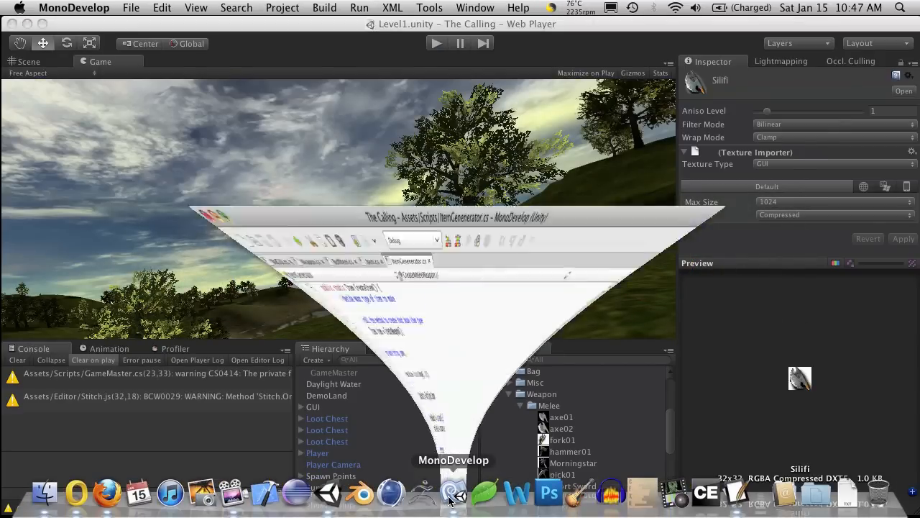
Switch to the Item.cs script and make room below the existing field declarations.
{"action": "left_click", "coordinate": [454, 491]}
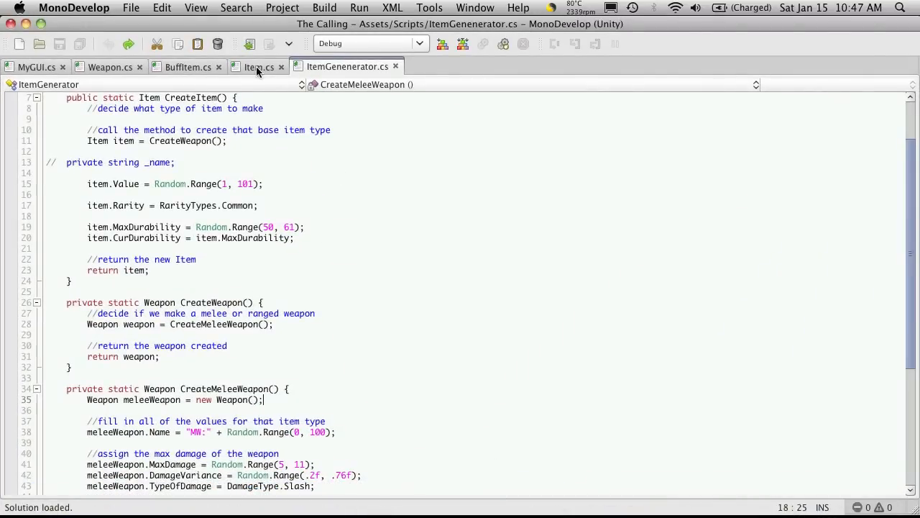
{"action": "left_click", "coordinate": [259, 66]}
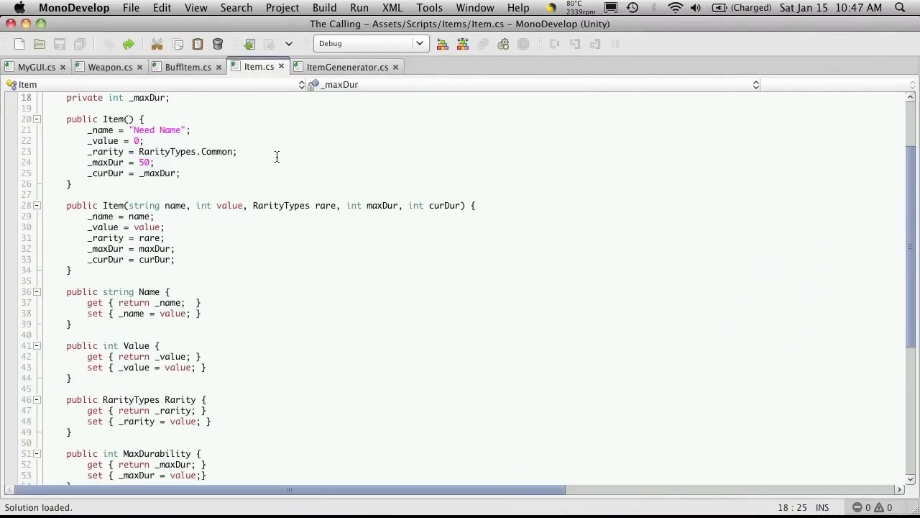
{"action": "scroll", "scroll_direction": "up", "scroll_amount": 3}
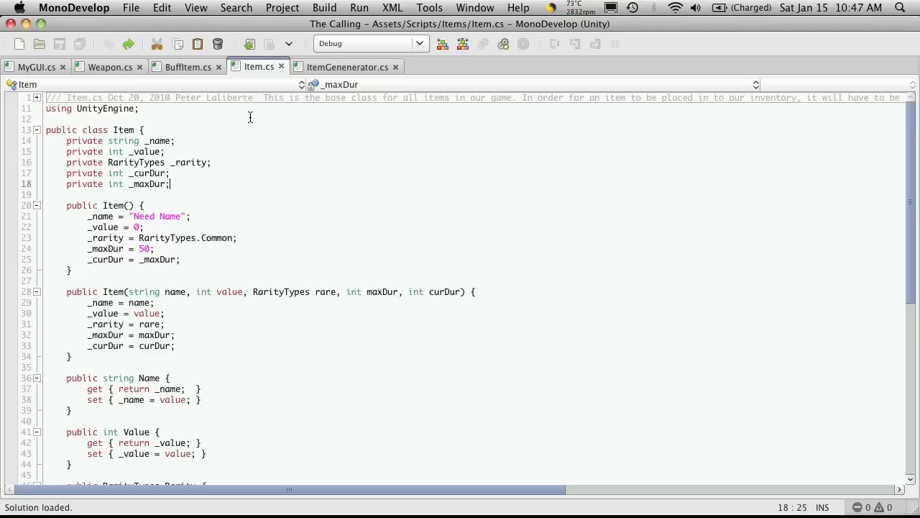
{"action": "key", "text": "Return"}
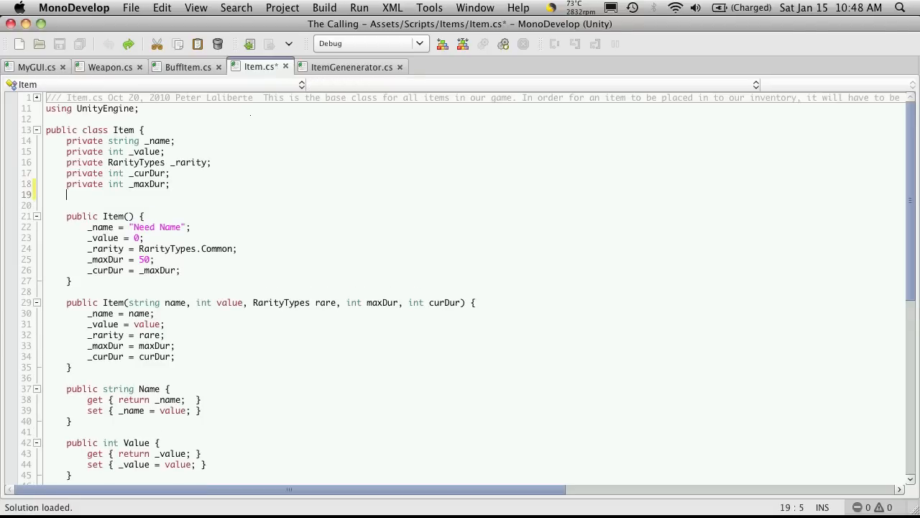
Declare a new field 'private Texture2D _icon;' in the Item class.
{"action": "type", "text": "private"}
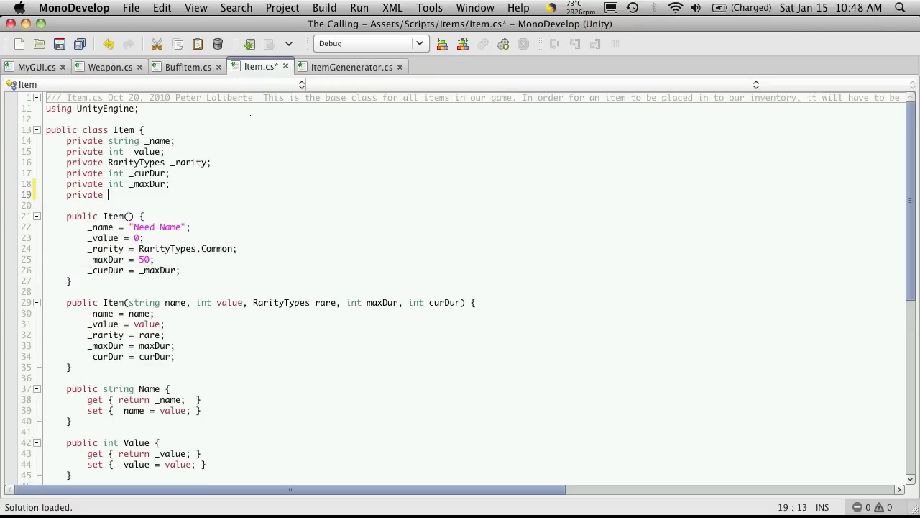
{"action": "type", "text": "Texture2D"}
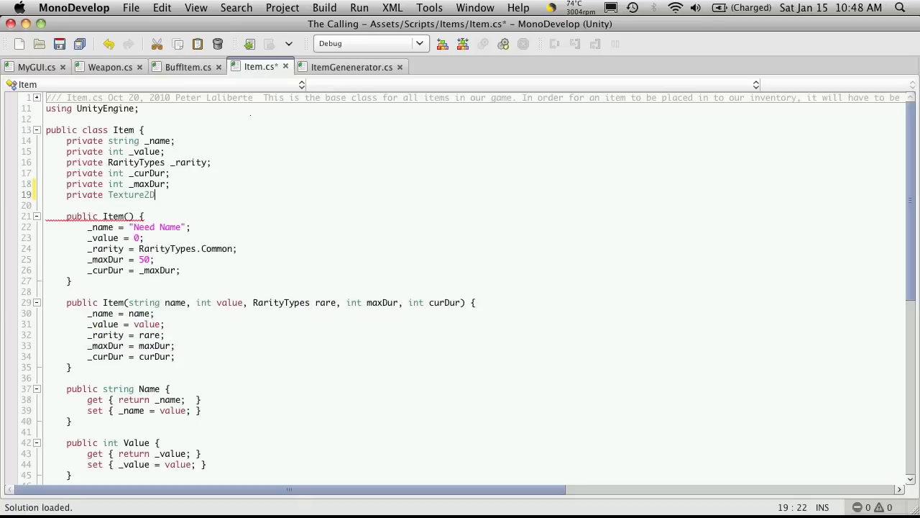
{"action": "type", "text": "_"}
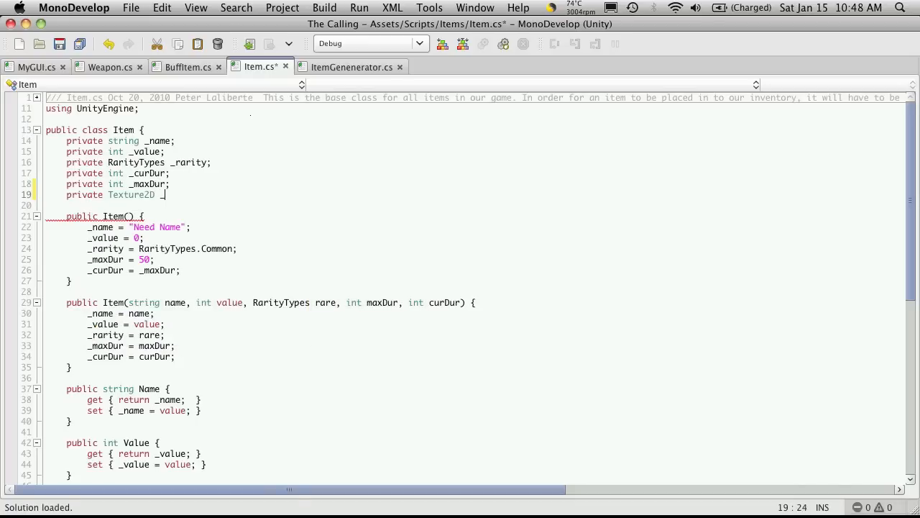
{"action": "type", "text": "icon;"}
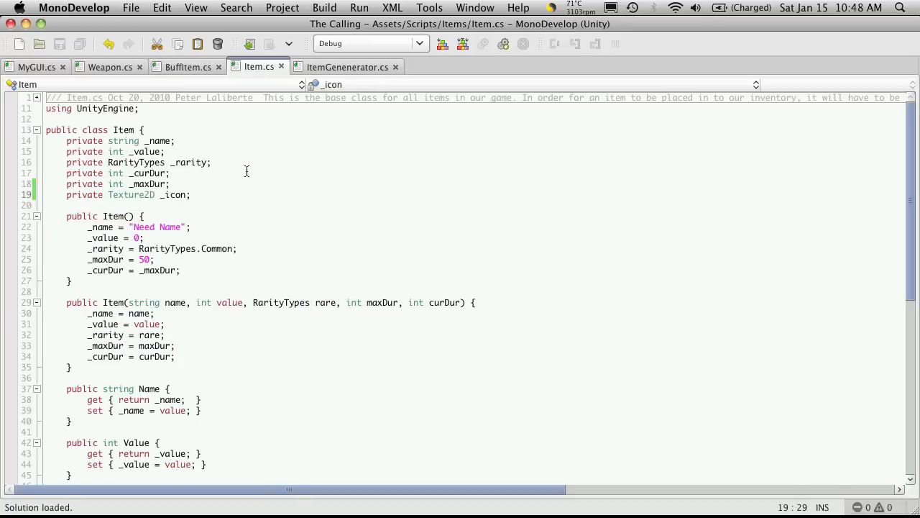
Start a private Texture2D Icon property above ToolTip().
{"action": "scroll", "scroll_direction": "down", "scroll_amount": 3}
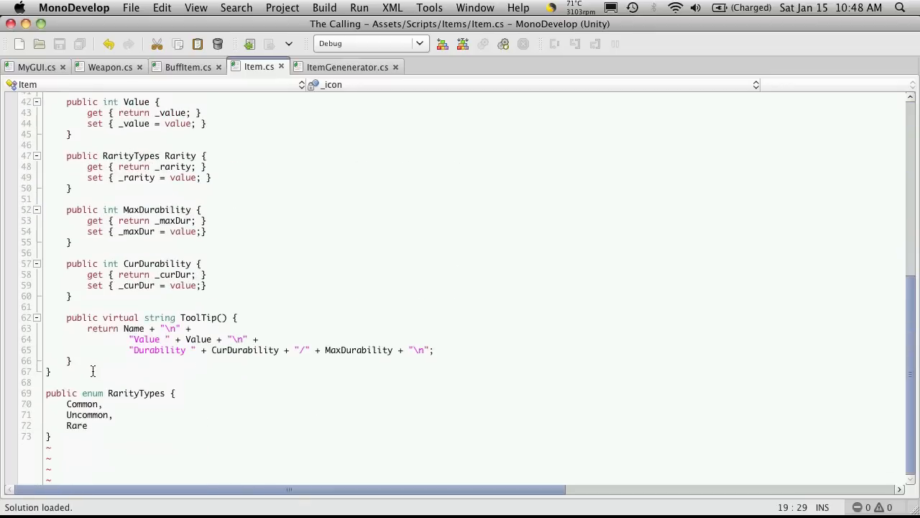
{"action": "key", "text": "Return"}
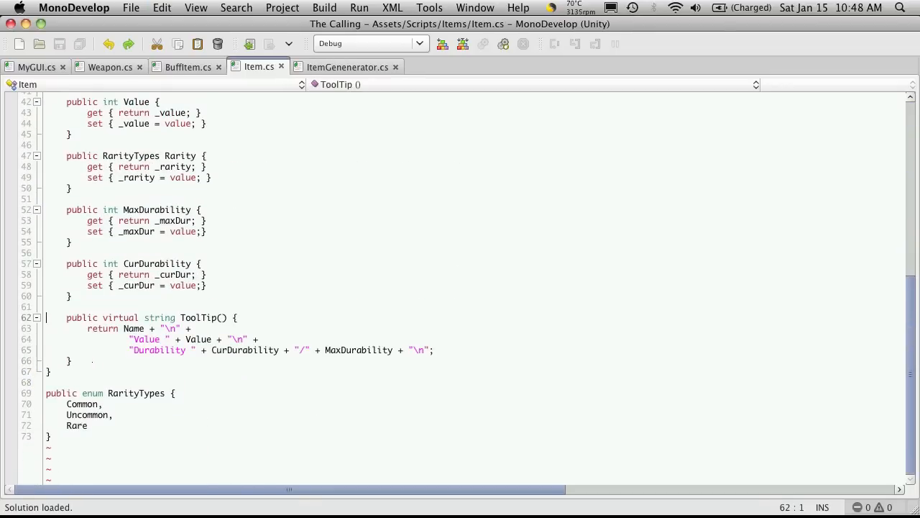
{"action": "type", "text": "private Texture2D"}
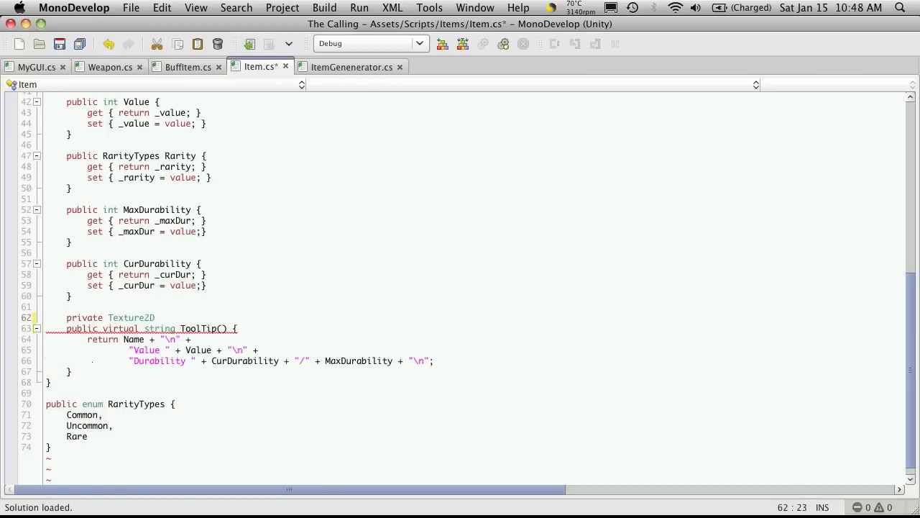
{"action": "type", "text": "Icon {"}
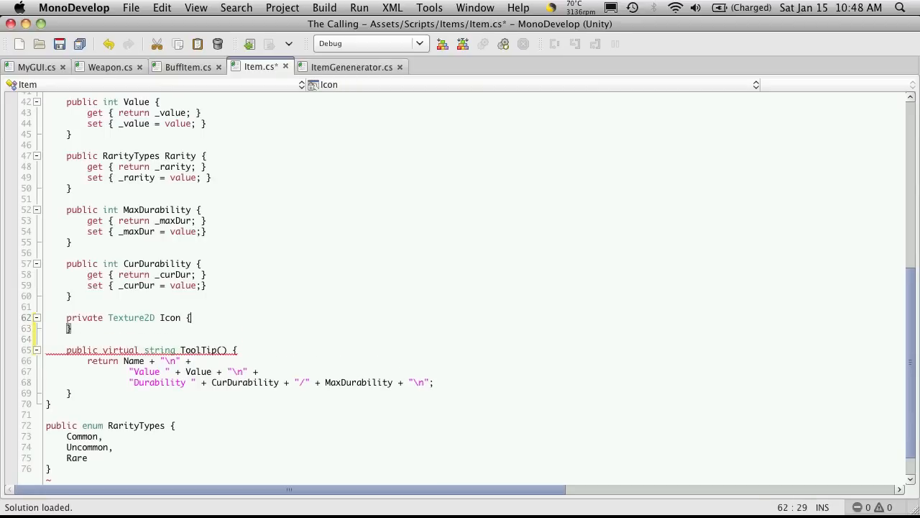
Give Icon a getter returning _icon and a setter assigning _icon = value.
{"action": "type", "text": "get {}"}
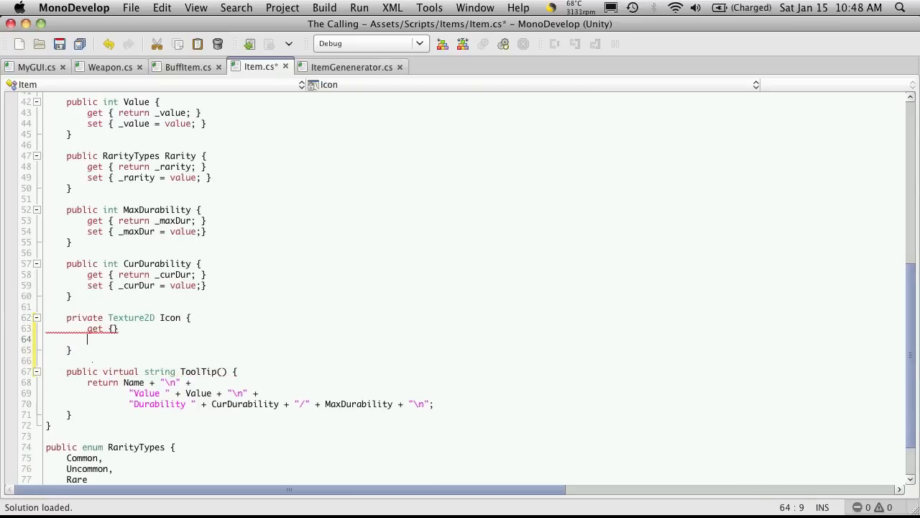
{"action": "type", "text": "set {}"}
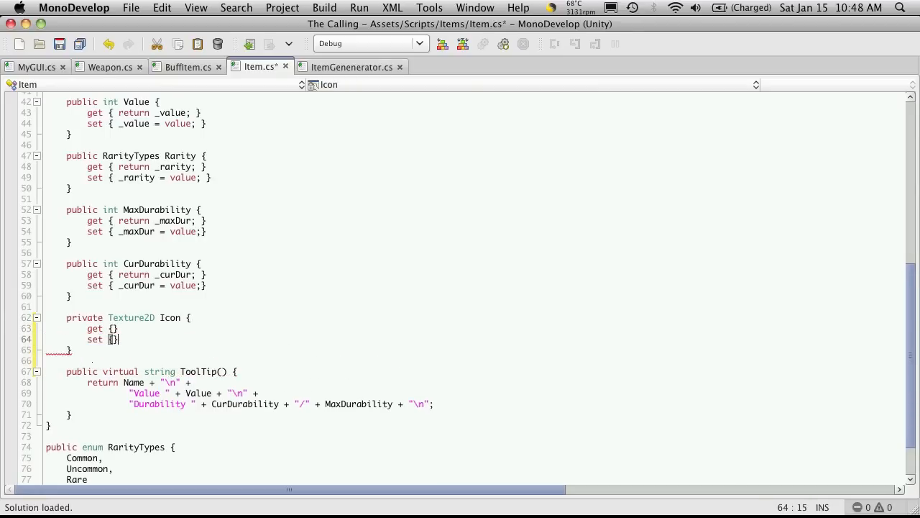
{"action": "type", "text": "return _icon;"}
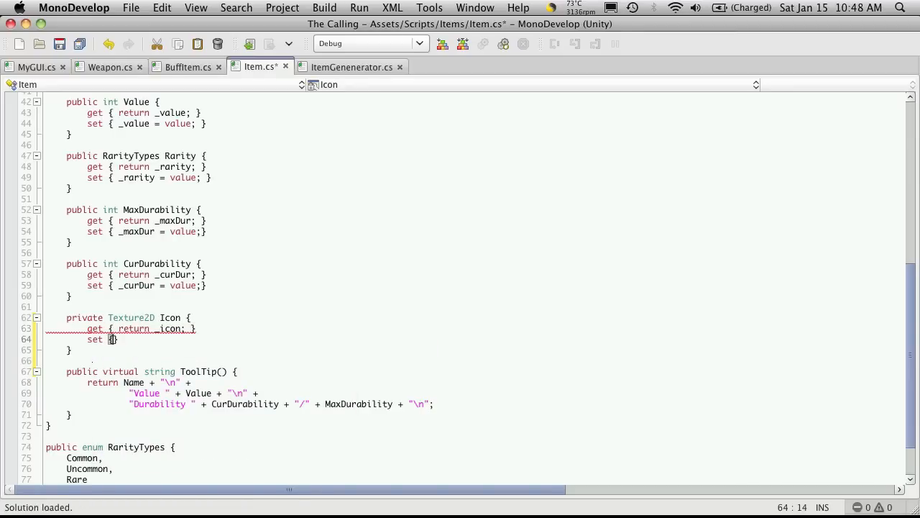
{"action": "type", "text": "_icon ="}
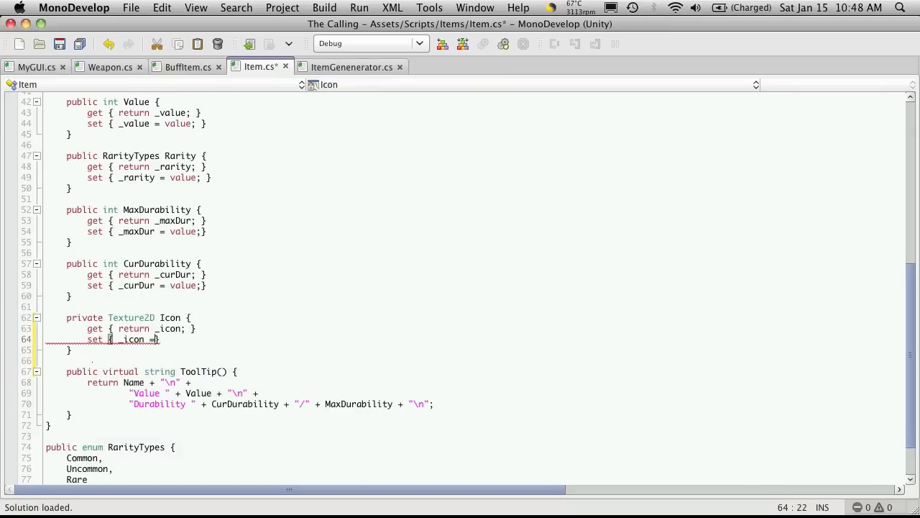
{"action": "type", "text": "value;"}
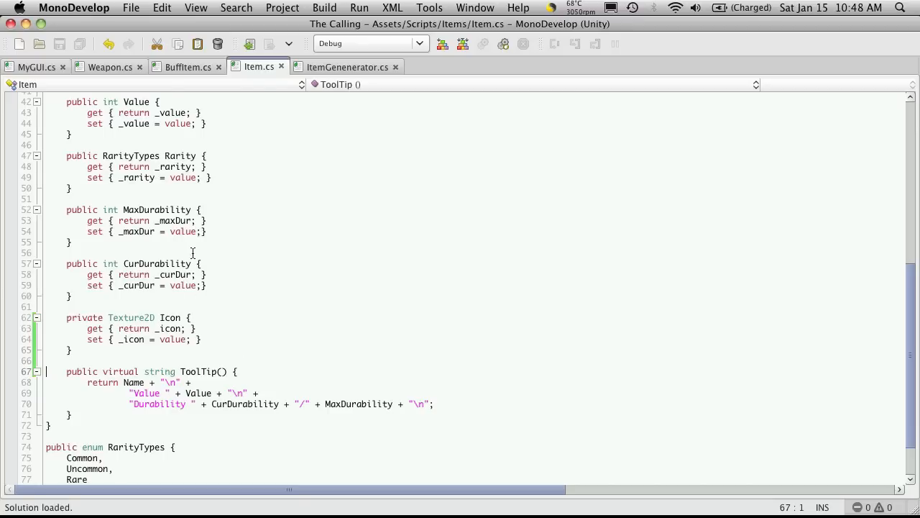
{"action": "mouse_move", "coordinate": [265, 130]}
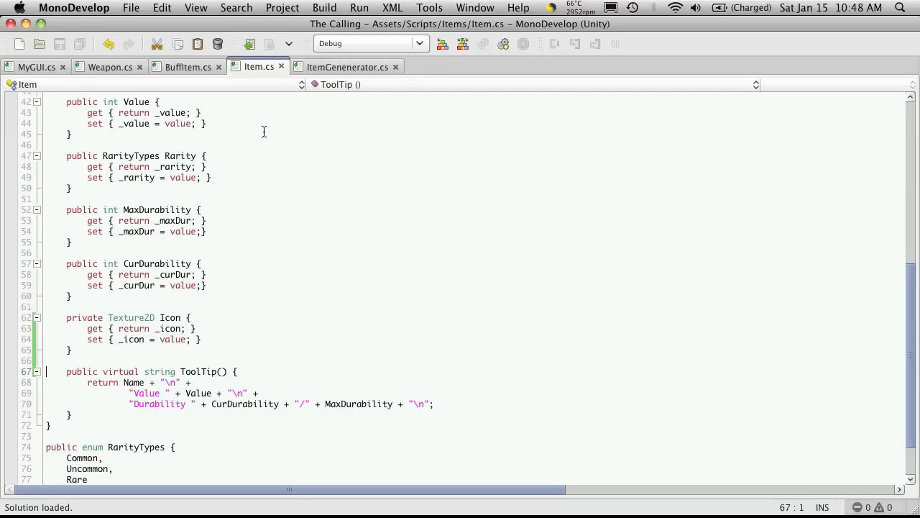
{"action": "mouse_move", "coordinate": [279, 83]}
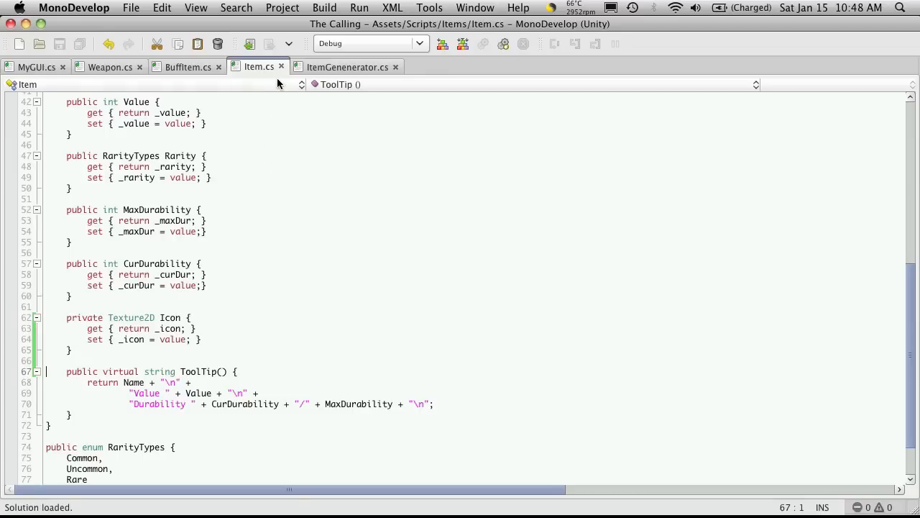
{"action": "mouse_move", "coordinate": [309, 75]}
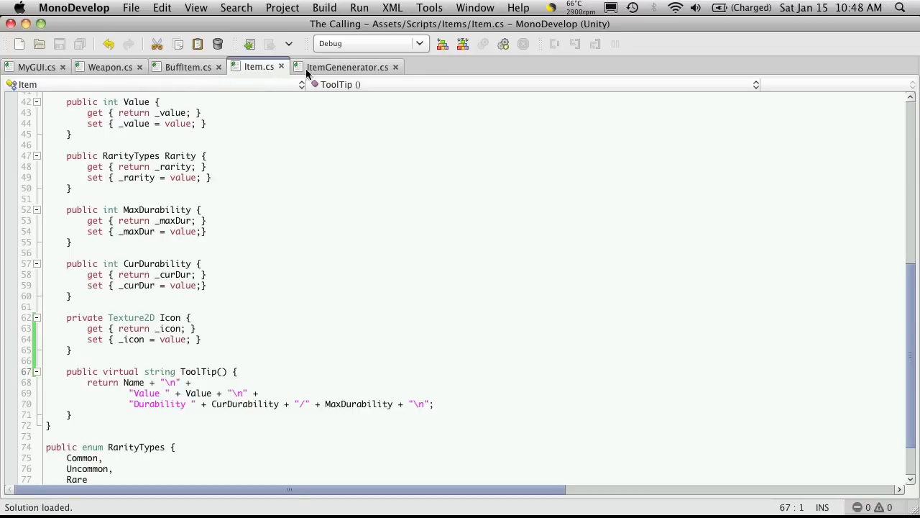
{"action": "mouse_move", "coordinate": [347, 68]}
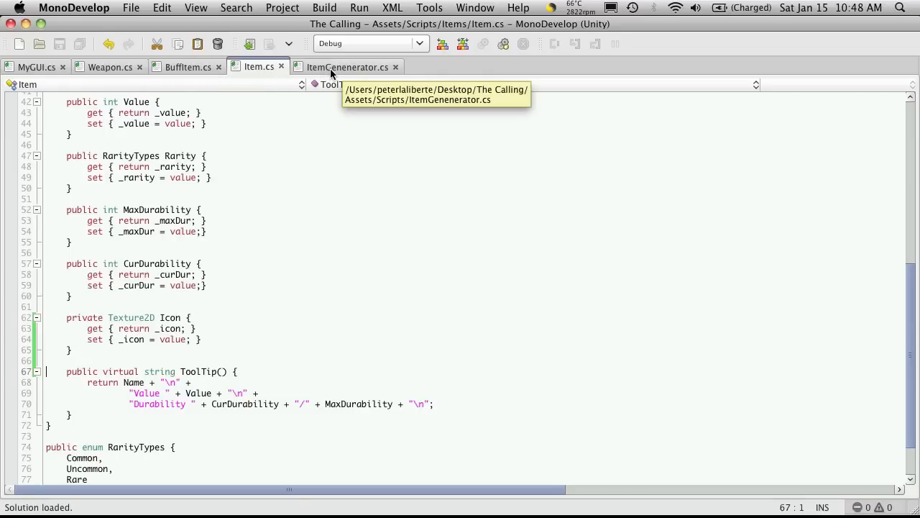
Expand Resources > Item Icons > Armor and look at the Feet boot icons.
{"action": "left_click", "coordinate": [348, 67]}
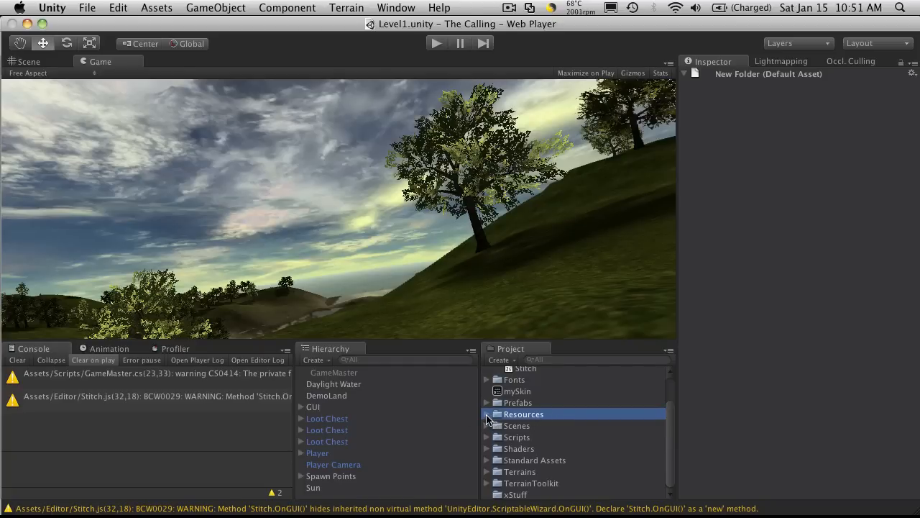
{"action": "left_click", "coordinate": [488, 415]}
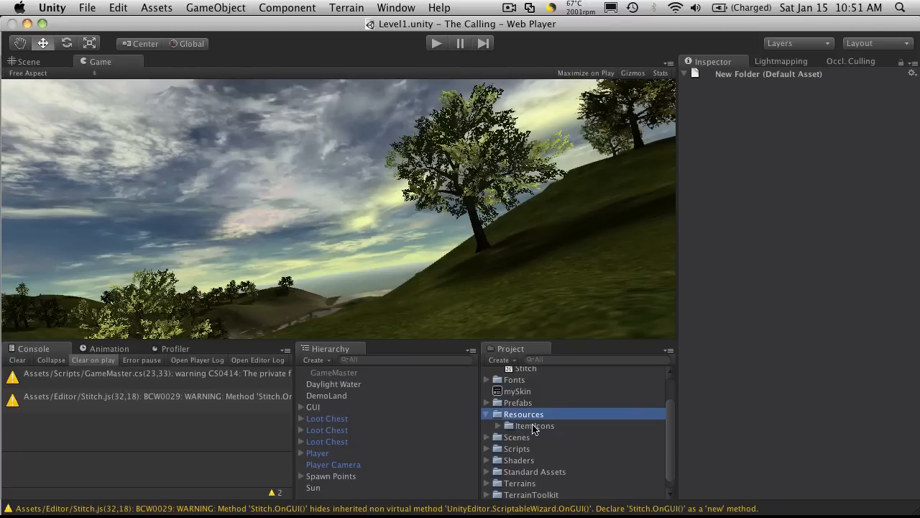
{"action": "left_click", "coordinate": [497, 426]}
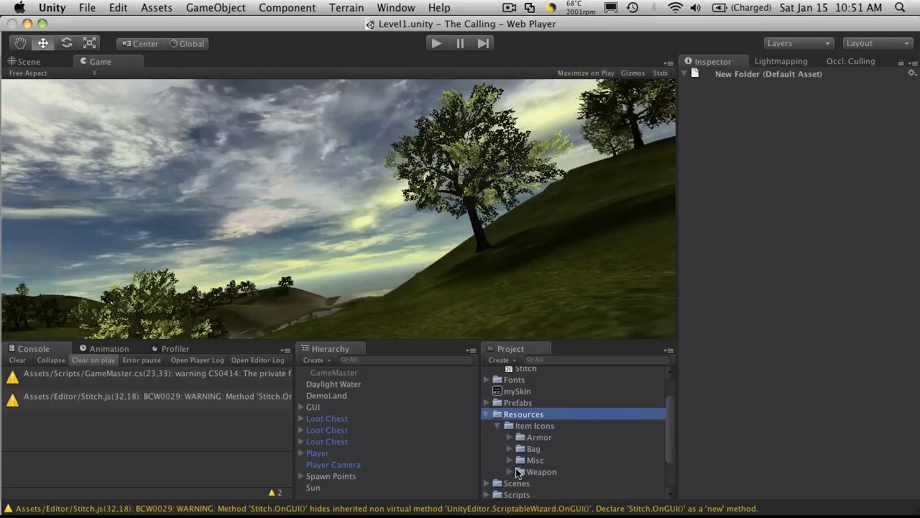
{"action": "mouse_move", "coordinate": [544, 469]}
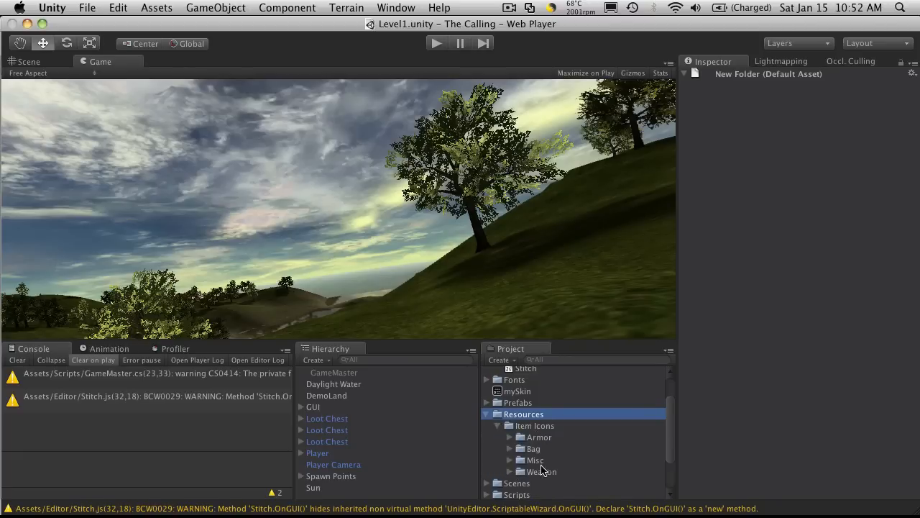
{"action": "mouse_move", "coordinate": [554, 437]}
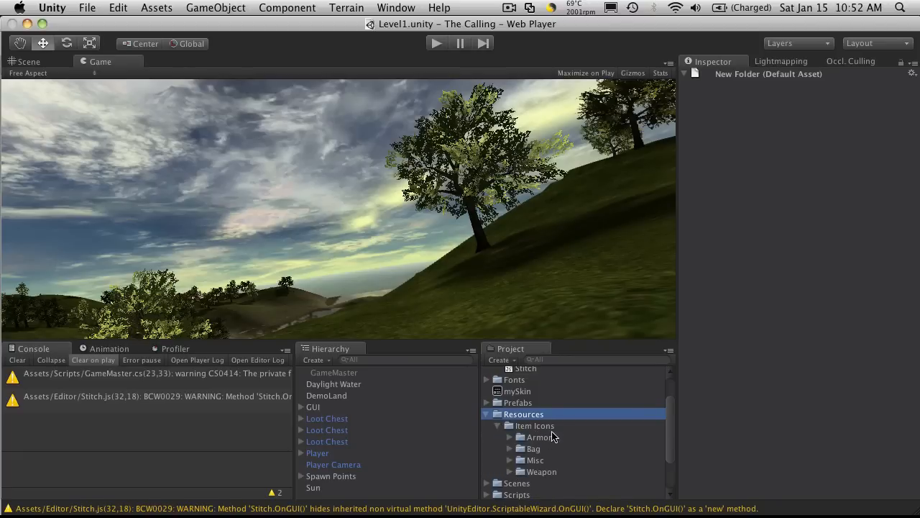
{"action": "left_click", "coordinate": [509, 438]}
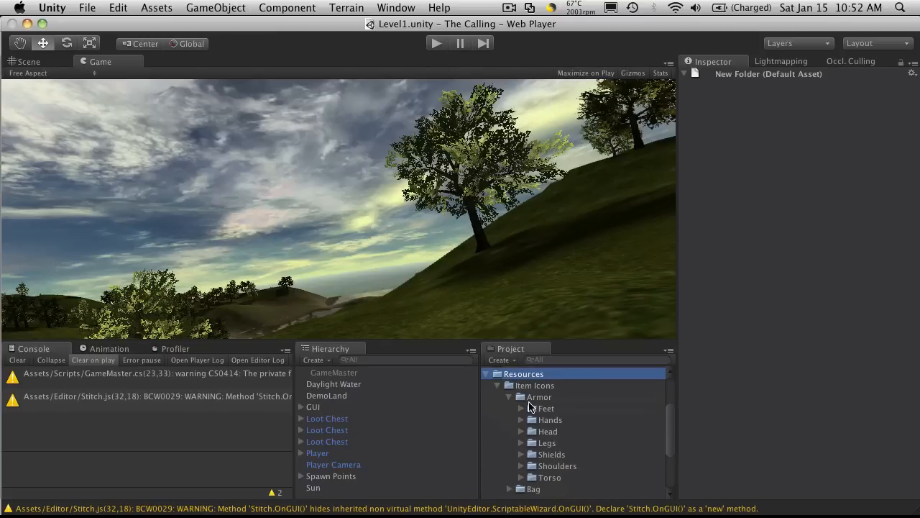
{"action": "left_click", "coordinate": [522, 409]}
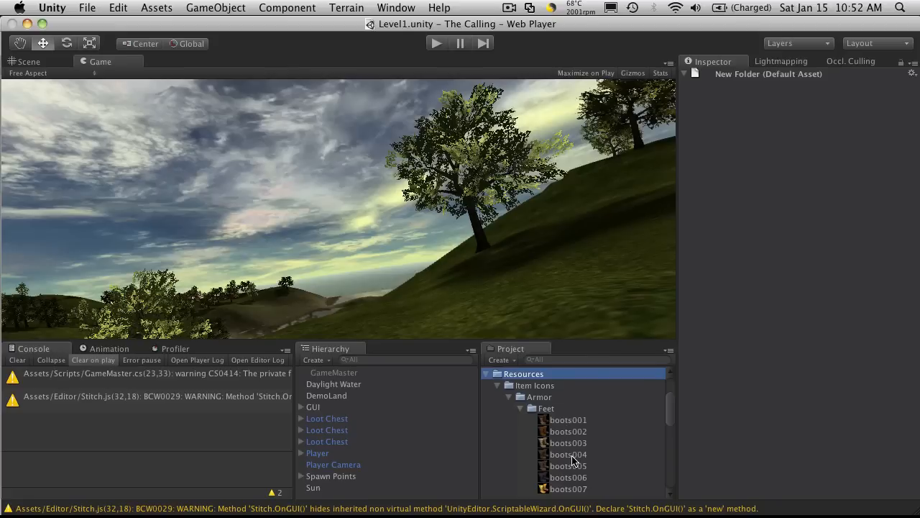
{"action": "scroll", "scroll_direction": "down", "scroll_amount": 3}
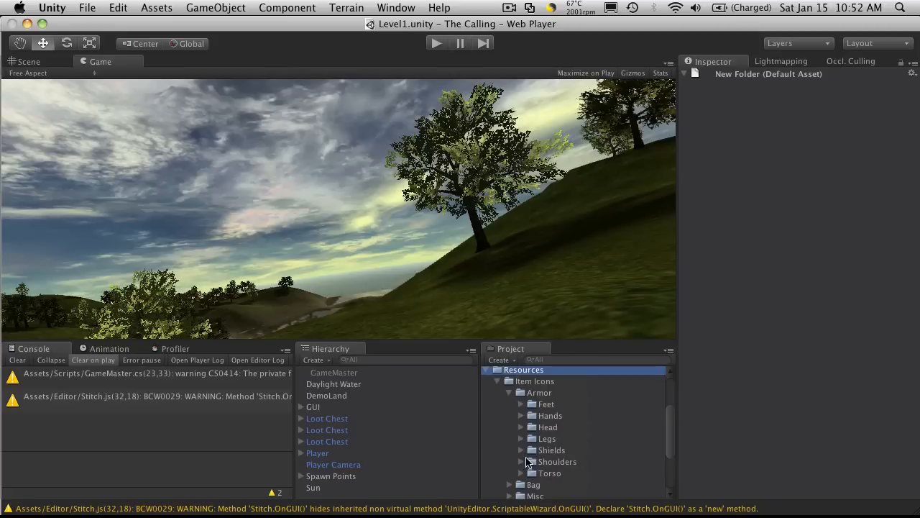
Expand the Melee weapon folder and inspect the Morningstar and Silifi icons' import settings.
{"action": "left_click", "coordinate": [509, 392]}
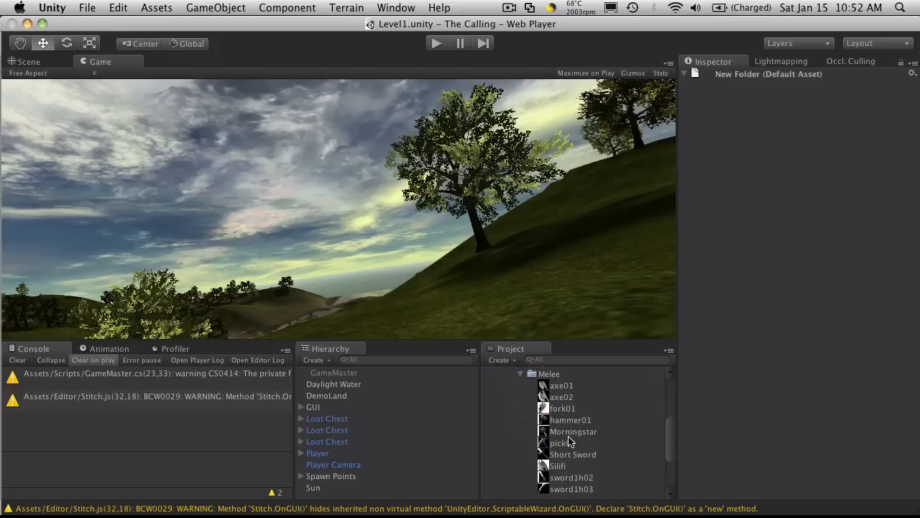
{"action": "scroll", "scroll_direction": "down", "scroll_amount": 3}
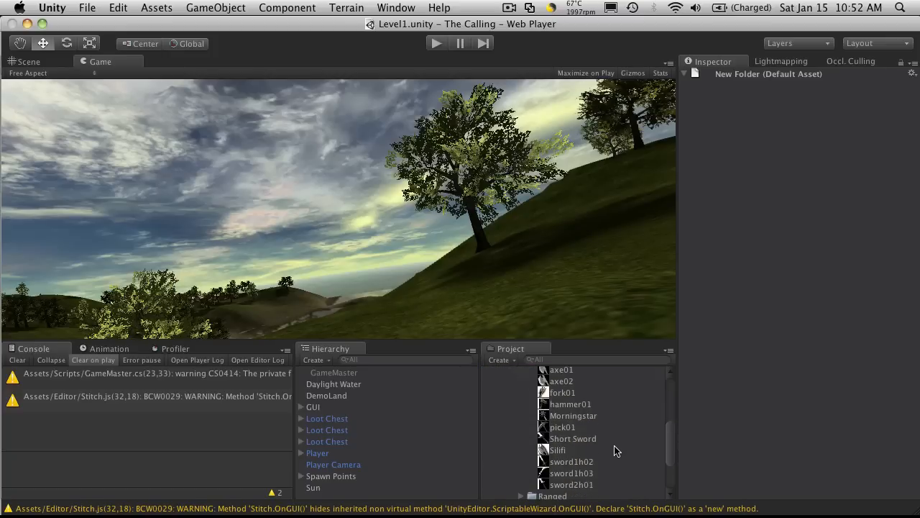
{"action": "scroll", "scroll_direction": "up", "scroll_amount": 3}
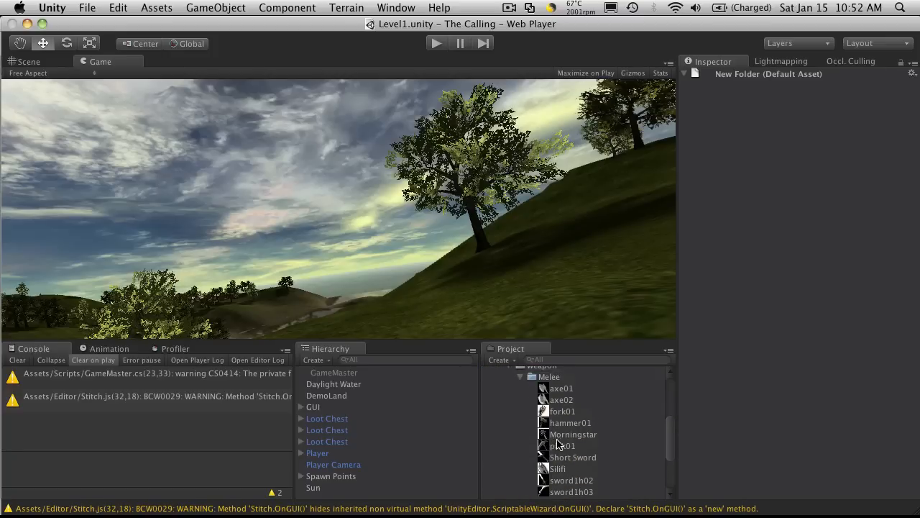
{"action": "mouse_move", "coordinate": [568, 411]}
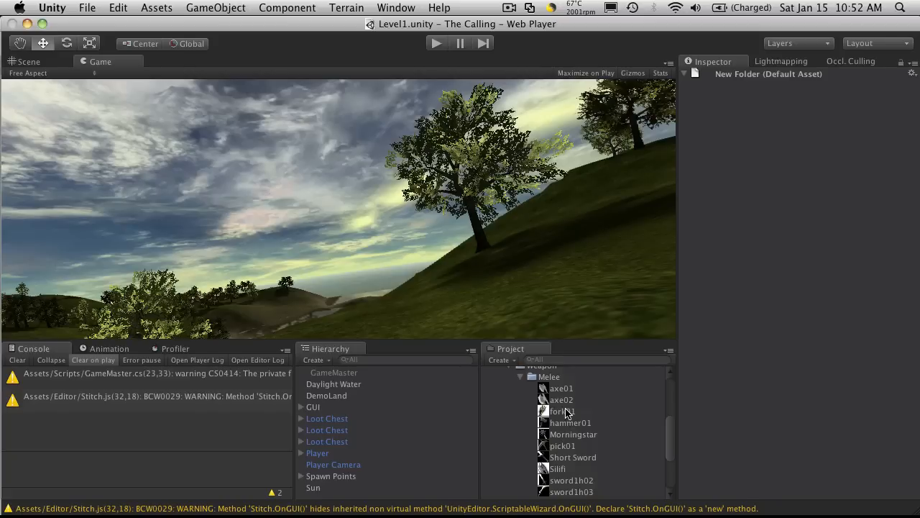
{"action": "left_click", "coordinate": [572, 435]}
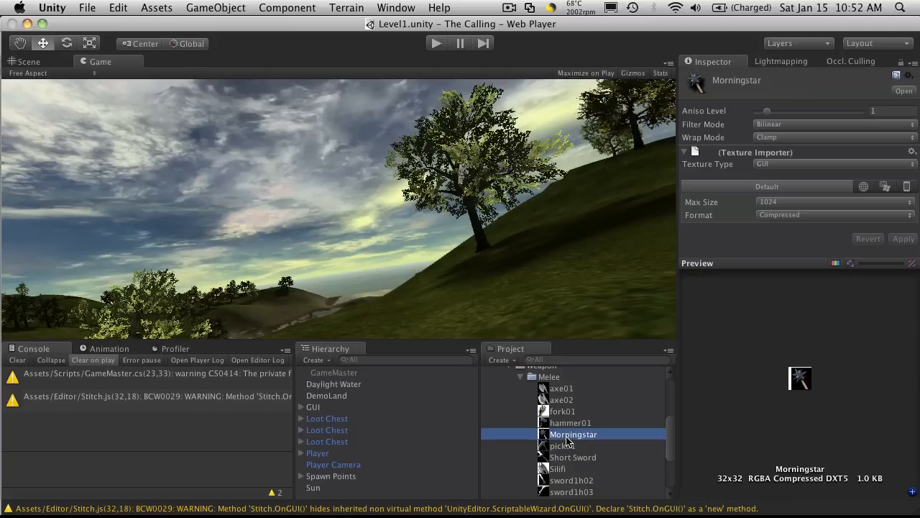
{"action": "left_click", "coordinate": [558, 469]}
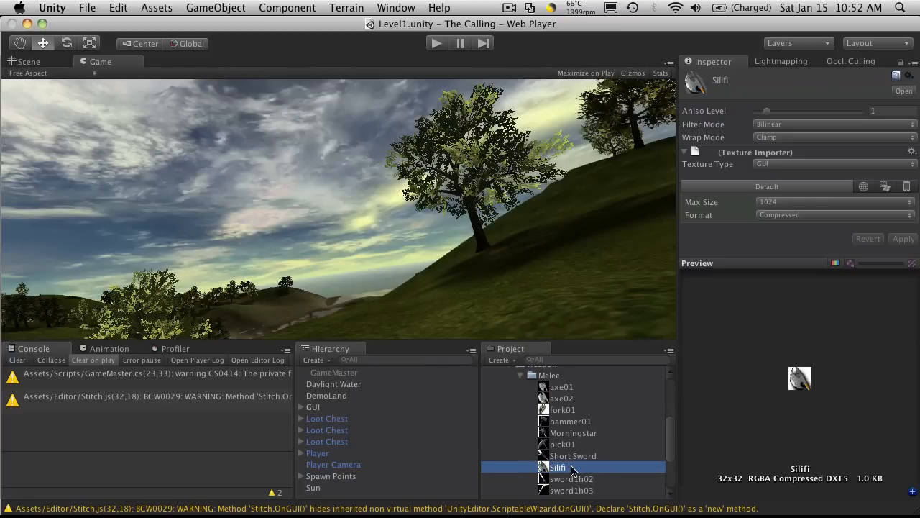
Compare the Short Sword and Silifi icons, ending on the Morningstar import settings.
{"action": "scroll", "scroll_direction": "down", "scroll_amount": 3}
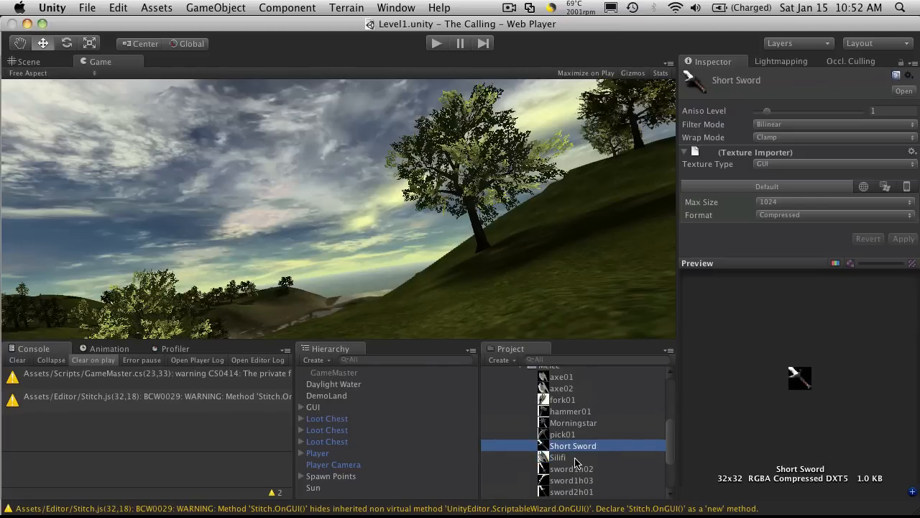
{"action": "left_click", "coordinate": [557, 457]}
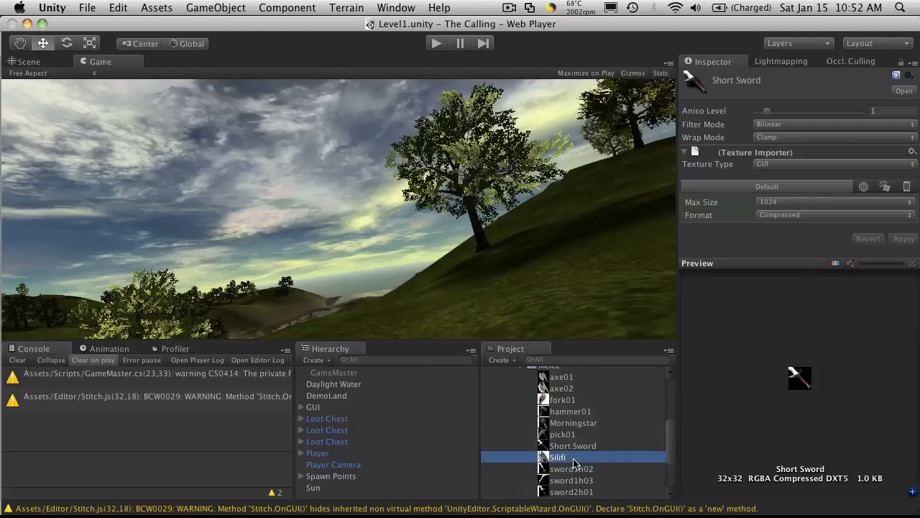
{"action": "left_click", "coordinate": [558, 457]}
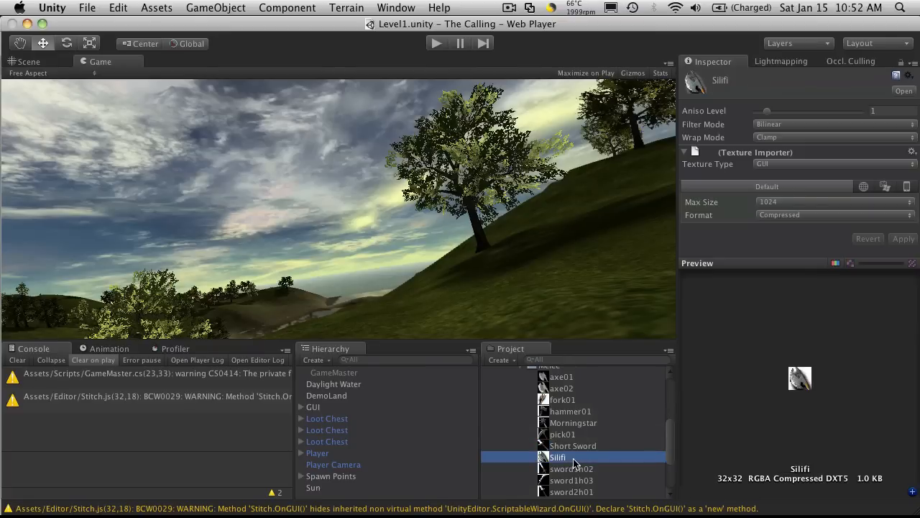
{"action": "mouse_move", "coordinate": [601, 482]}
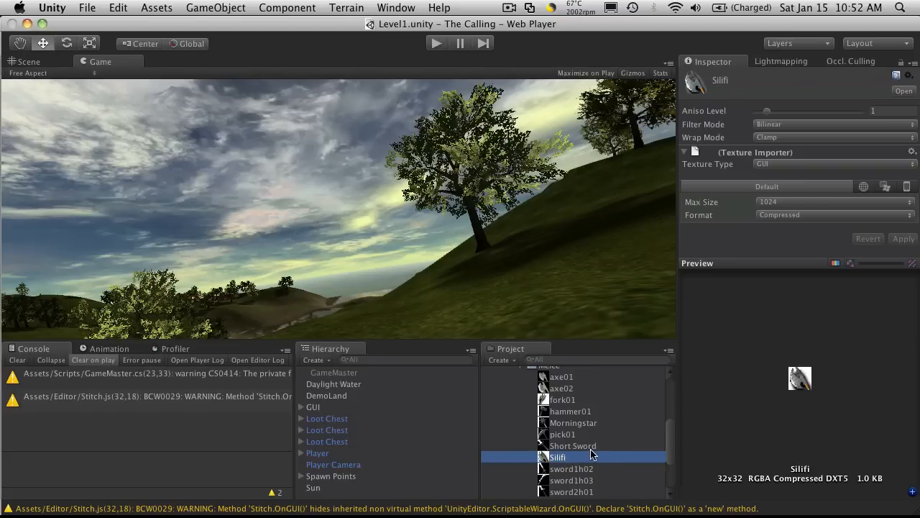
{"action": "left_click", "coordinate": [572, 446]}
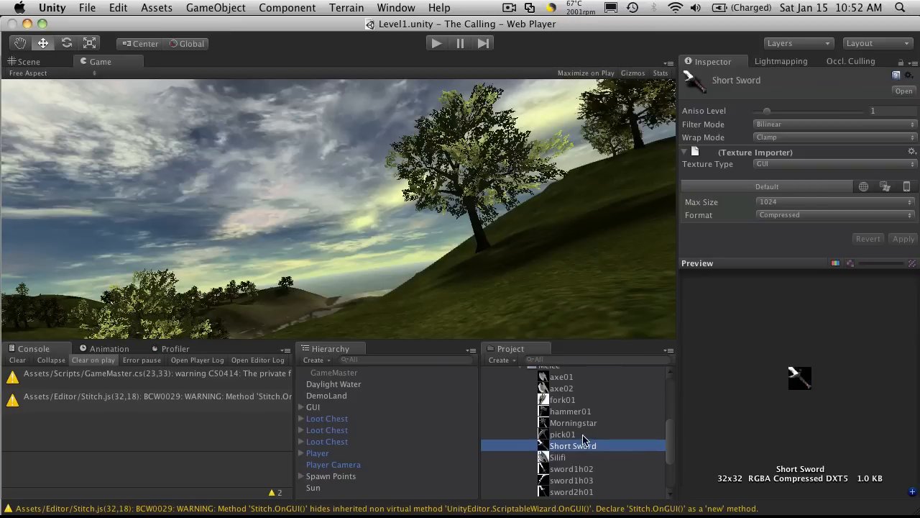
{"action": "left_click", "coordinate": [572, 423]}
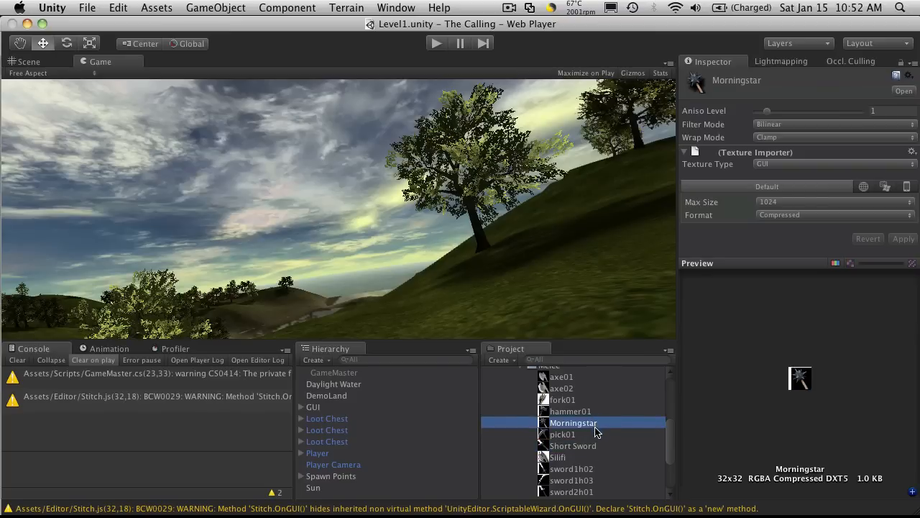
{"action": "mouse_move", "coordinate": [791, 386]}
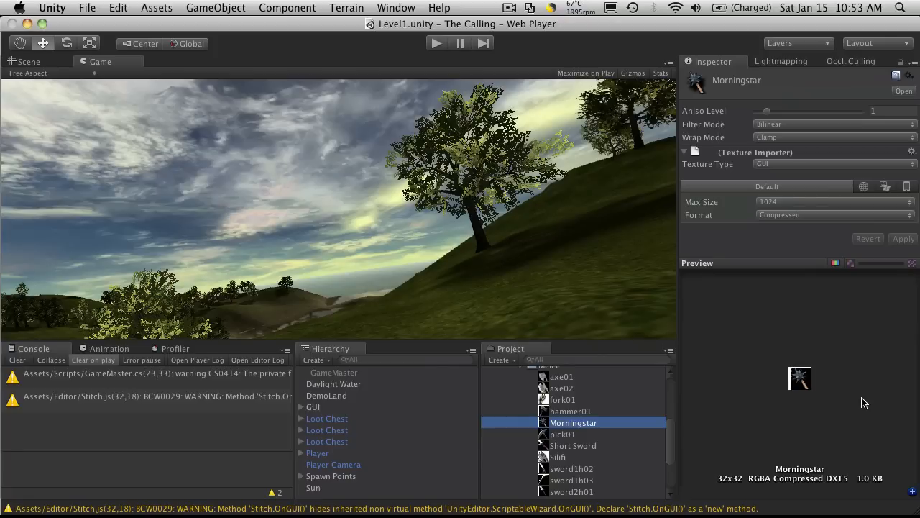
{"action": "mouse_move", "coordinate": [584, 398]}
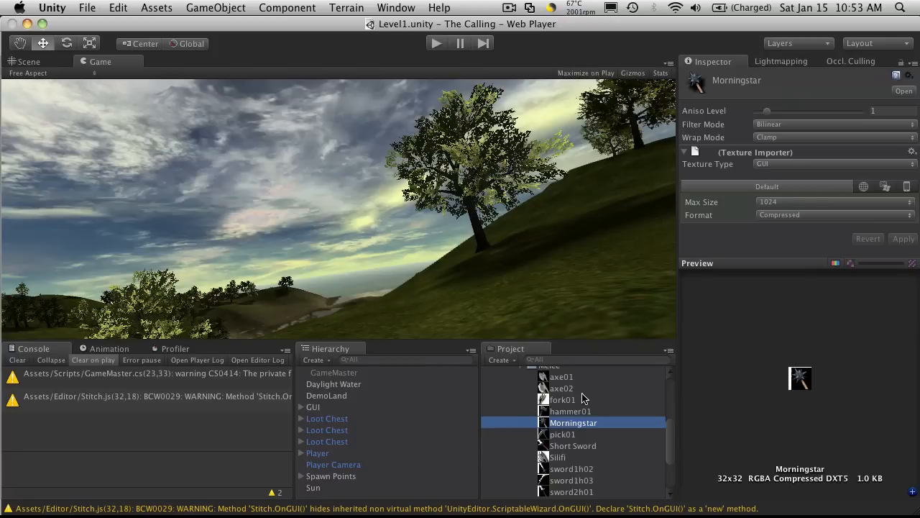
{"action": "mouse_move", "coordinate": [602, 417]}
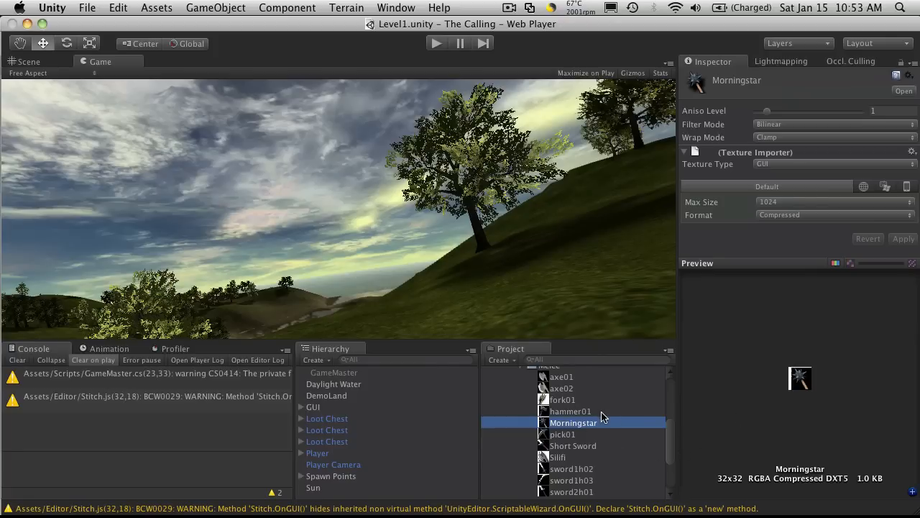
{"action": "left_click", "coordinate": [834, 215]}
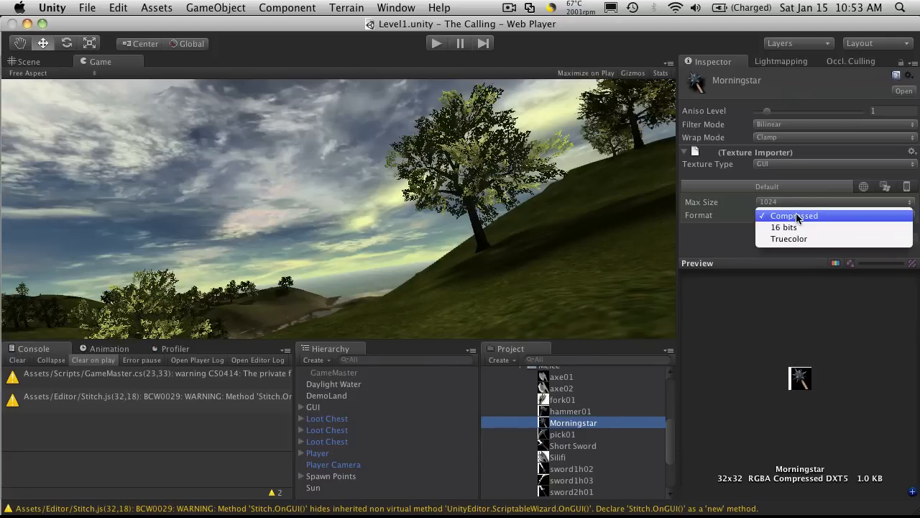
{"action": "left_click", "coordinate": [794, 216]}
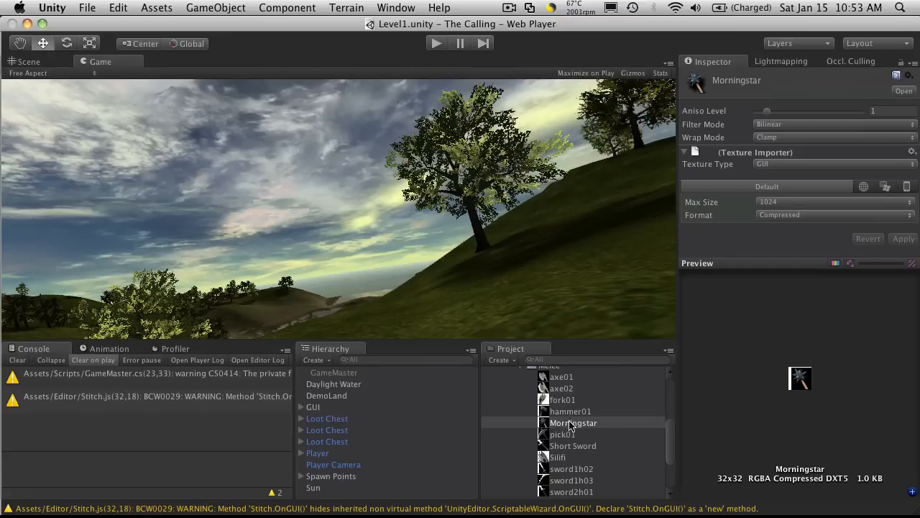
{"action": "mouse_move", "coordinate": [798, 174]}
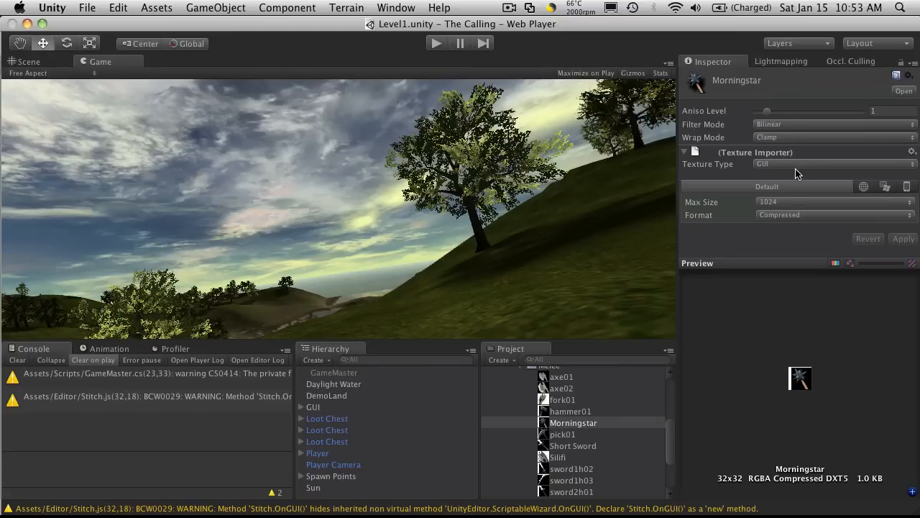
{"action": "mouse_move", "coordinate": [791, 166]}
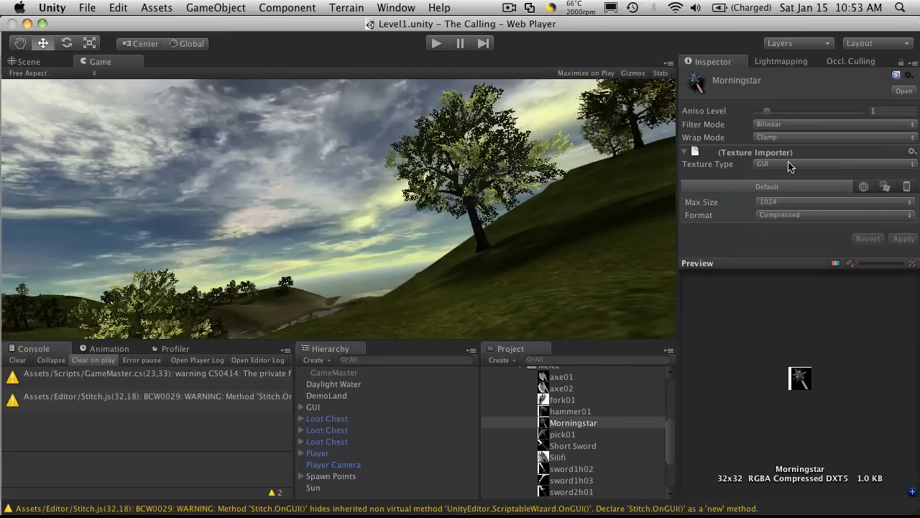
{"action": "left_click", "coordinate": [834, 164]}
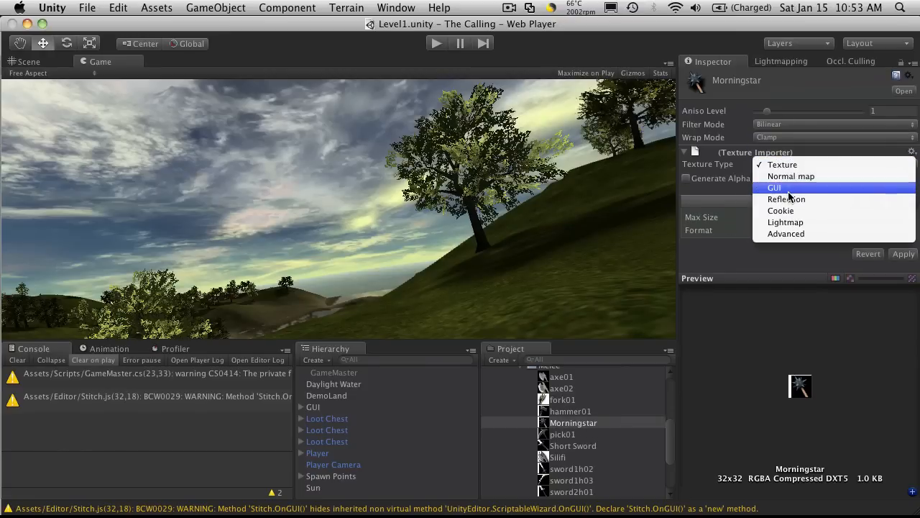
{"action": "left_click", "coordinate": [774, 187]}
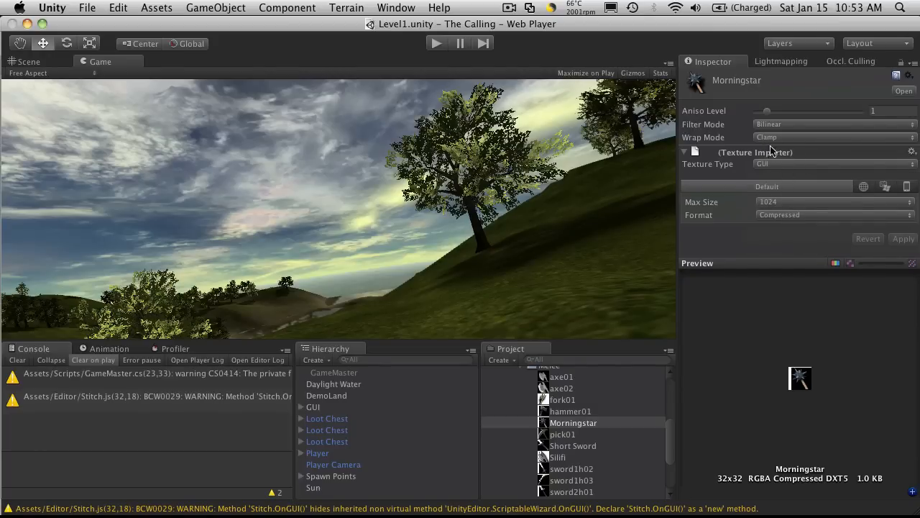
{"action": "mouse_move", "coordinate": [904, 248]}
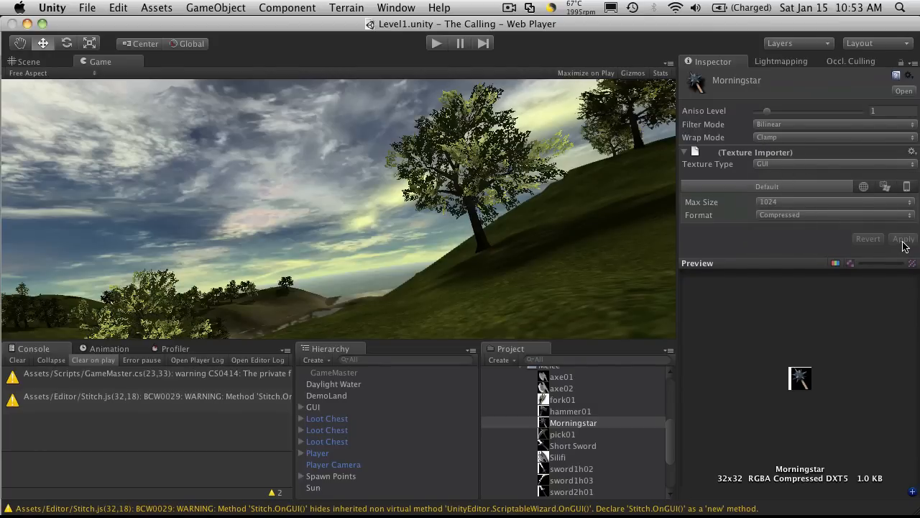
{"action": "left_click", "coordinate": [903, 238]}
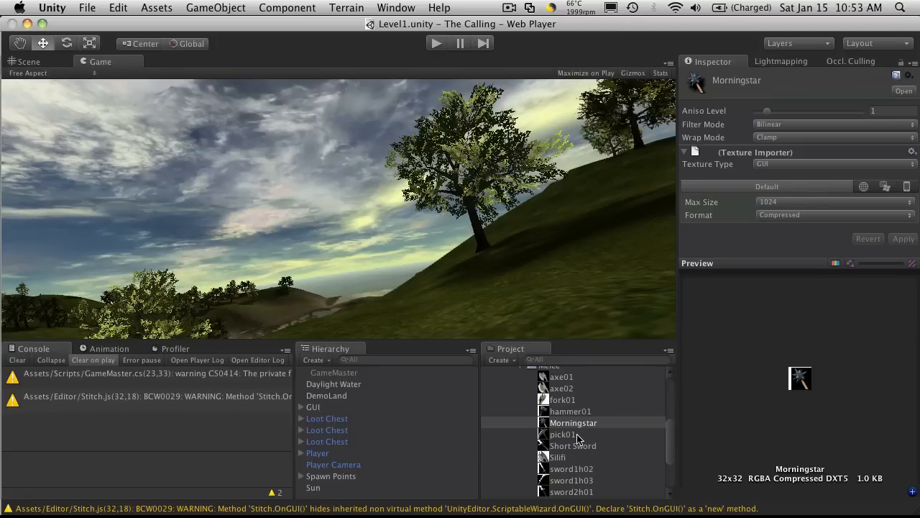
{"action": "mouse_move", "coordinate": [581, 429]}
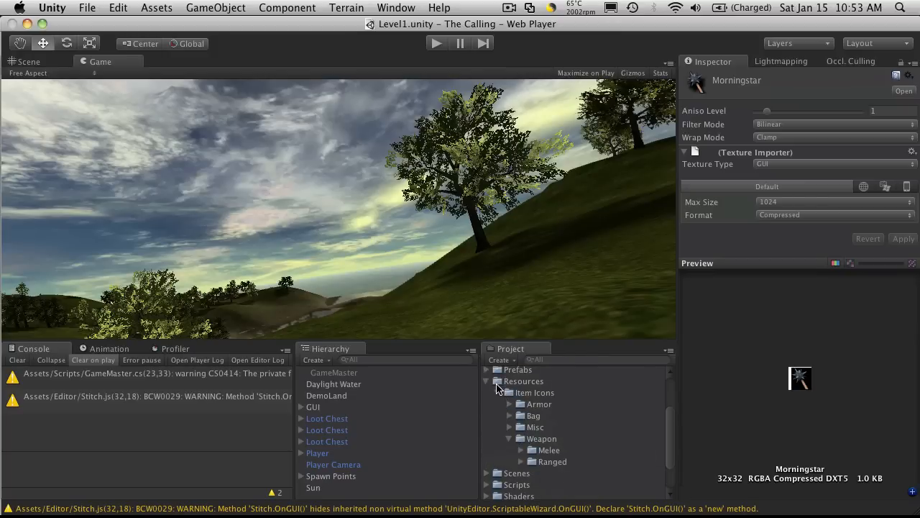
{"action": "mouse_move", "coordinate": [524, 403]}
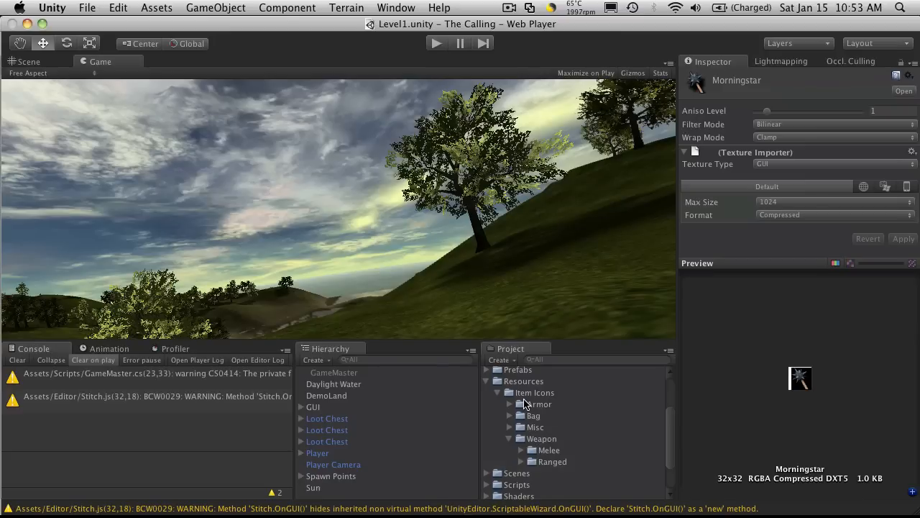
{"action": "mouse_move", "coordinate": [520, 399]}
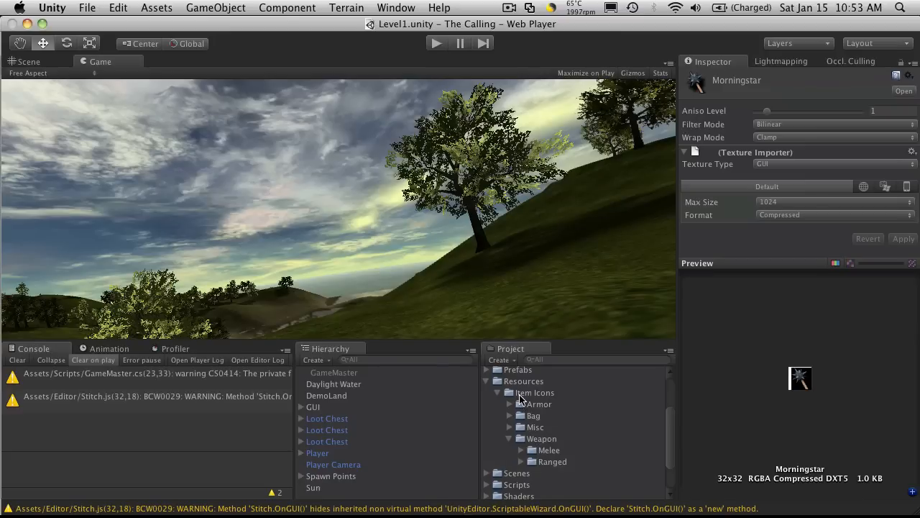
{"action": "mouse_move", "coordinate": [568, 447]}
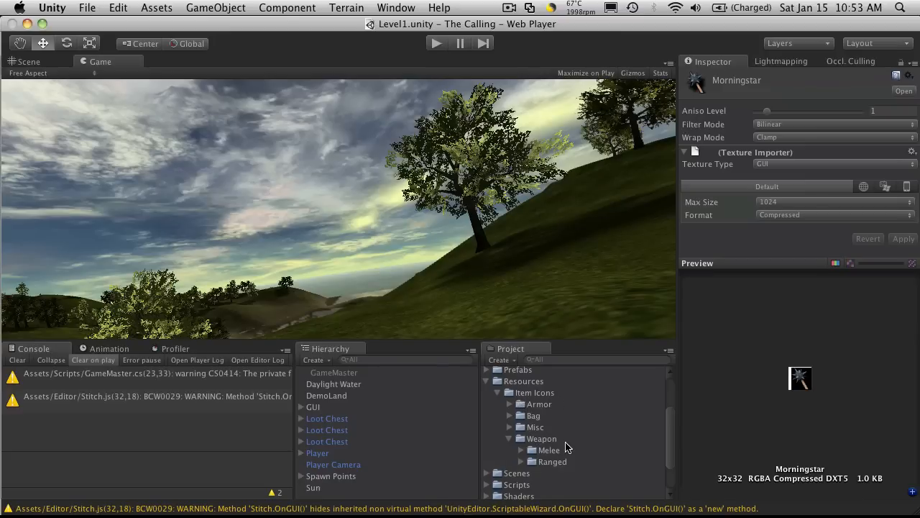
Expand the Melee folder to show axe01, axe02, fork01 and hammer01 icons.
{"action": "left_click", "coordinate": [521, 450]}
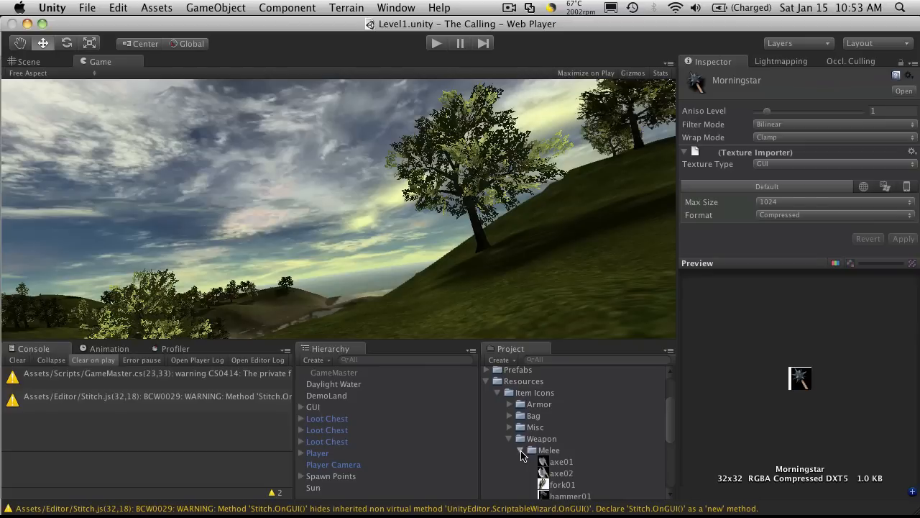
{"action": "left_click", "coordinate": [520, 450]}
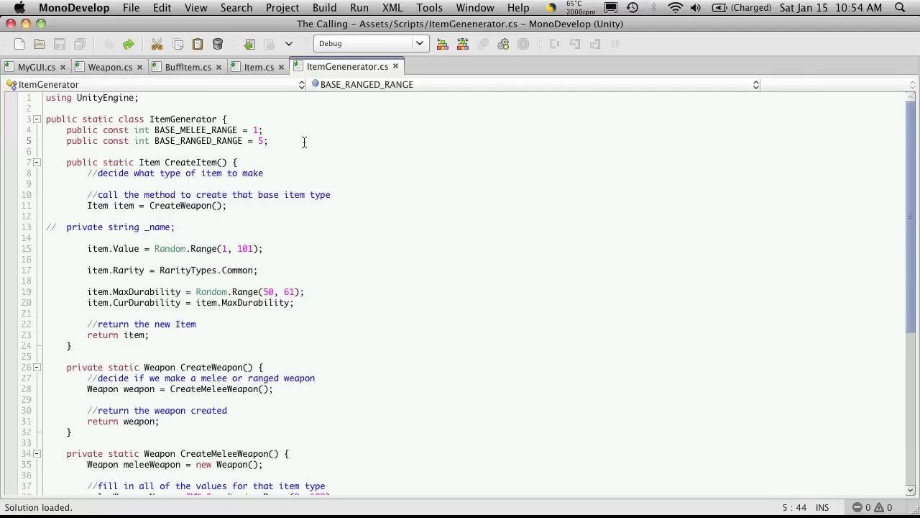
Declare a private const string named MELEE_WEAPON_PATH in ItemGenerator.
{"action": "type", "text": "private"}
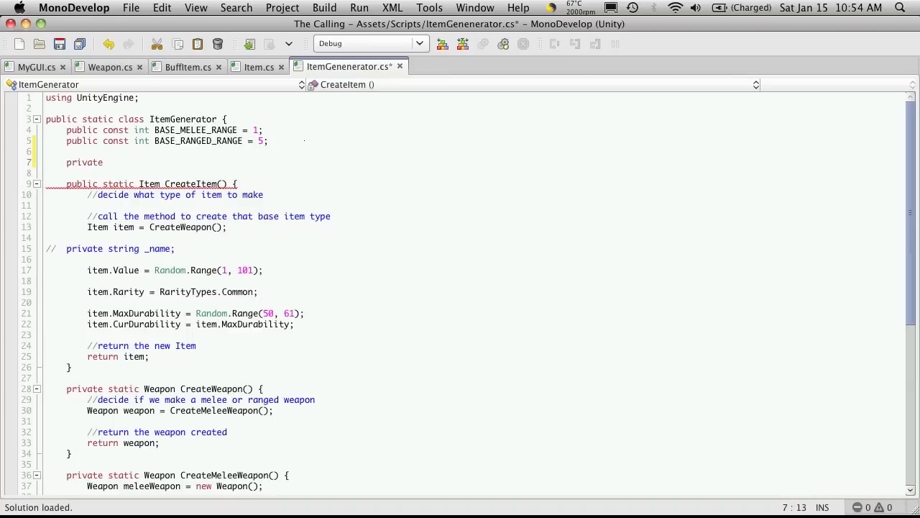
{"action": "type", "text": "const string"}
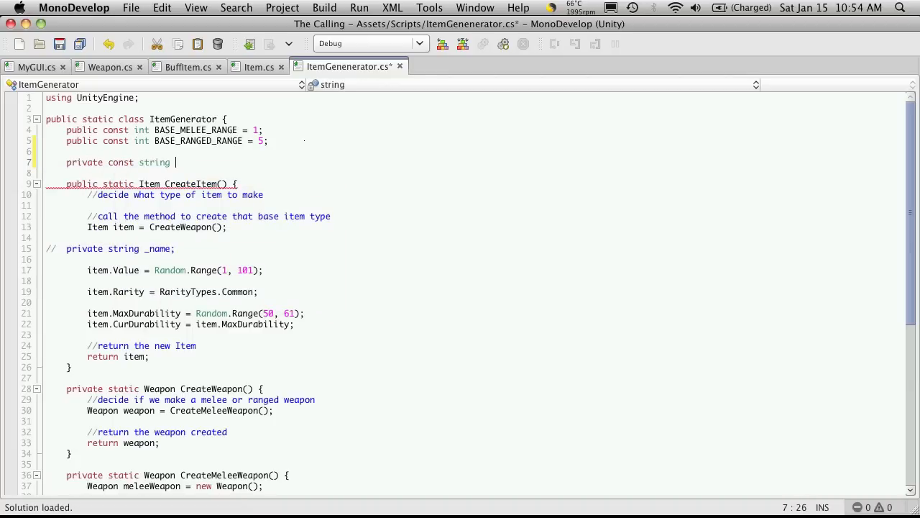
{"action": "type", "text": "MELEE_"}
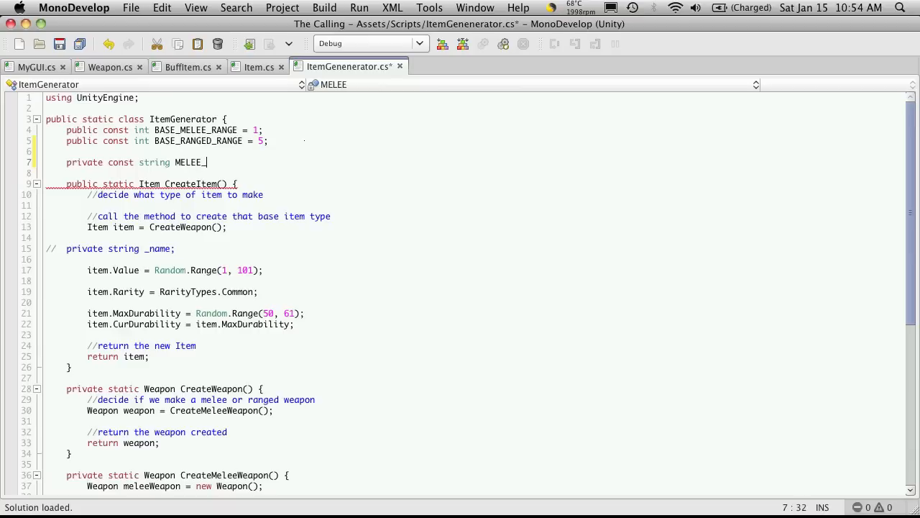
{"action": "type", "text": "_WEAPON"}
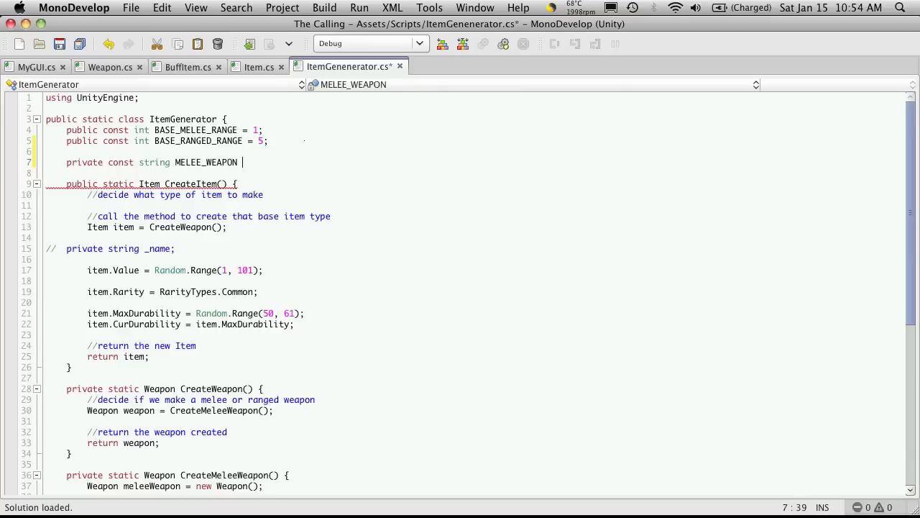
{"action": "type", "text": "_PATH"}
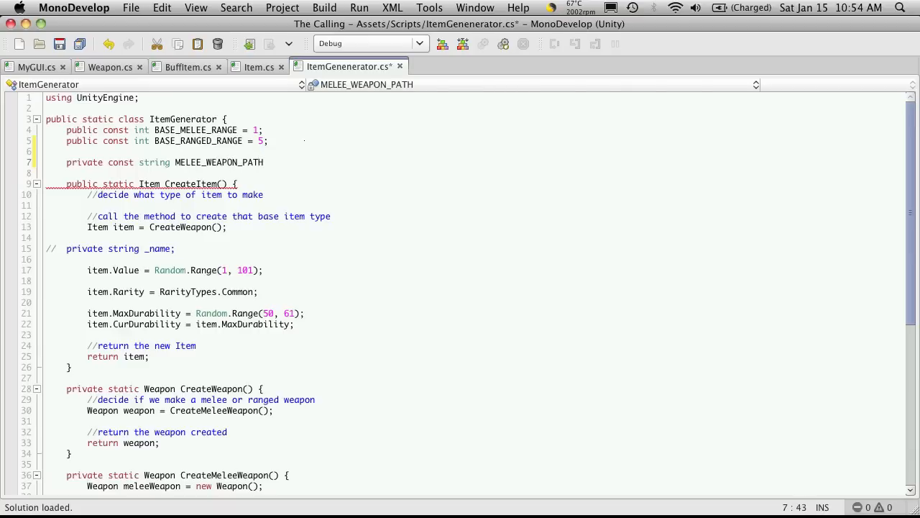
Assign it the value "Item Icons/Weapon/Melee/", fixing a miscapitalised 'Icons'.
{"action": "type", "text": "= \"I"}
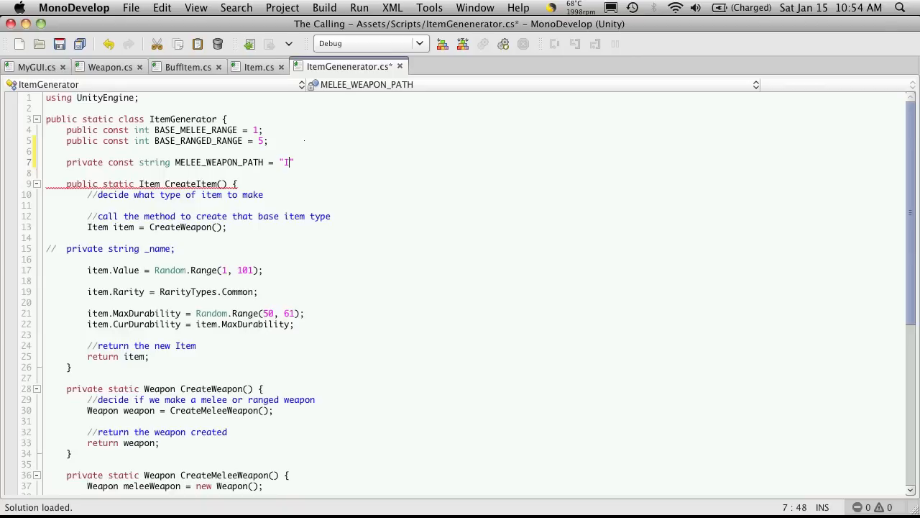
{"action": "type", "text": "tem ICon"}
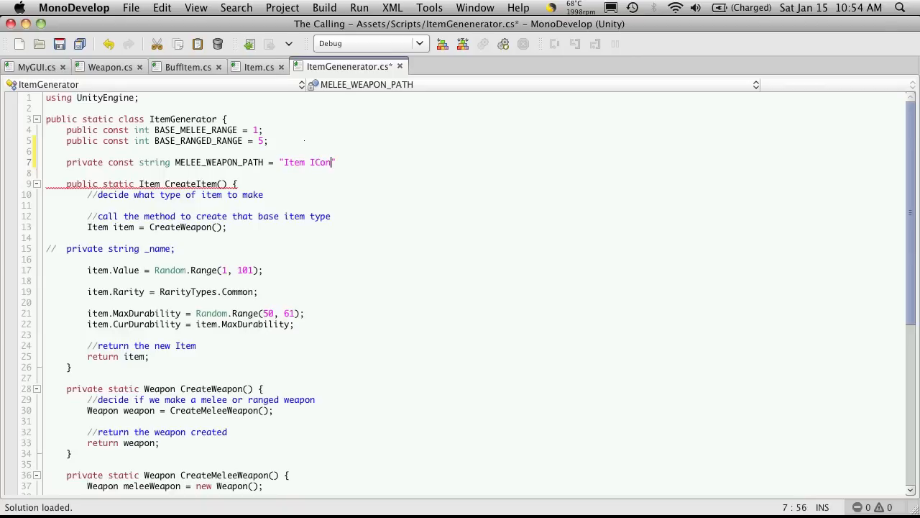
{"action": "key", "text": "Backspace"}
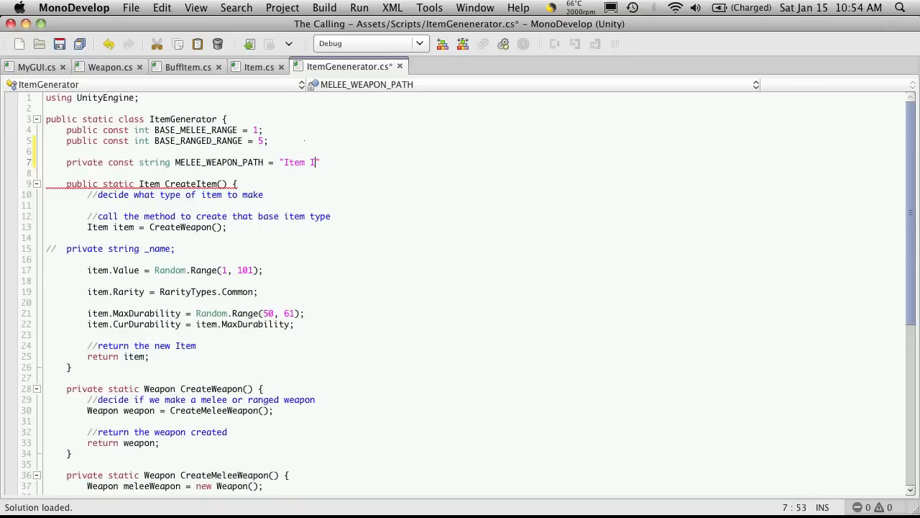
{"action": "type", "text": "cons"}
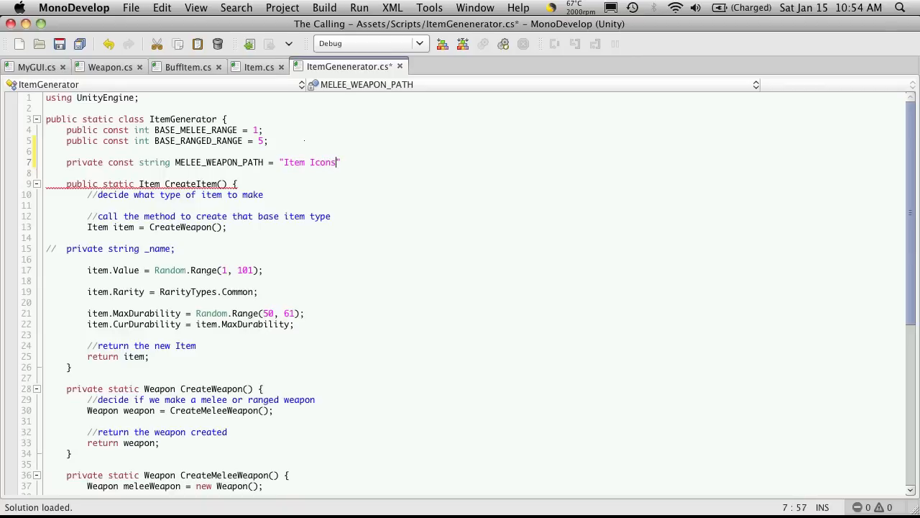
{"action": "type", "text": "/Weap"}
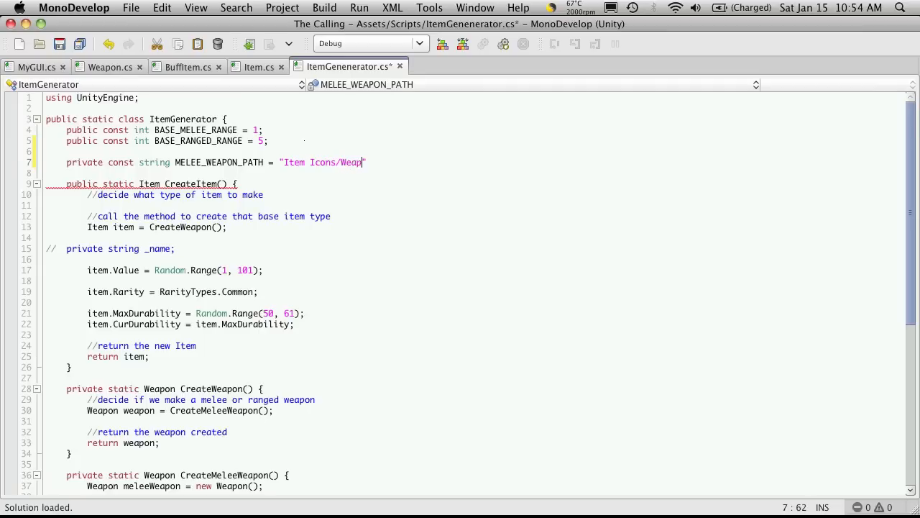
{"action": "type", "text": "on/"}
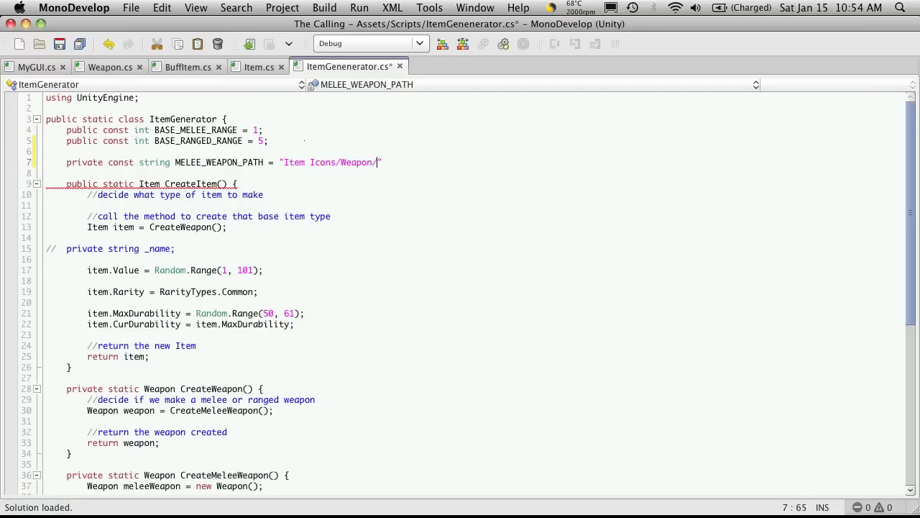
{"action": "type", "text": "Melee/"}
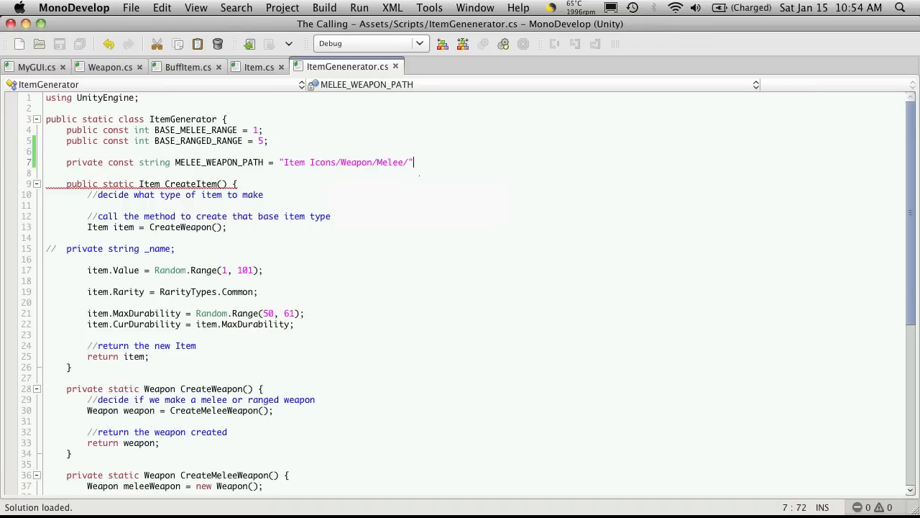
{"action": "type", "text": ";"}
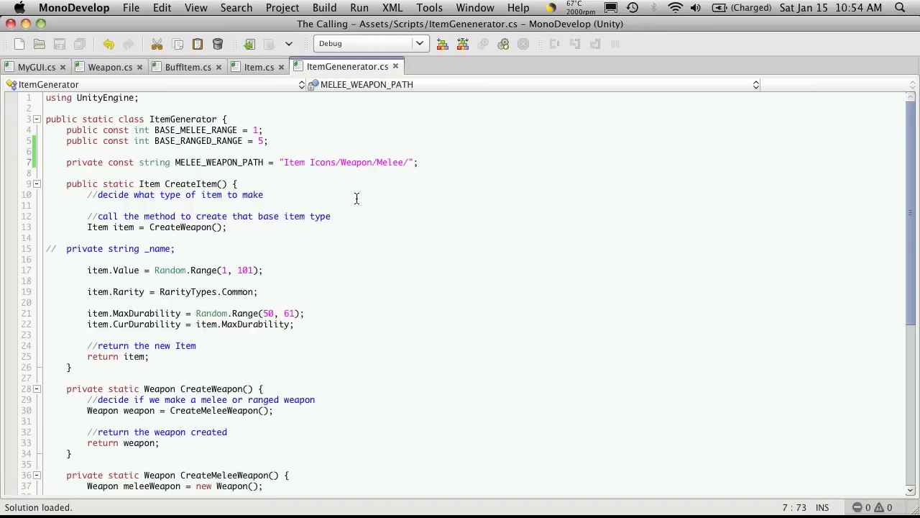
{"action": "scroll", "scroll_direction": "down", "scroll_amount": 3}
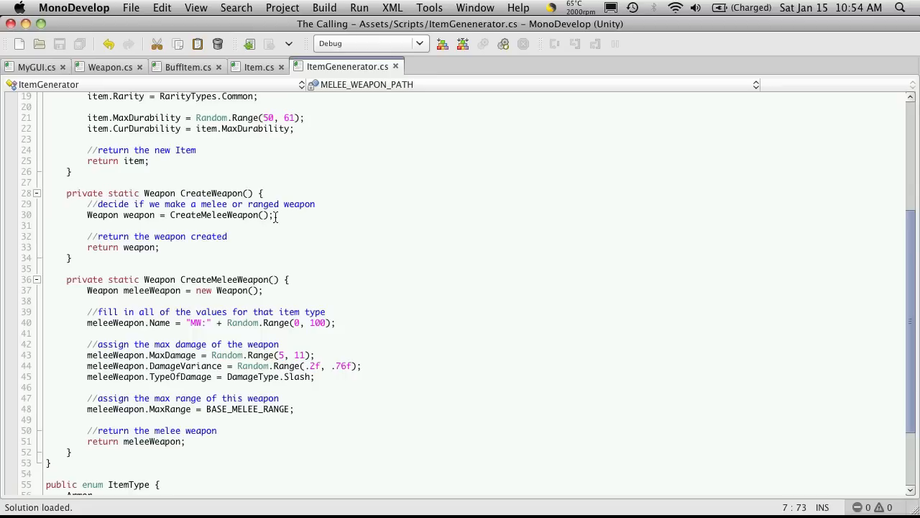
{"action": "left_click", "coordinate": [279, 215]}
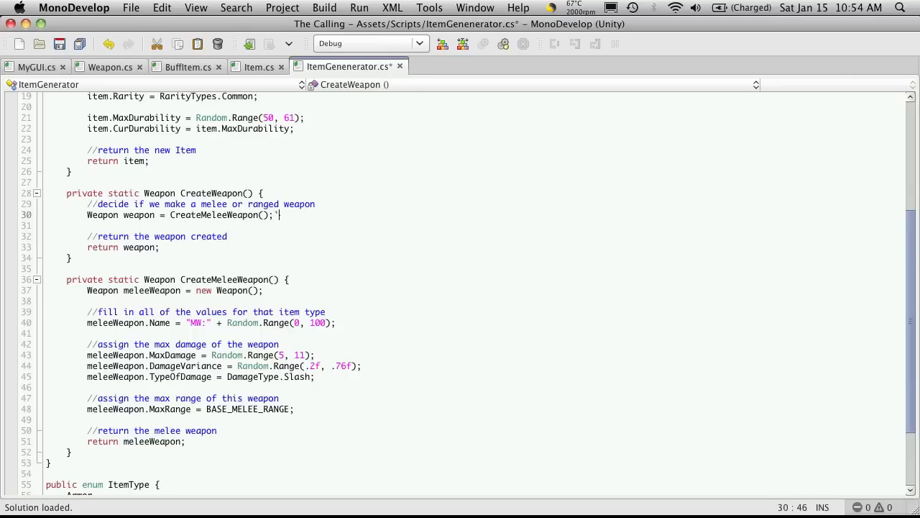
{"action": "key", "text": "Return"}
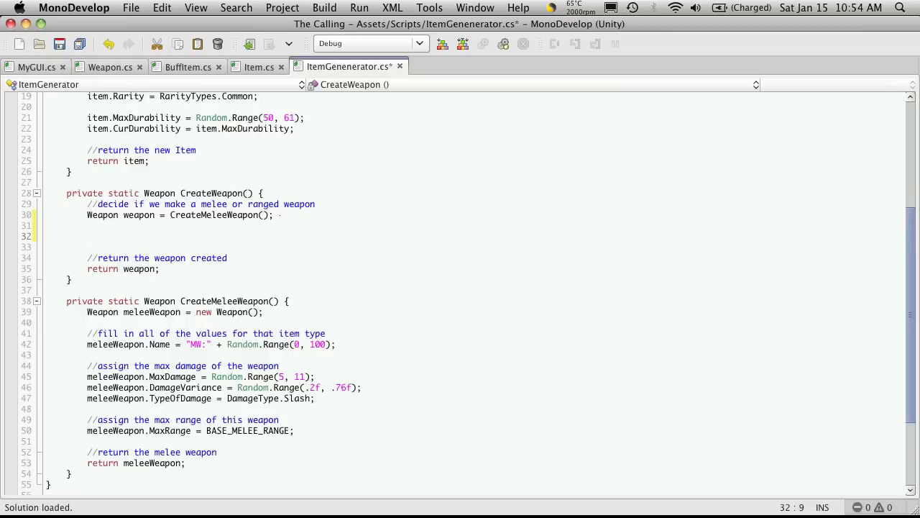
{"action": "left_click", "coordinate": [88, 236]}
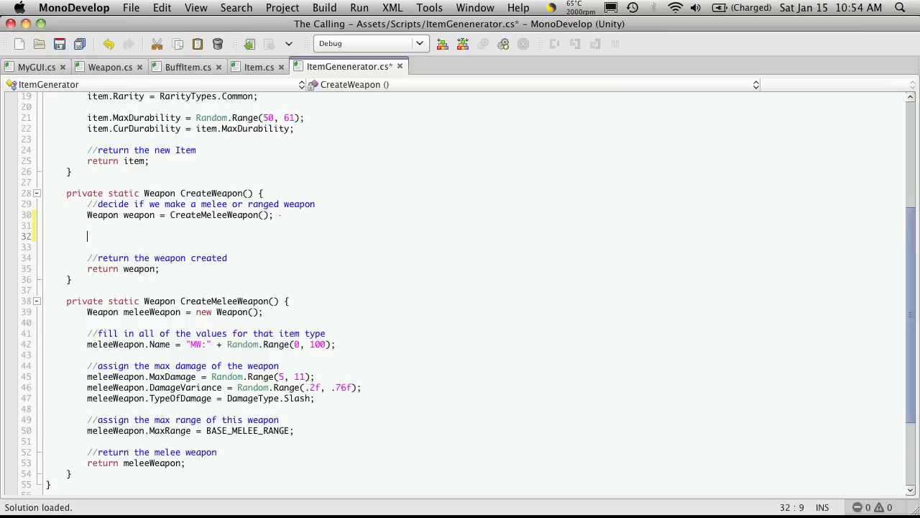
{"action": "type", "text": "string[]"}
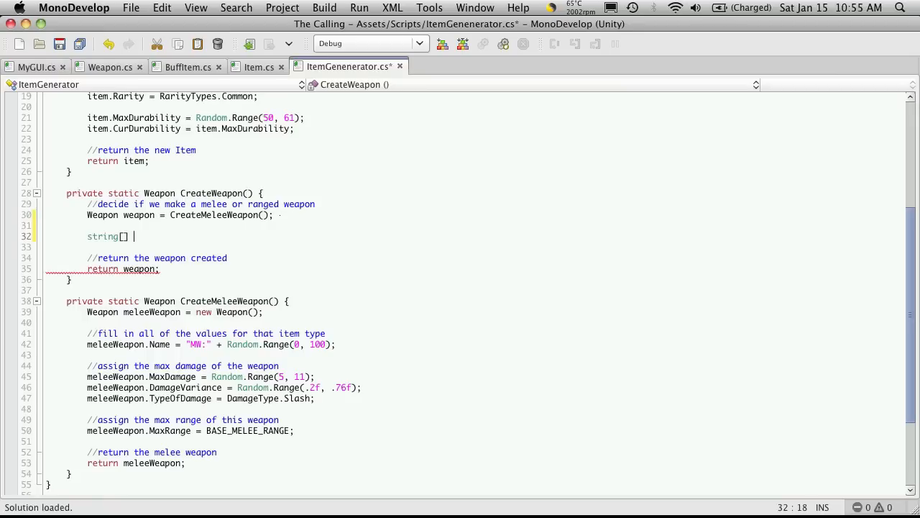
{"action": "key", "text": "Return"}
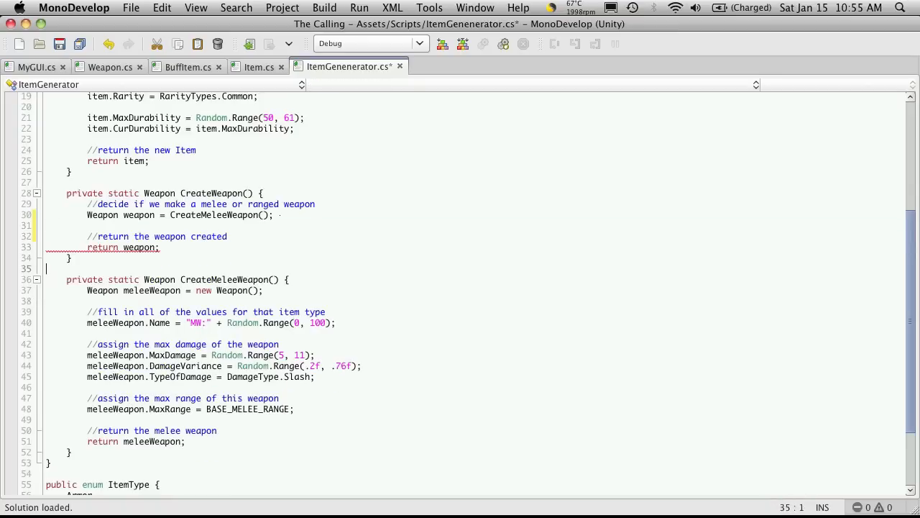
{"action": "type", "text": "string[]"}
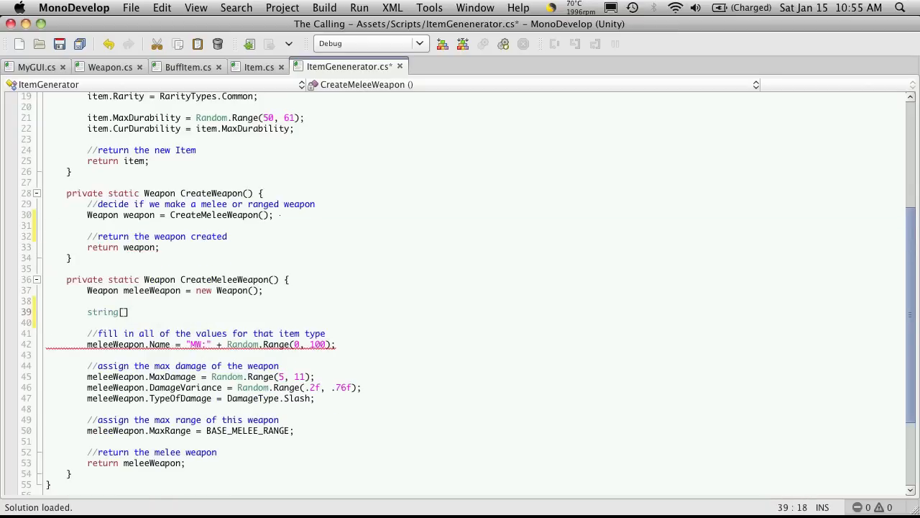
Declare string[] weaponNames = new string[3] in CreateMeleeWeapon.
{"action": "type", "text": "weapon"}
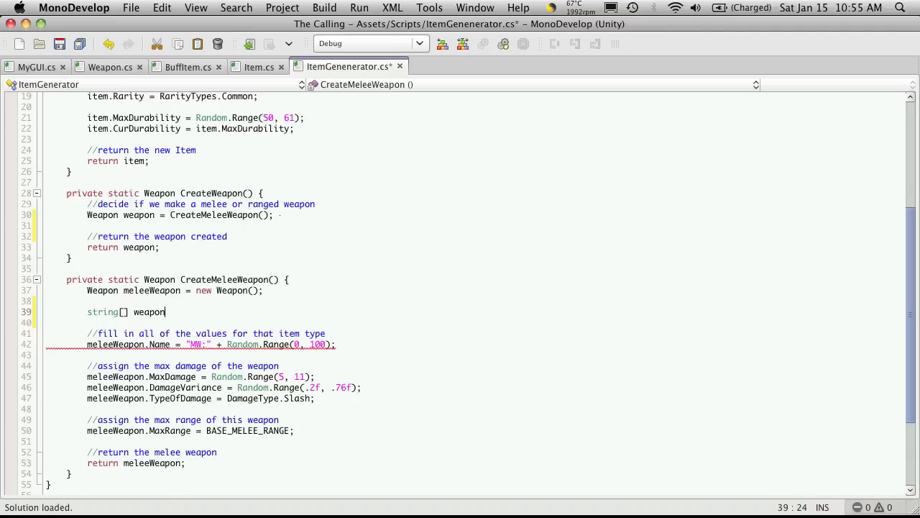
{"action": "type", "text": "Names ="}
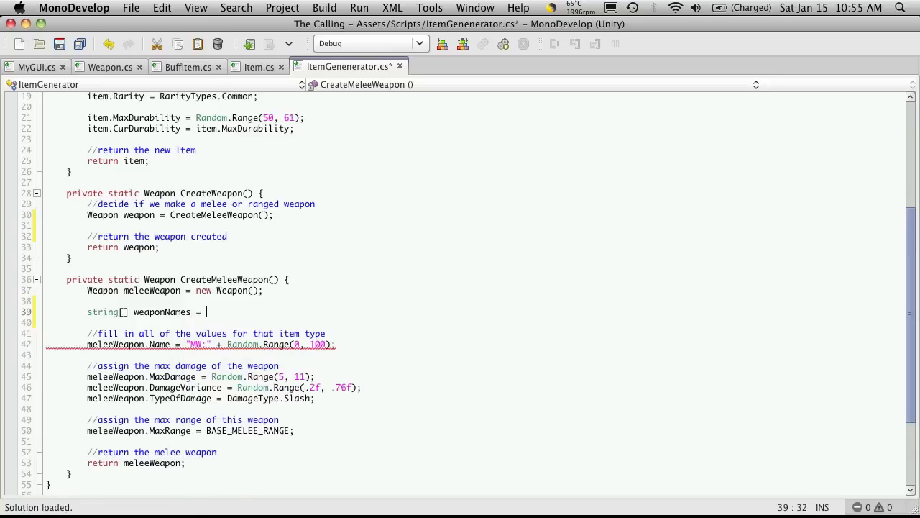
{"action": "type", "text": "new string"}
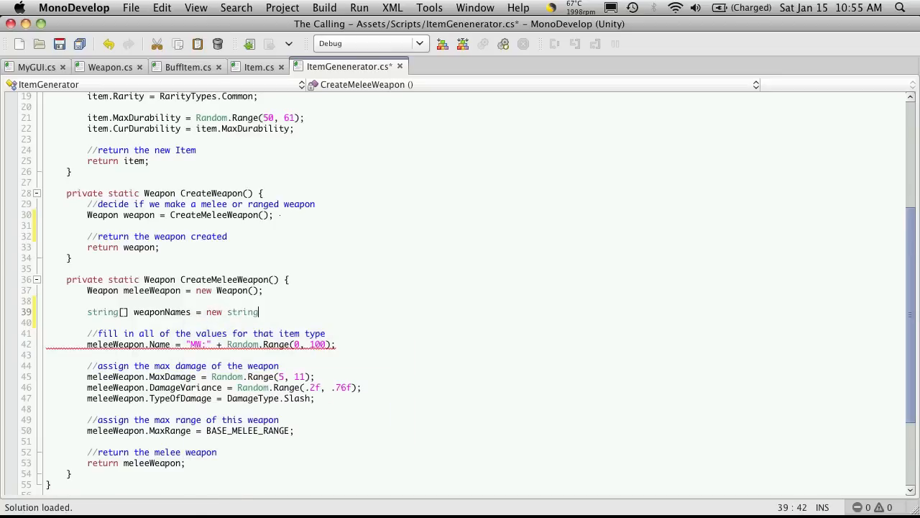
{"action": "type", "text": "[3];"}
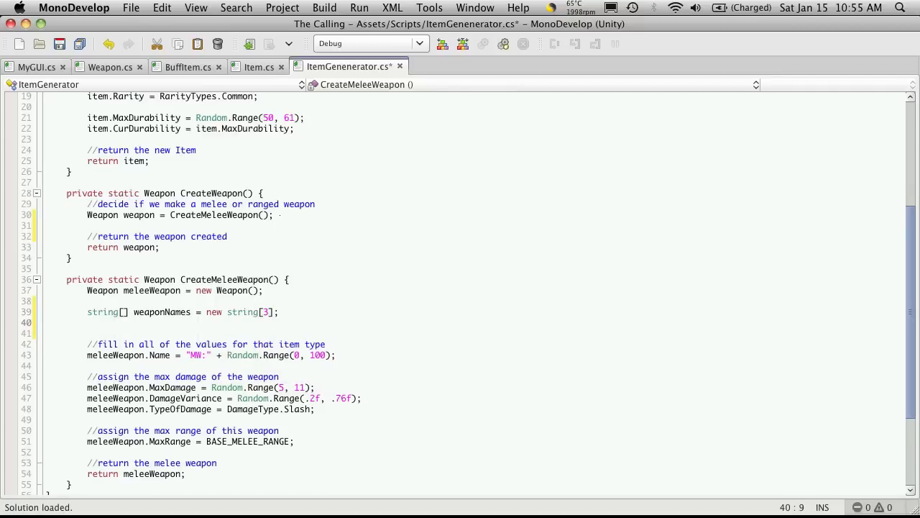
Assign "Short Sword" to weaponNames[0].
{"action": "left_click", "coordinate": [88, 322]}
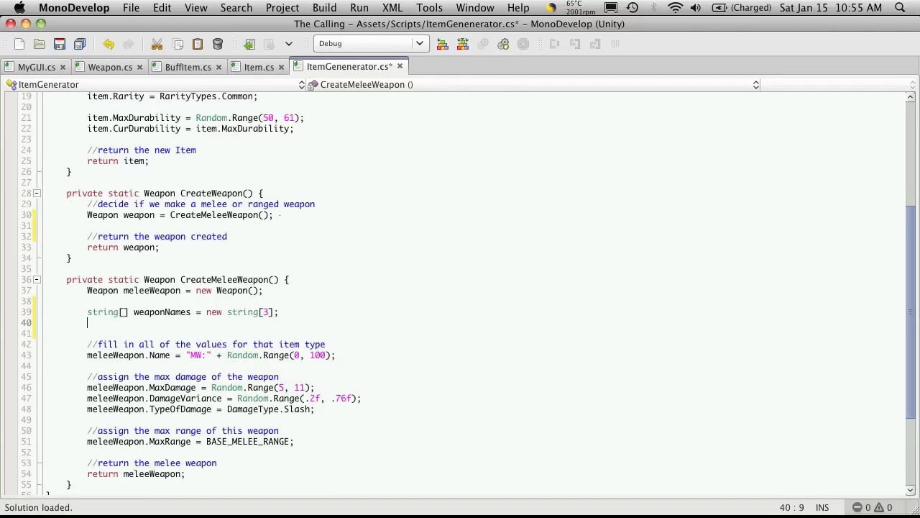
{"action": "type", "text": "weaponNames"}
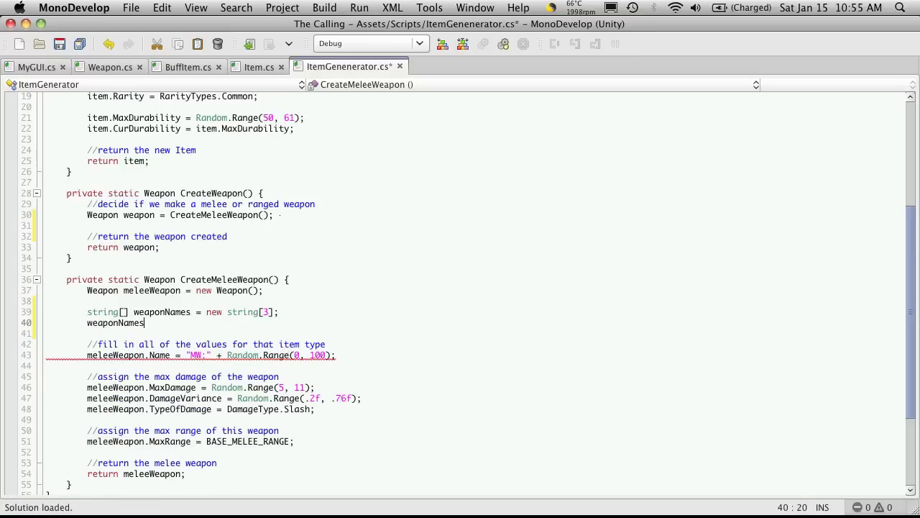
{"action": "type", "text": "[0]"}
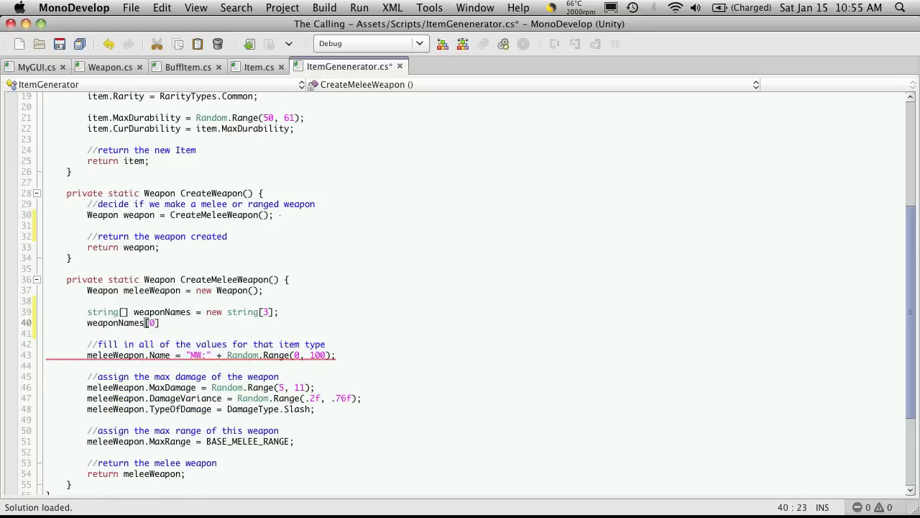
{"action": "type", "text": "= \"\";"}
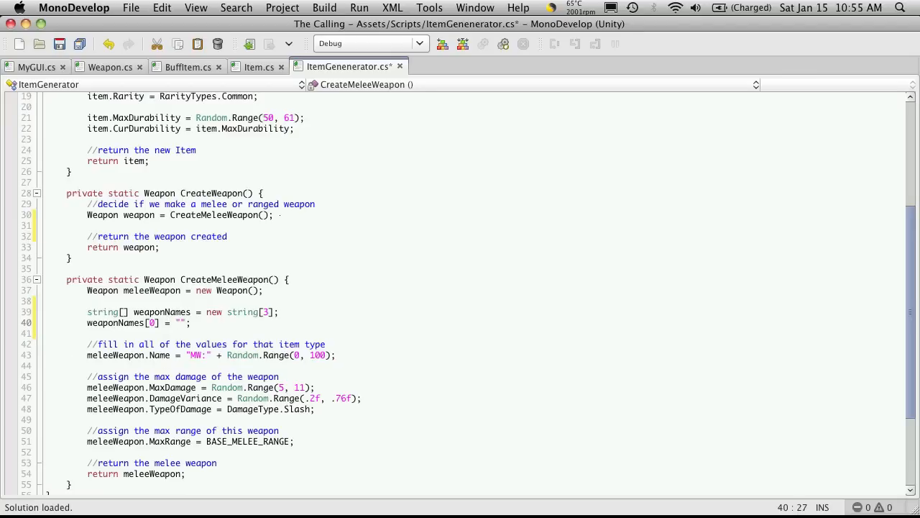
{"action": "type", "text": "Short Sw"}
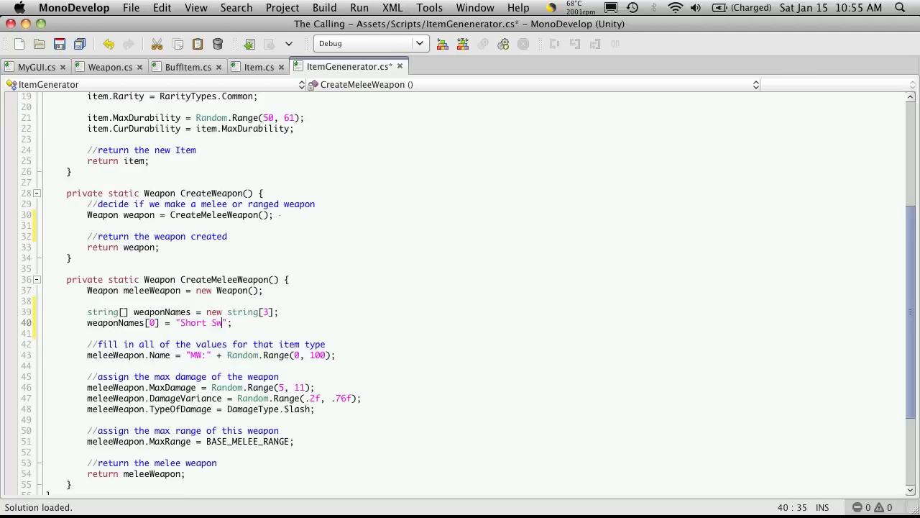
{"action": "type", "text": "ord"}
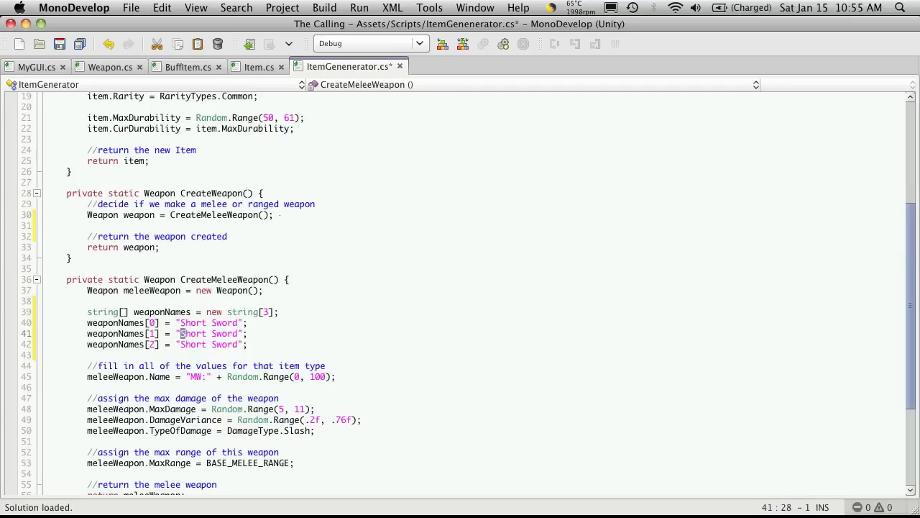
Assign "Morningstar" to the next index, correcting a stray extra letter.
{"action": "type", "text": "M"}
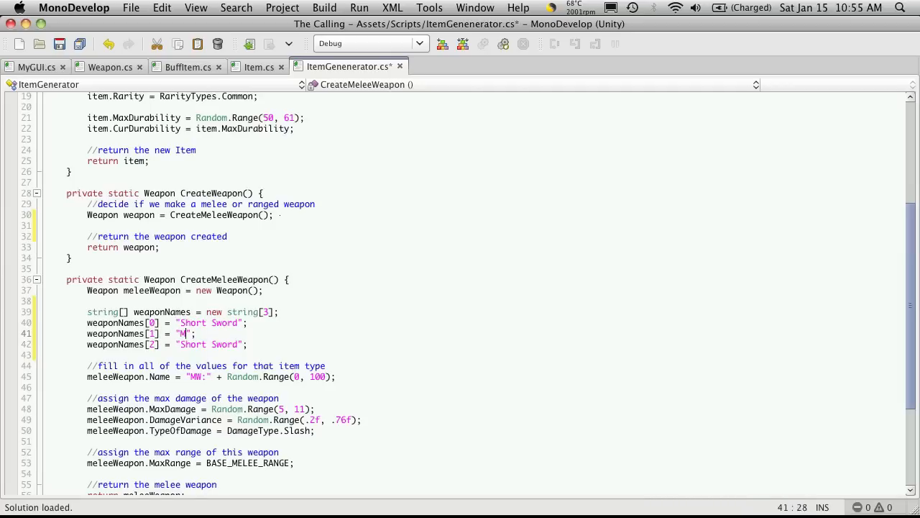
{"action": "type", "text": "orningstart"}
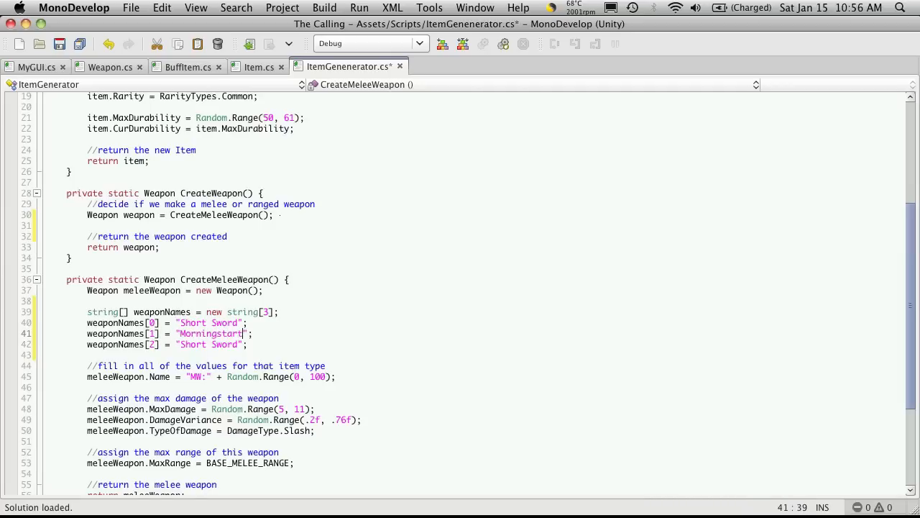
{"action": "key", "text": "backspace"}
{"action": "type", "text": "ilifi"}
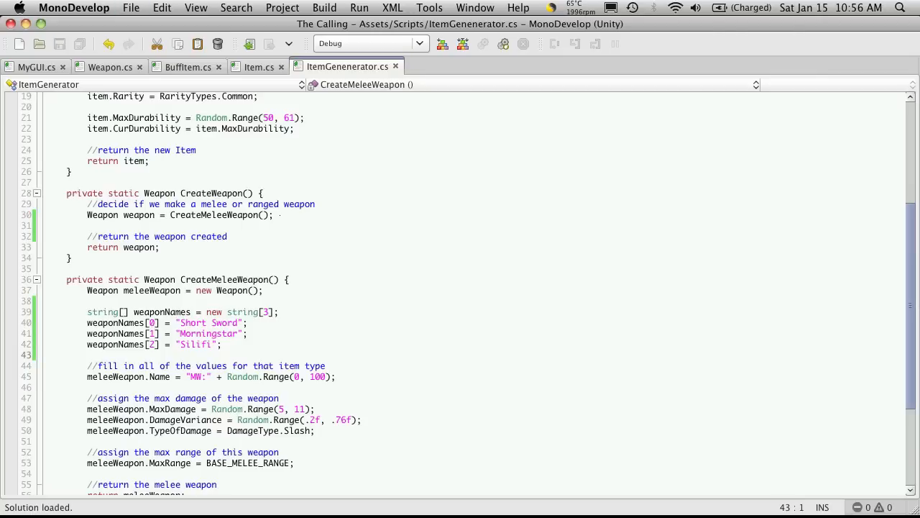
{"action": "scroll", "scroll_direction": "down", "scroll_amount": 3}
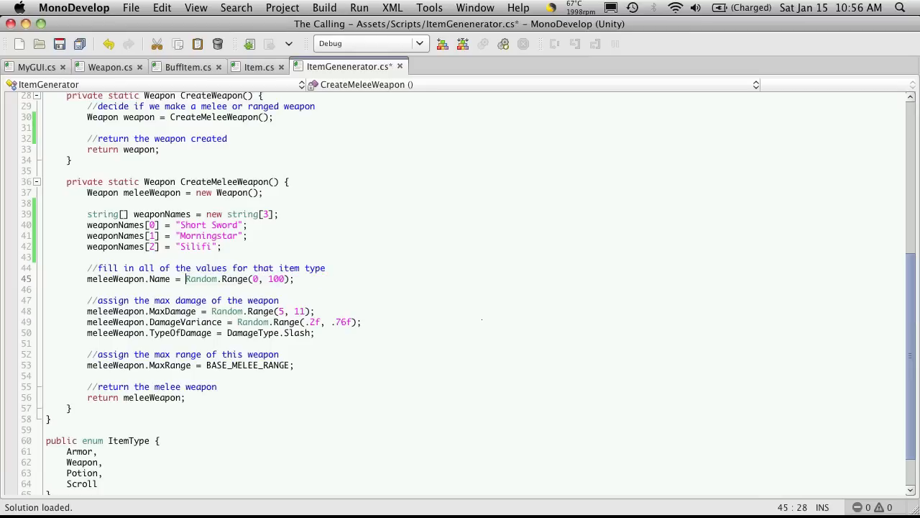
Set Name to weaponNames[Random.Range(0, weaponNames.Length)] and save the script.
{"action": "double_click", "coordinate": [201, 279]}
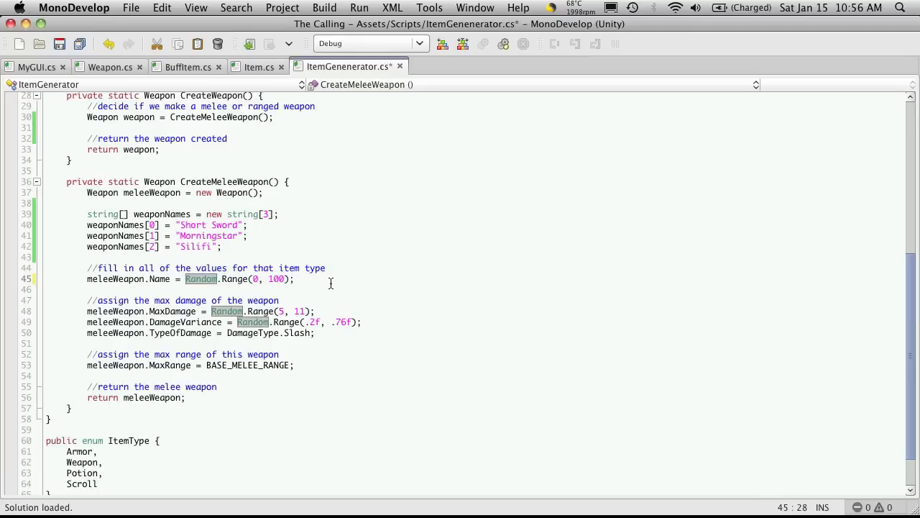
{"action": "left_click", "coordinate": [178, 279]}
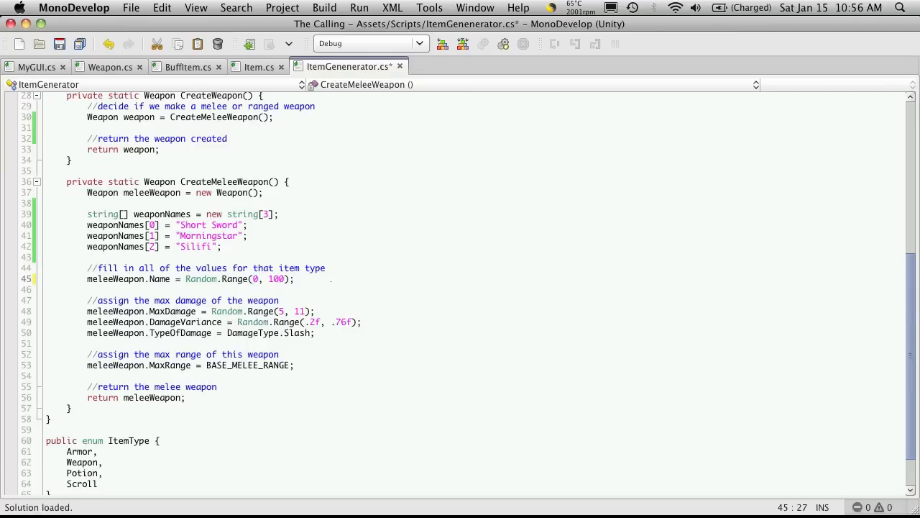
{"action": "type", "text": "weaponNames["}
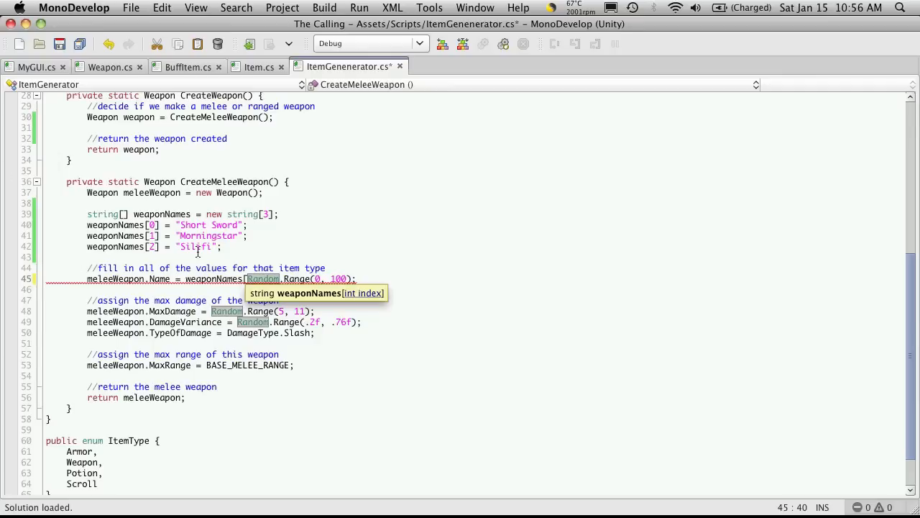
{"action": "mouse_move", "coordinate": [322, 282]}
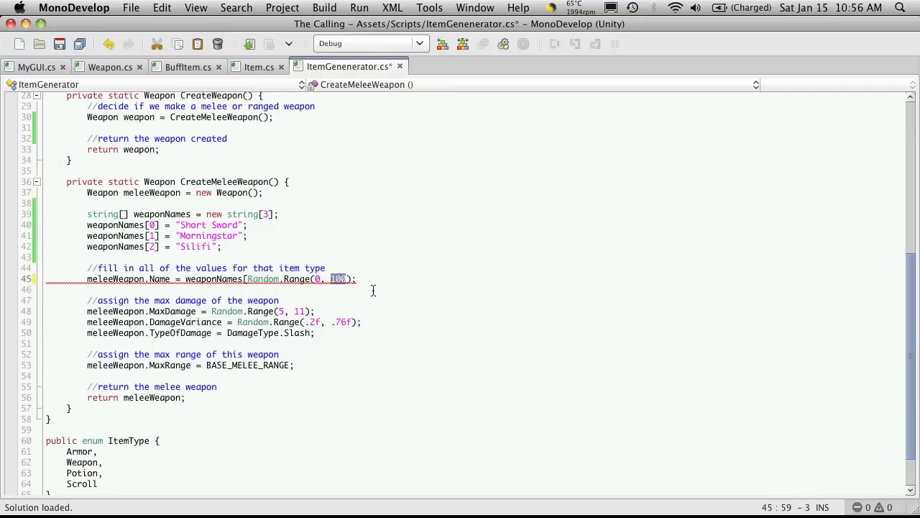
{"action": "type", "text": "weaponNames"}
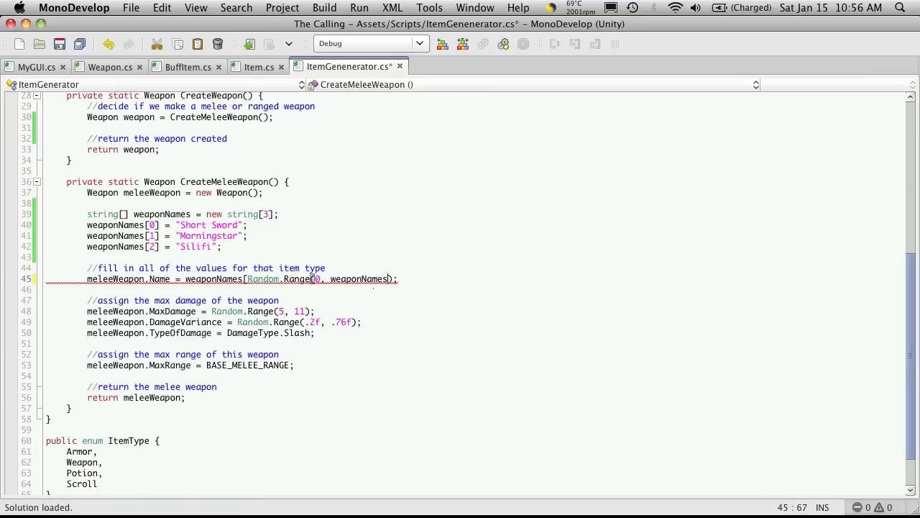
{"action": "type", "text": ".Length"}
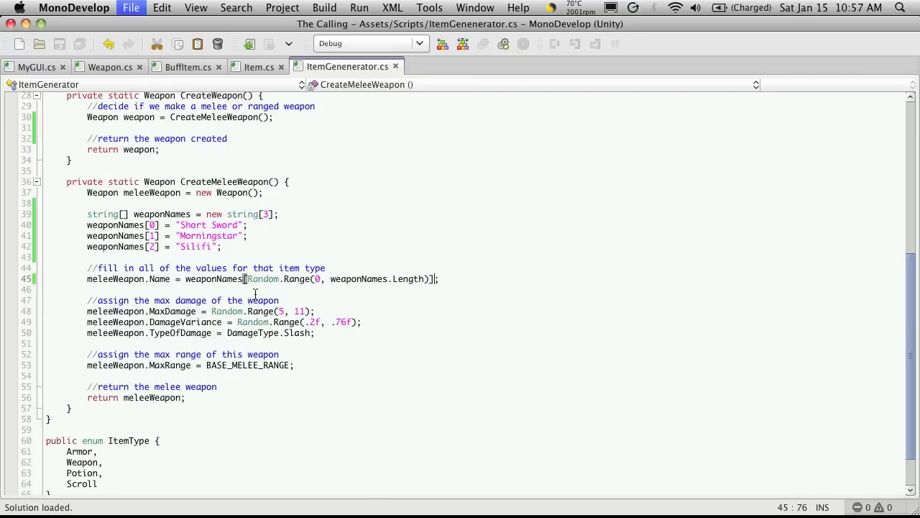
{"action": "left_click", "coordinate": [317, 259]}
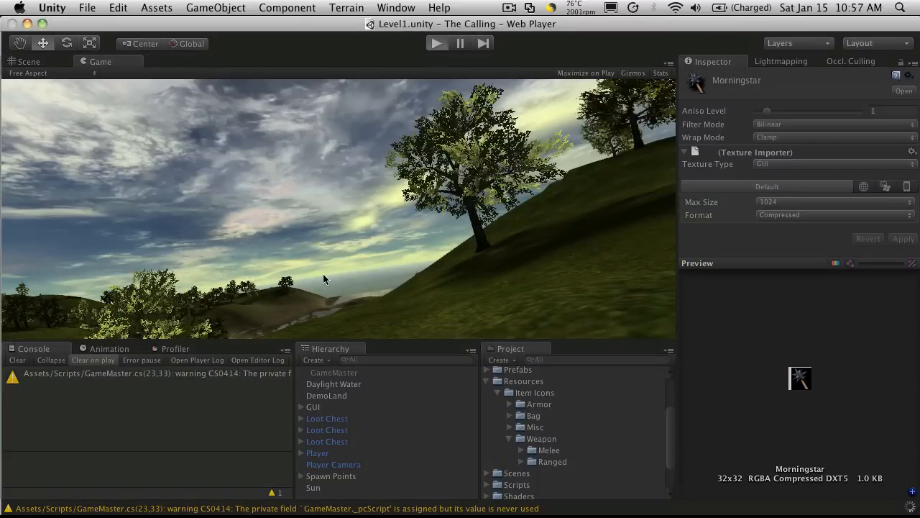
{"action": "mouse_move", "coordinate": [286, 307]}
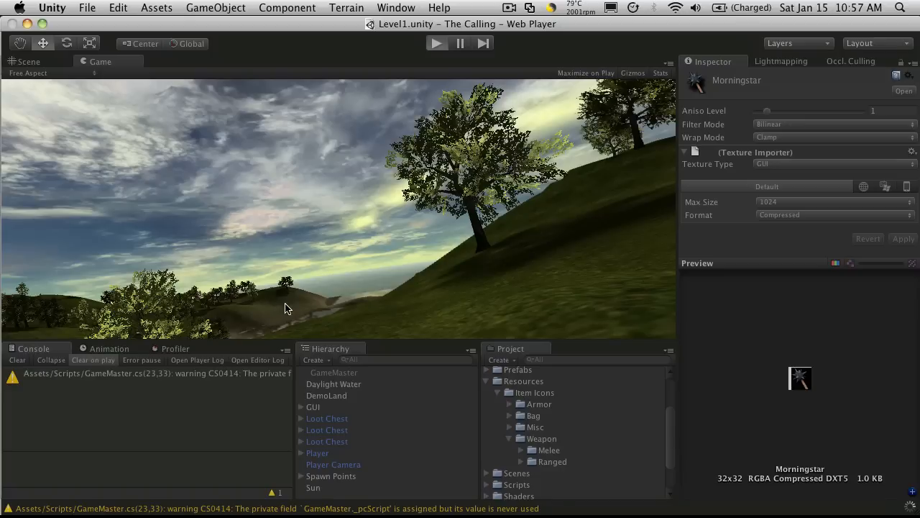
Play the level and open the loot chest beside the player.
{"action": "left_click", "coordinate": [437, 44]}
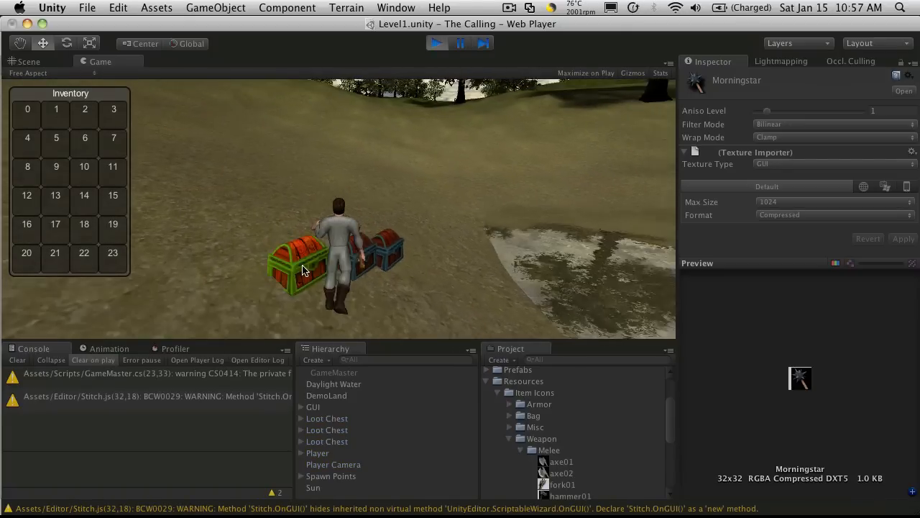
{"action": "left_click", "coordinate": [302, 270]}
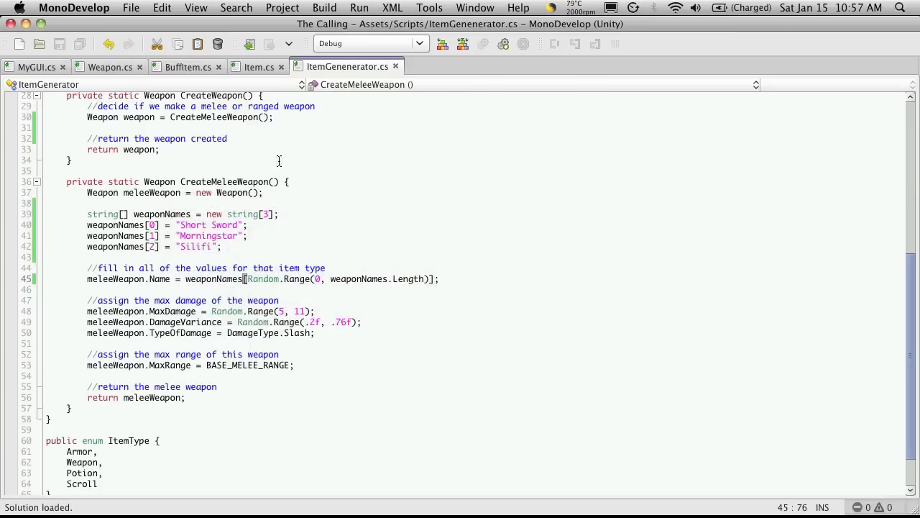
{"action": "mouse_move", "coordinate": [311, 354]}
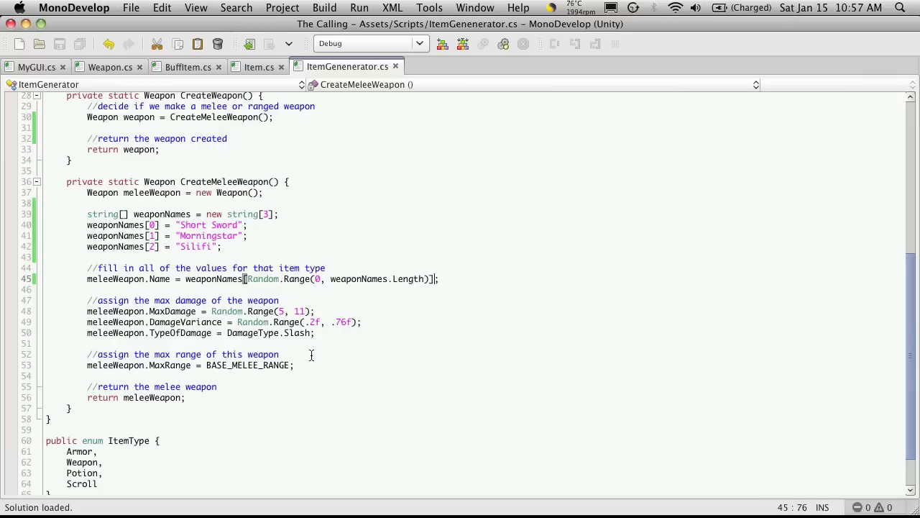
{"action": "mouse_move", "coordinate": [319, 380]}
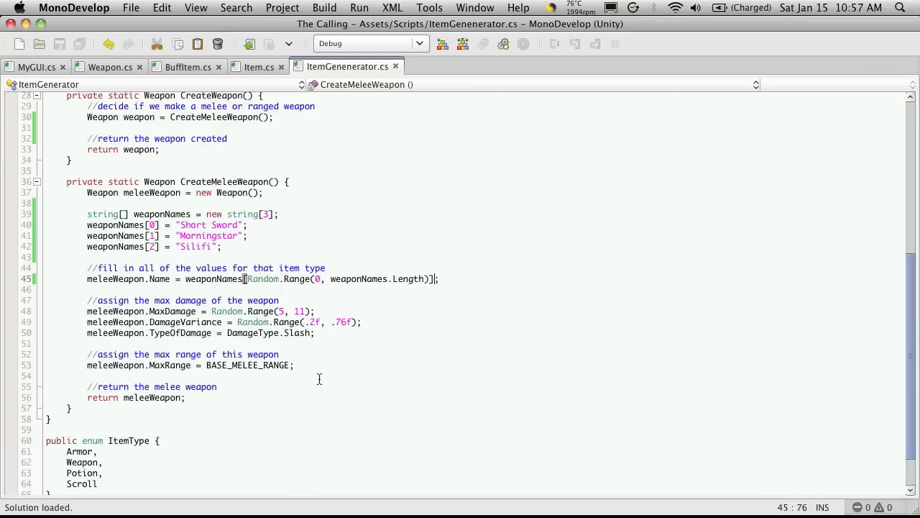
Add the comment '//assign the icon for the weapon' and begin a meleeWeapon. line.
{"action": "key", "text": "Return"}
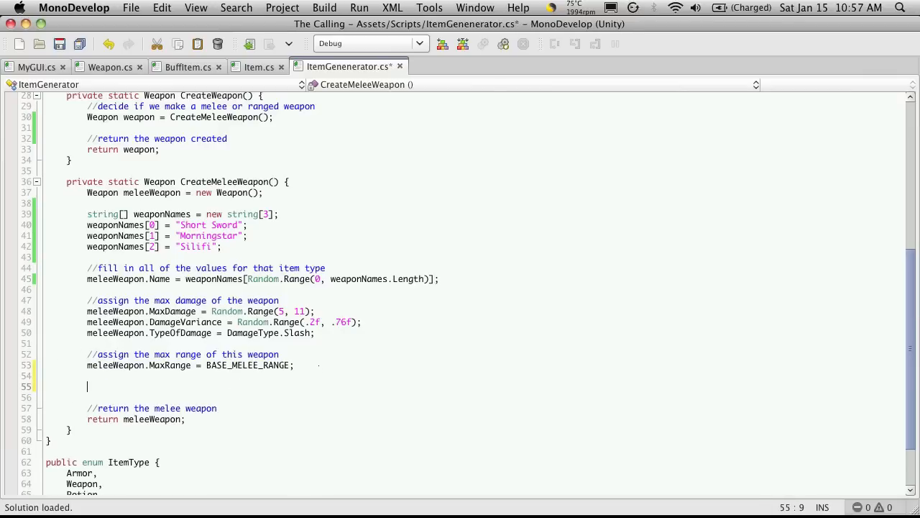
{"action": "type", "text": "//a"}
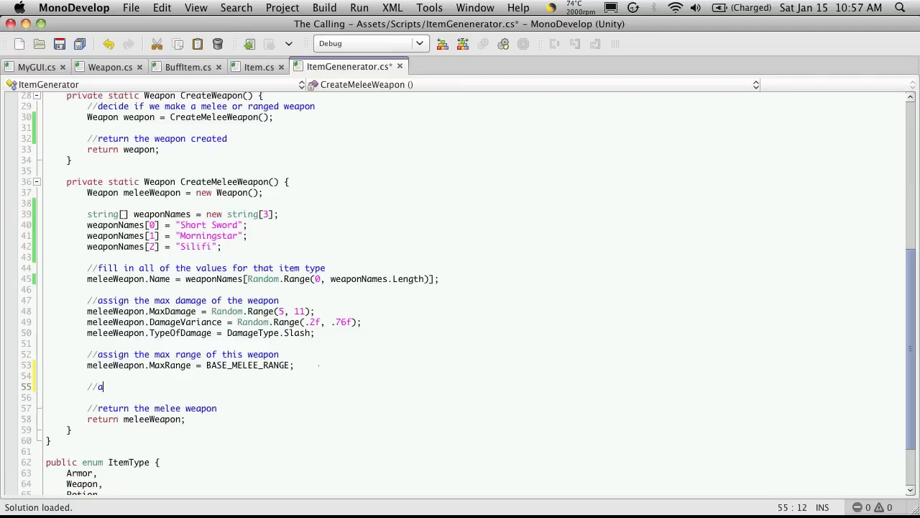
{"action": "type", "text": "ssi"}
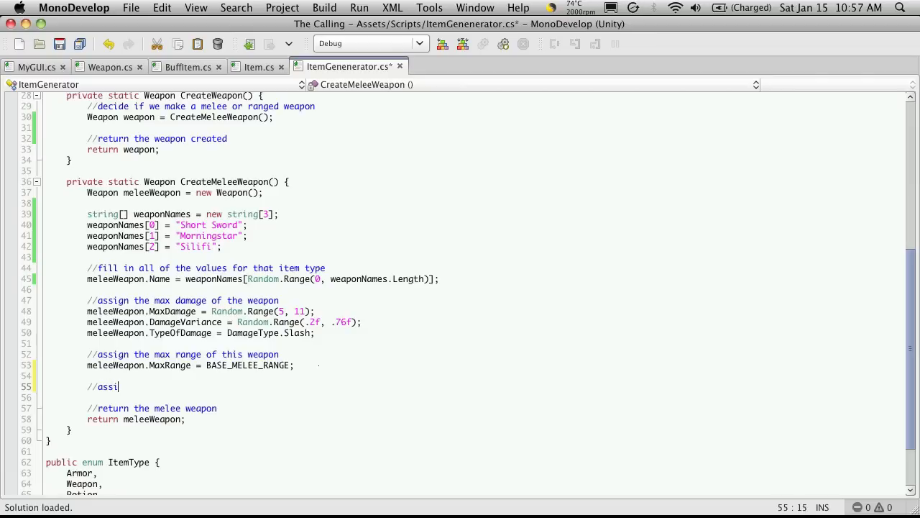
{"action": "type", "text": "gn the icon for the"}
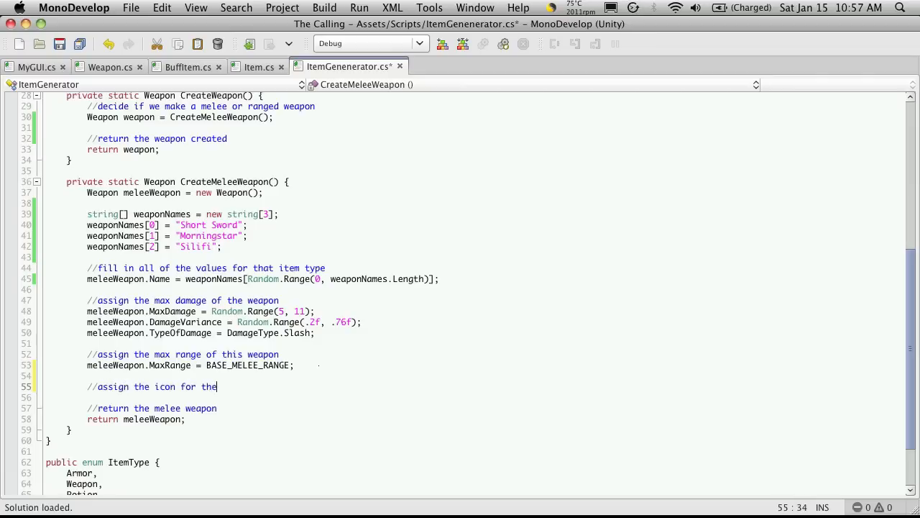
{"action": "key", "text": "enter"}
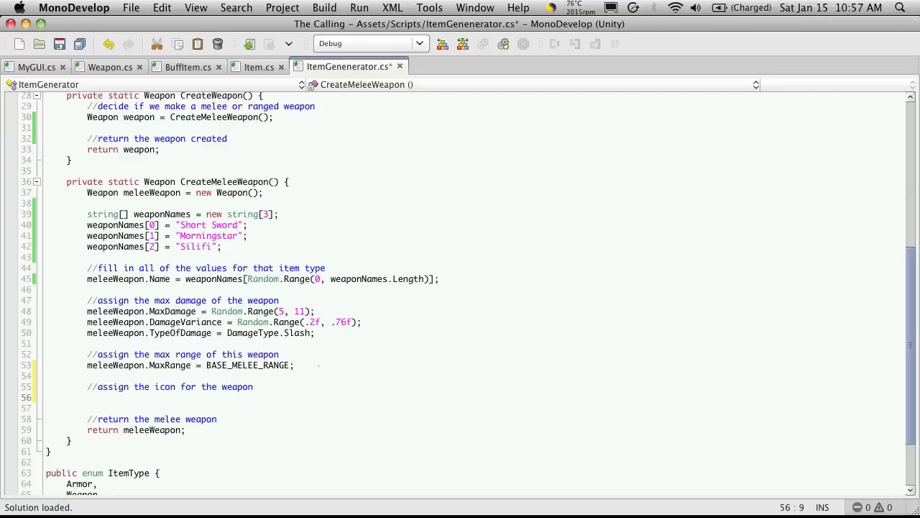
{"action": "left_click", "coordinate": [88, 397]}
{"action": "type", "text": "meleeWeapon"}
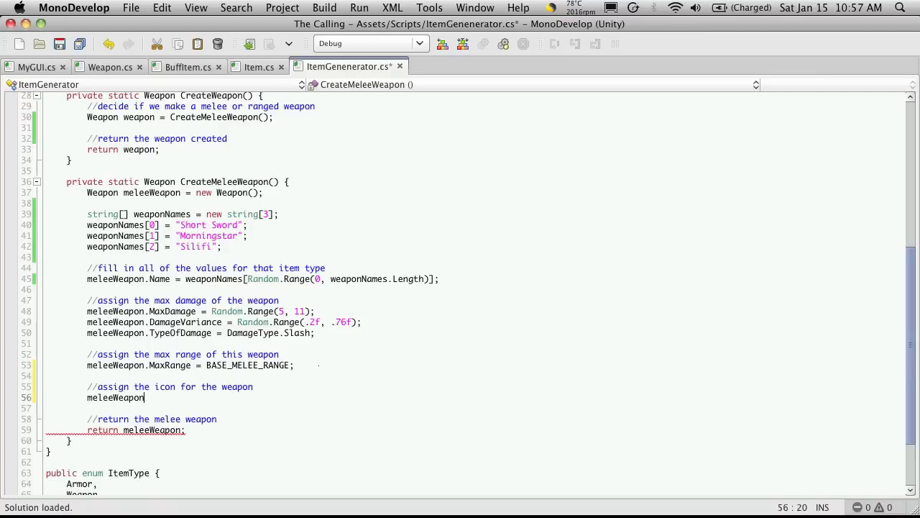
{"action": "type", "text": ".Icon"}
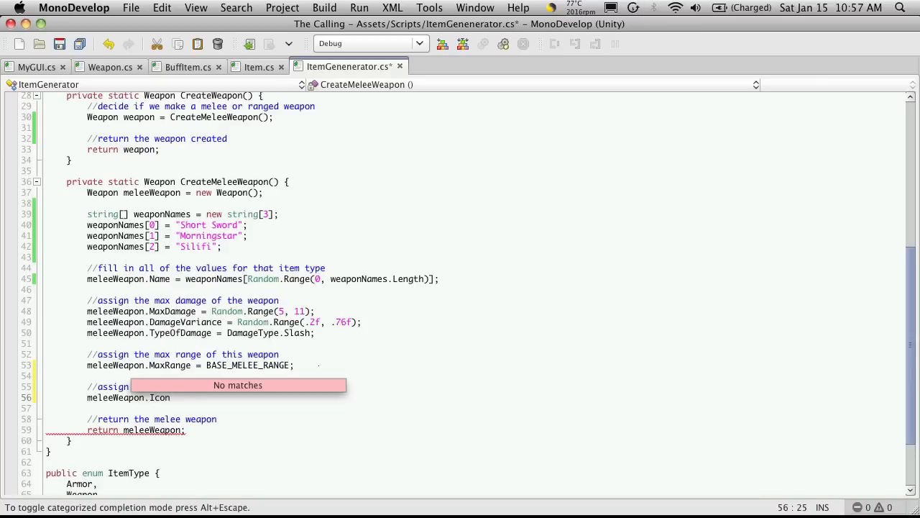
In Item.cs, select the Icon property's private keyword to make it public.
{"action": "left_click", "coordinate": [259, 66]}
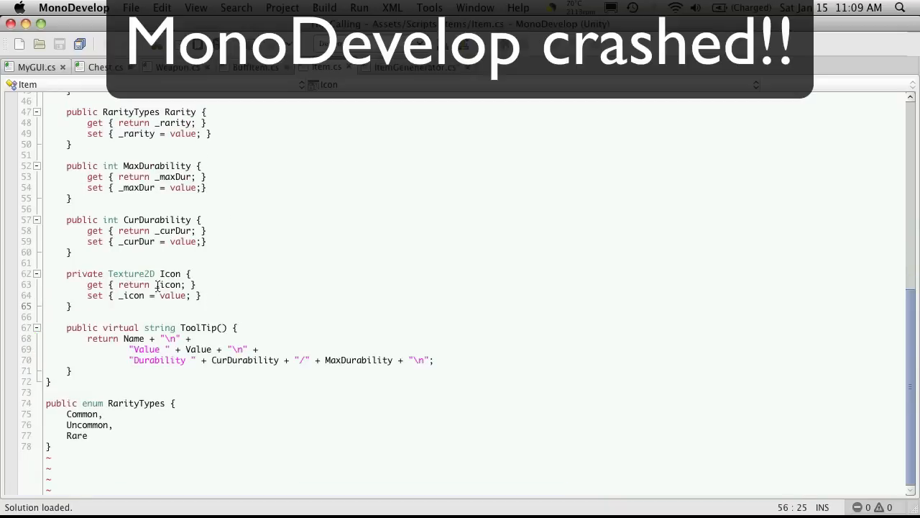
{"action": "double_click", "coordinate": [83, 274]}
{"action": "type", "text": "ublic"}
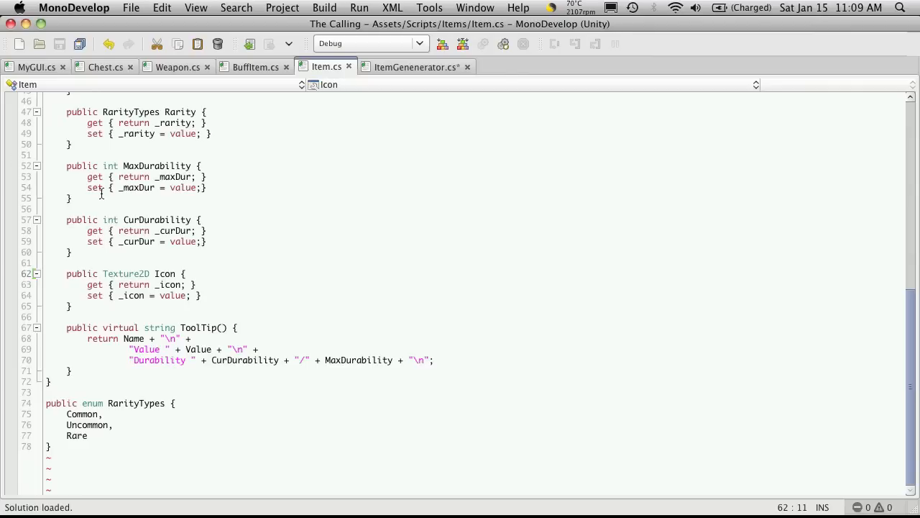
In the item generator script, begin the Icon assignment with Resources.Load( on line 56.
{"action": "left_click", "coordinate": [416, 67]}
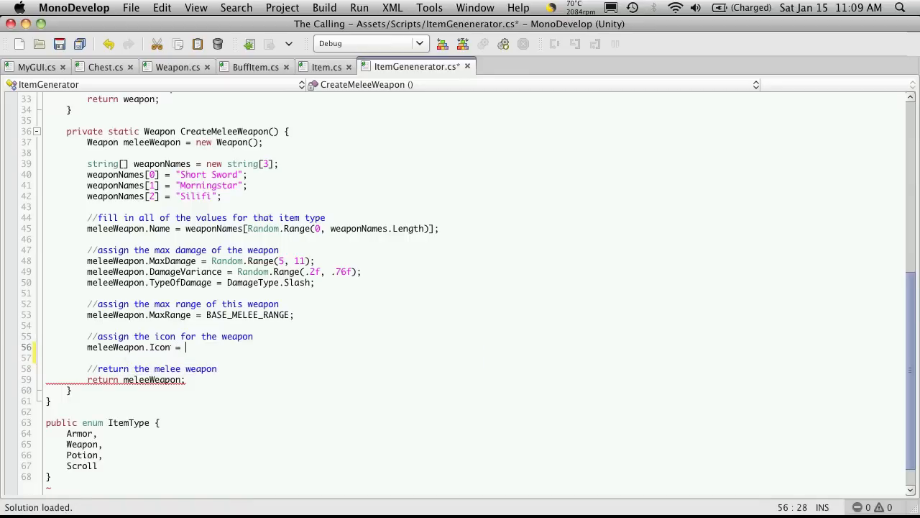
{"action": "type", "text": "Re"}
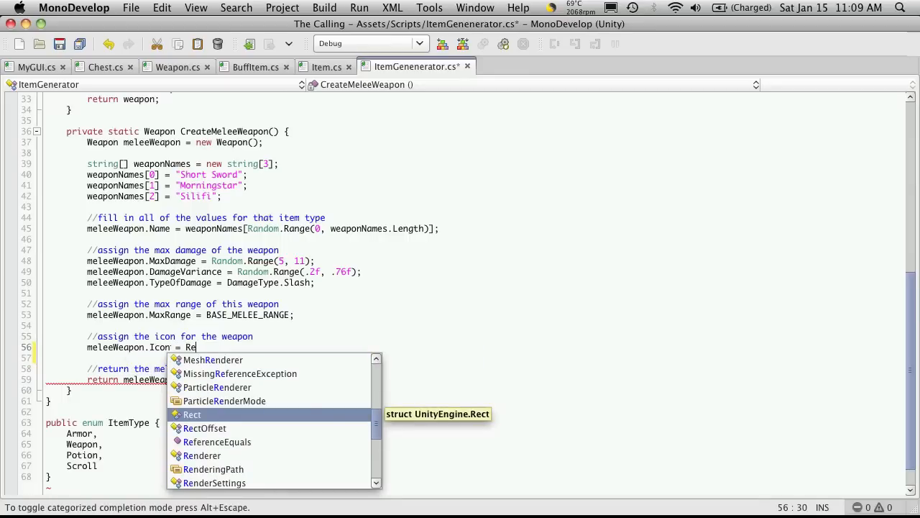
{"action": "type", "text": "sources.Load"}
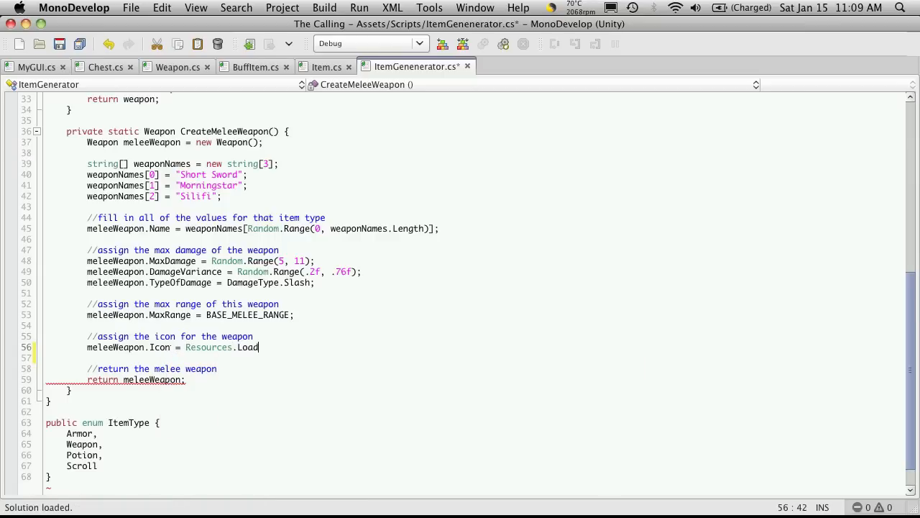
{"action": "type", "text": "("}
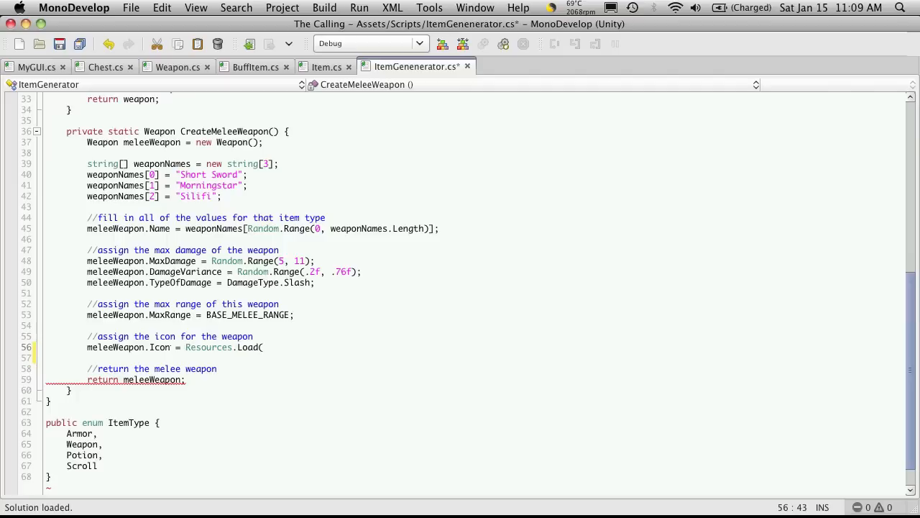
Copy MELEE_WEAPON_PATH from above and pass MELEE_WEAPON_PATH + meleeWeapon.Name to Resources.Load.
{"action": "scroll", "scroll_direction": "up", "scroll_amount": 3}
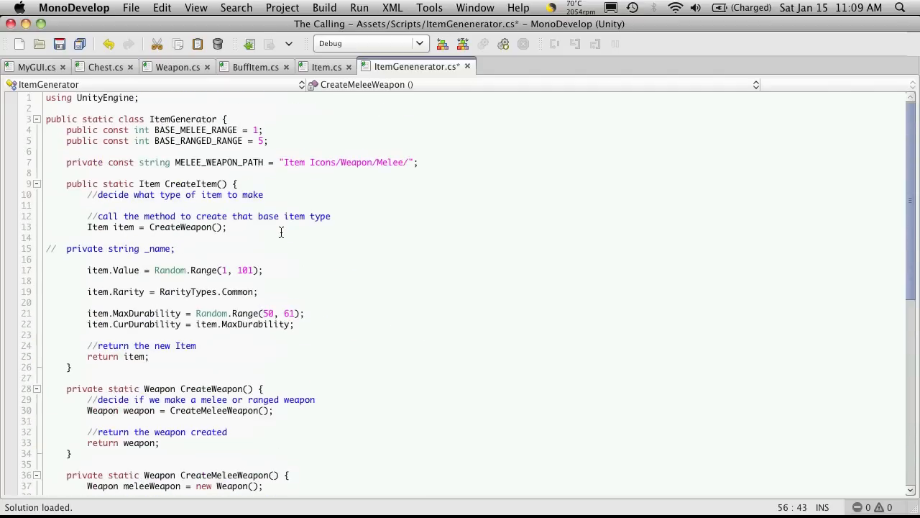
{"action": "double_click", "coordinate": [218, 161]}
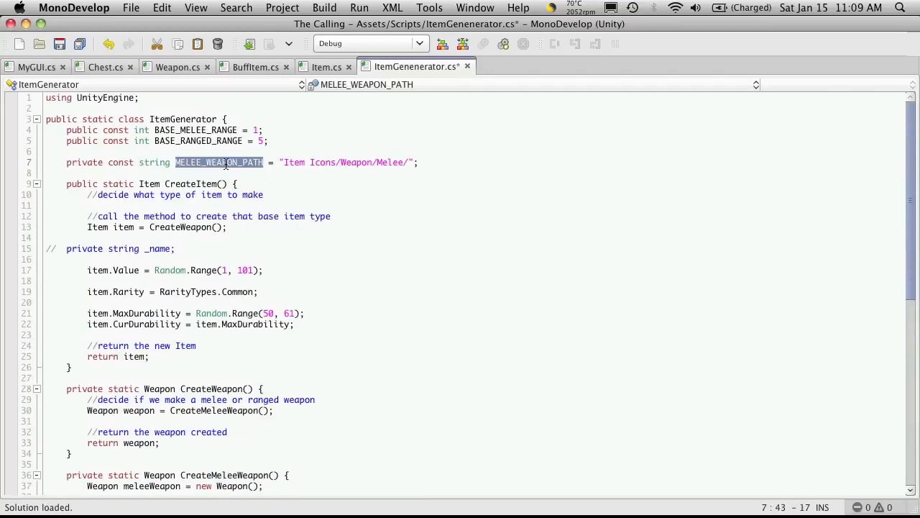
{"action": "scroll", "scroll_direction": "down", "scroll_amount": 3}
{"action": "type", "text": "meleeWeapon.Icon = Resources.Load(MELEE_WEAPON_PATH +"}
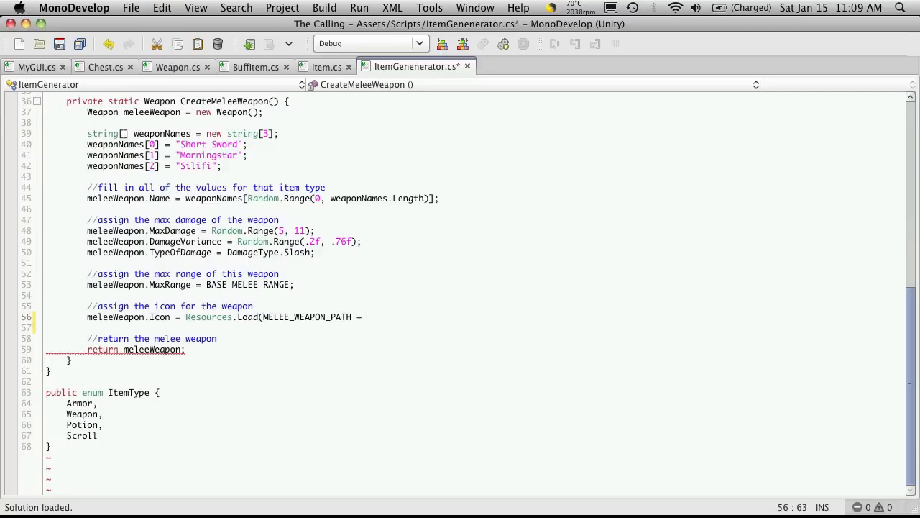
{"action": "mouse_move", "coordinate": [362, 318]}
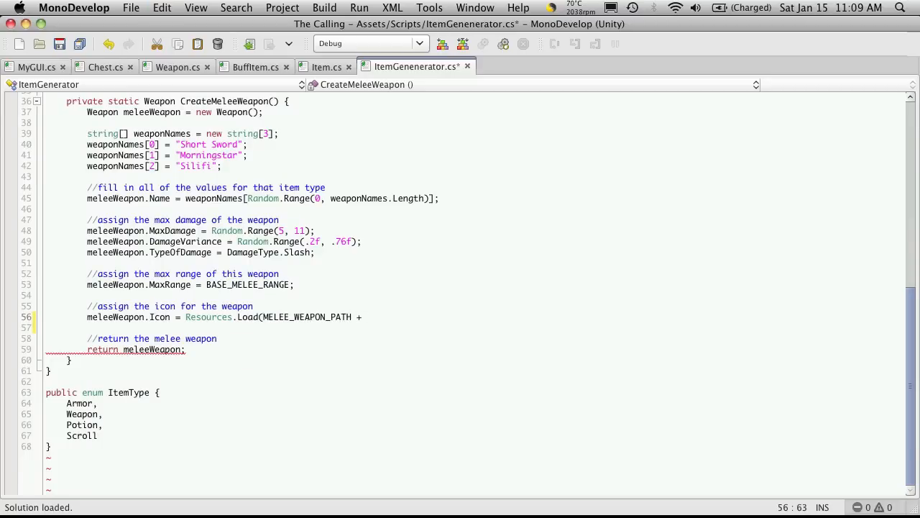
{"action": "type", "text": "meleeWeapon.Name"}
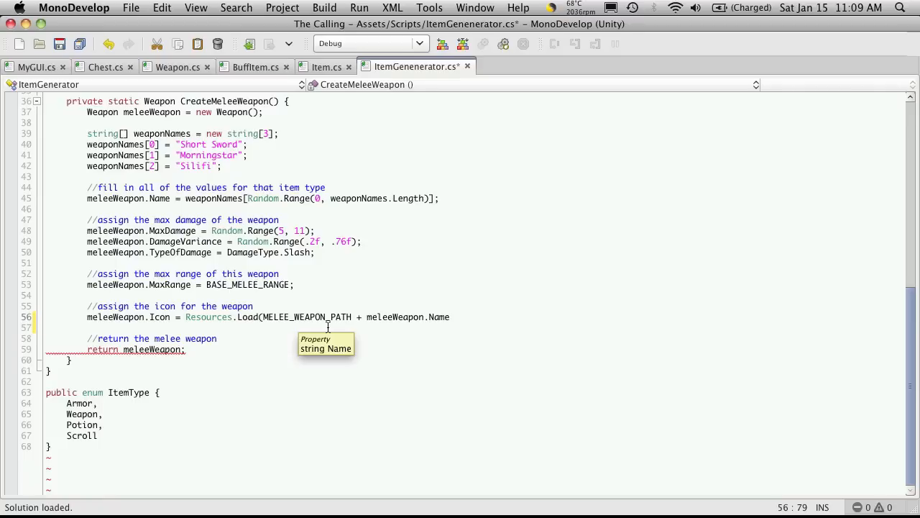
Try a typeof(Texture2D) second argument, then delete the unfinished typeof attempt.
{"action": "type", "text": ", t"}
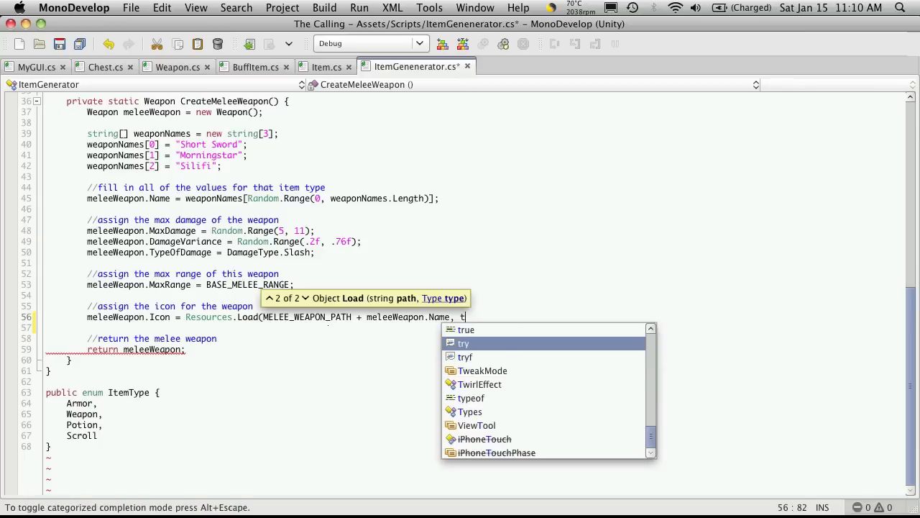
{"action": "type", "text": "ypeof"}
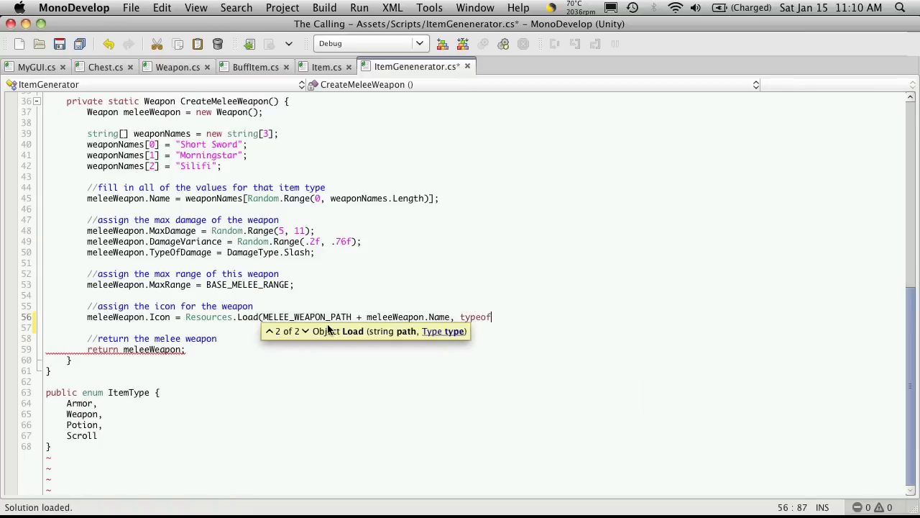
{"action": "type", "text": "Tex"}
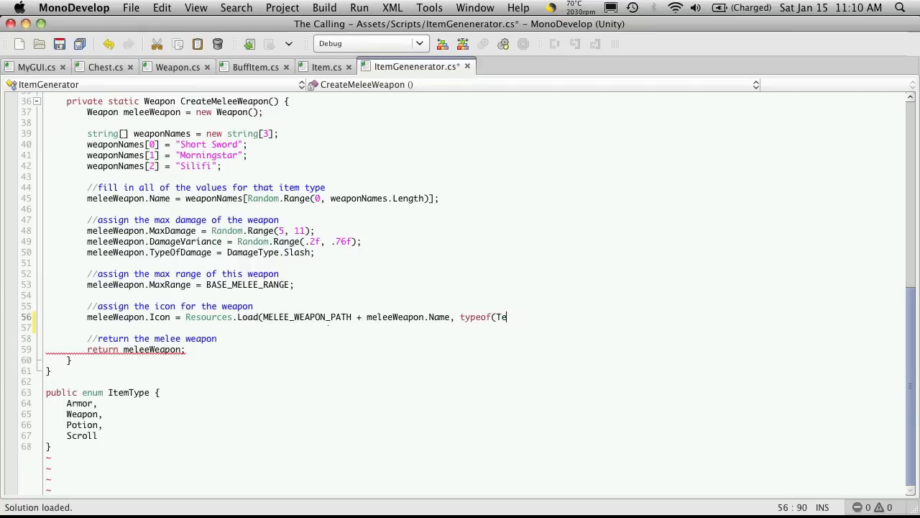
{"action": "key", "text": "BackSpace"}
{"action": "type", "text": ")"}
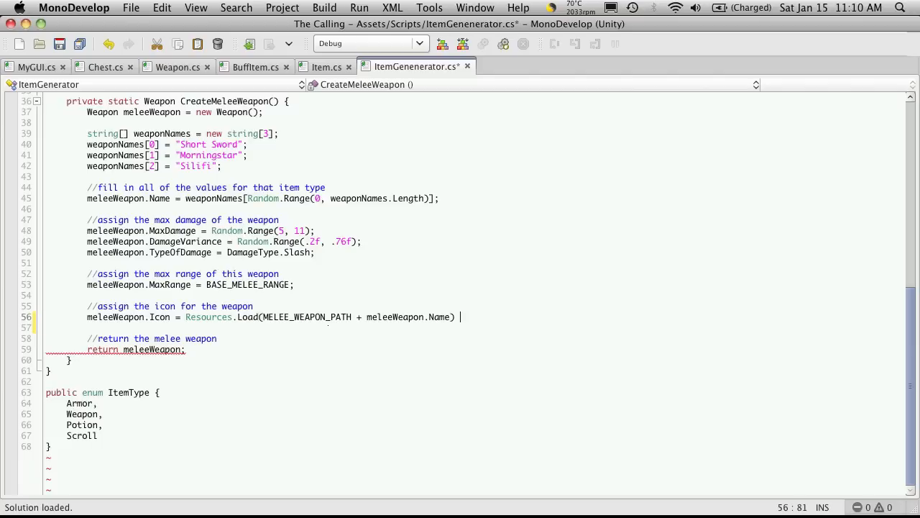
Finish the line as Resources.Load(...) as Texture2D with a (Texture2D) cast and save the script.
{"action": "type", "text": "as T"}
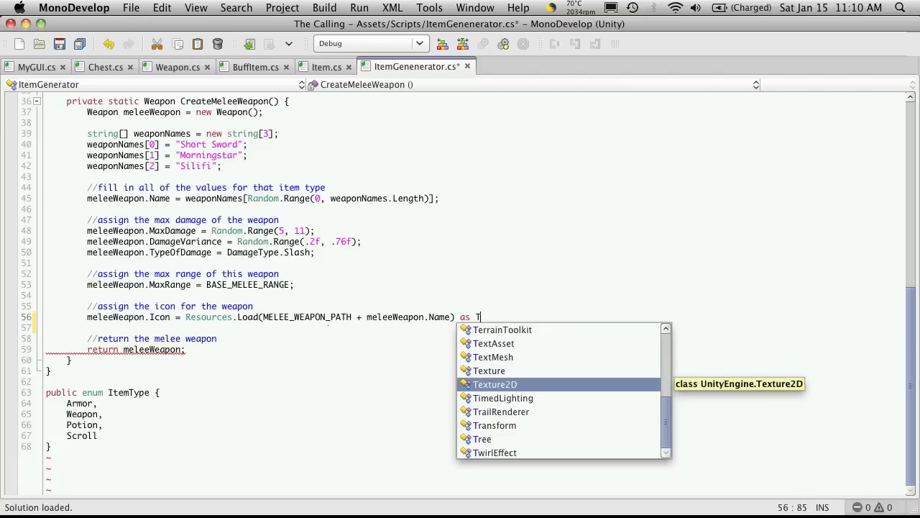
{"action": "type", "text": "exture2D;"}
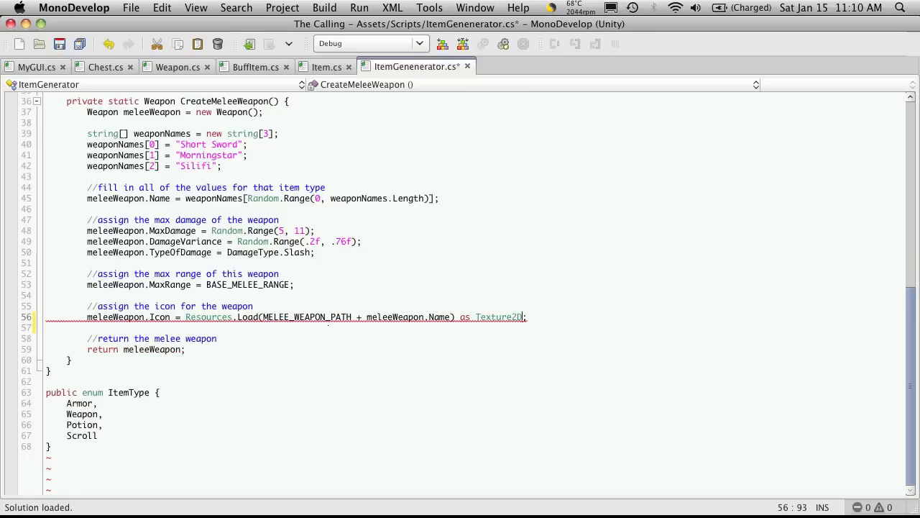
{"action": "left_click", "coordinate": [604, 330]}
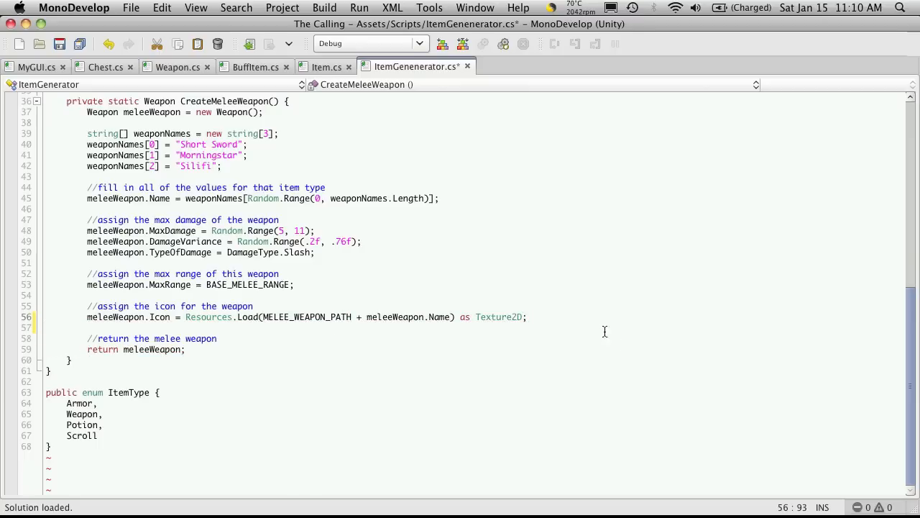
{"action": "left_click", "coordinate": [180, 318]}
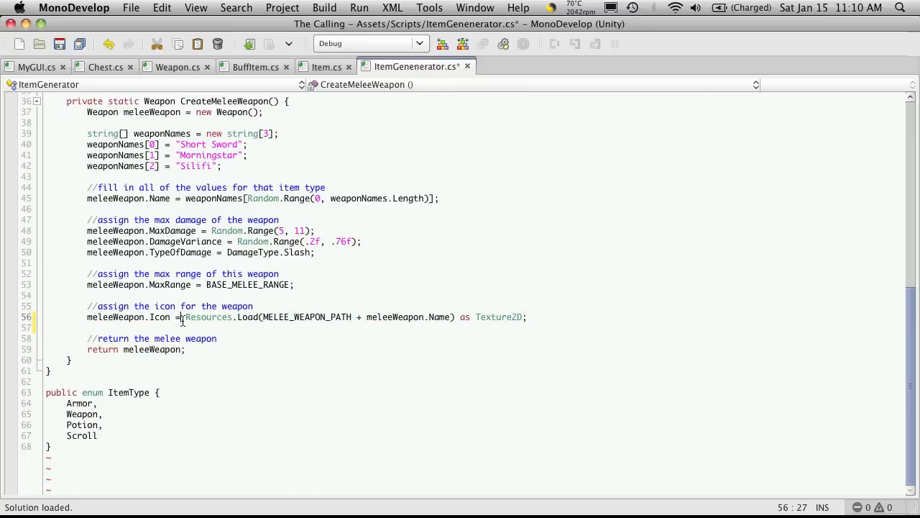
{"action": "type", "text": "(Te"}
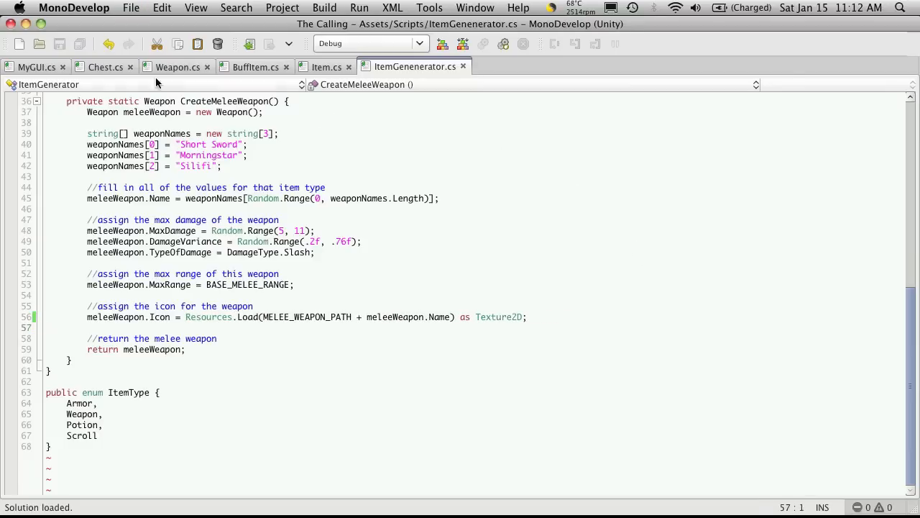
Switch to MyGUI.cs and scroll to the LootWindow button's GUIContent.
{"action": "left_click", "coordinate": [38, 66]}
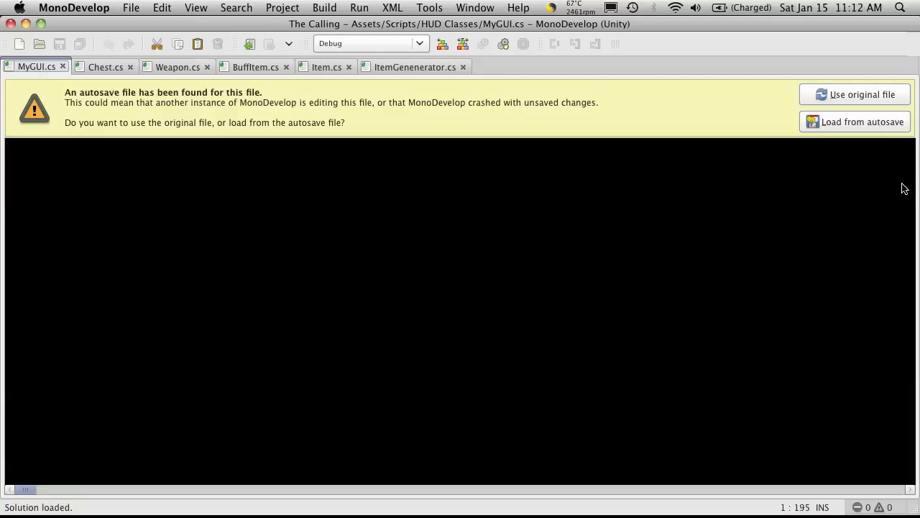
{"action": "mouse_move", "coordinate": [886, 138]}
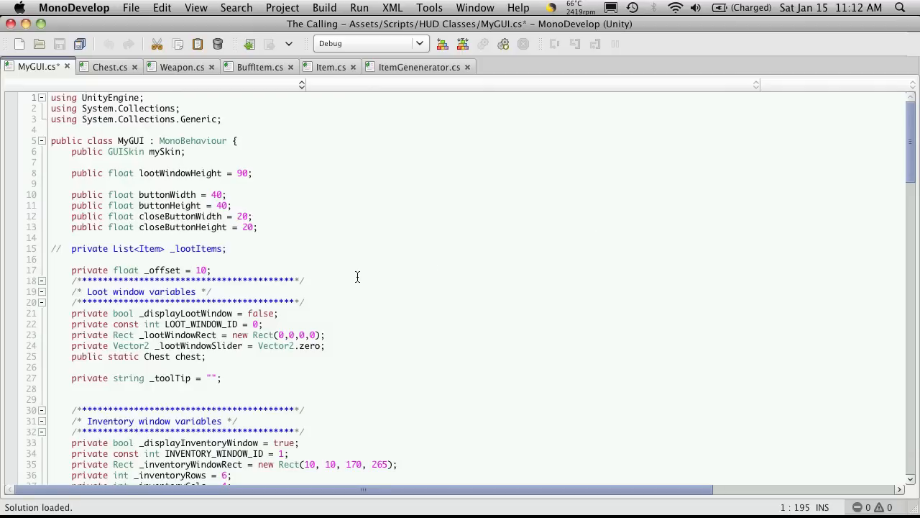
{"action": "scroll", "scroll_direction": "down", "scroll_amount": 3}
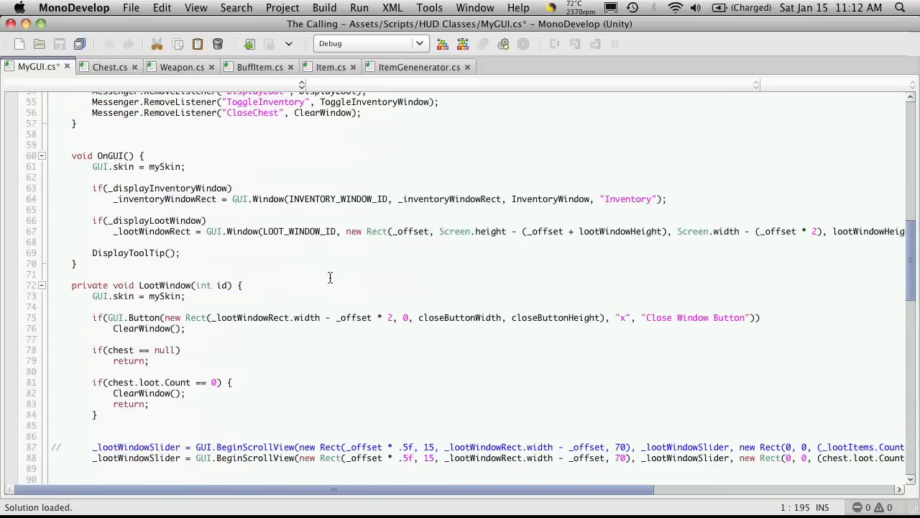
{"action": "scroll", "scroll_direction": "down", "scroll_amount": 3}
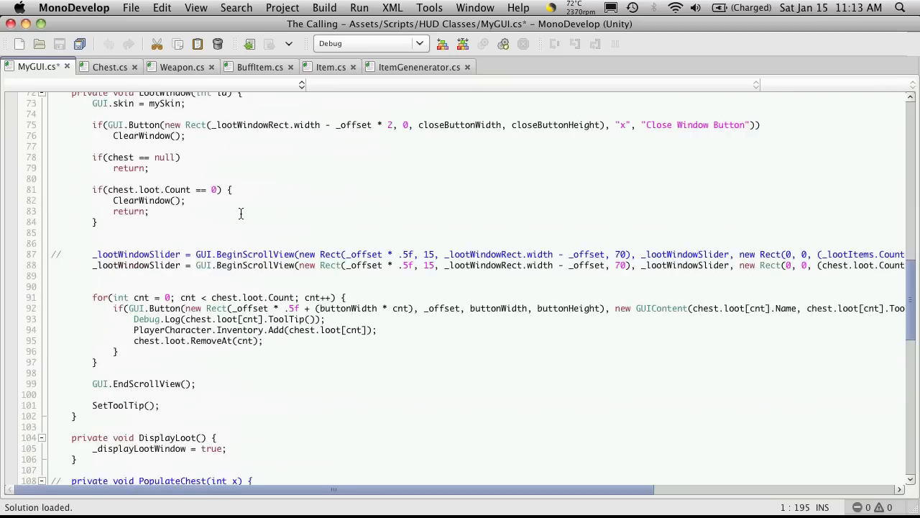
{"action": "scroll", "scroll_direction": "up", "scroll_amount": 3}
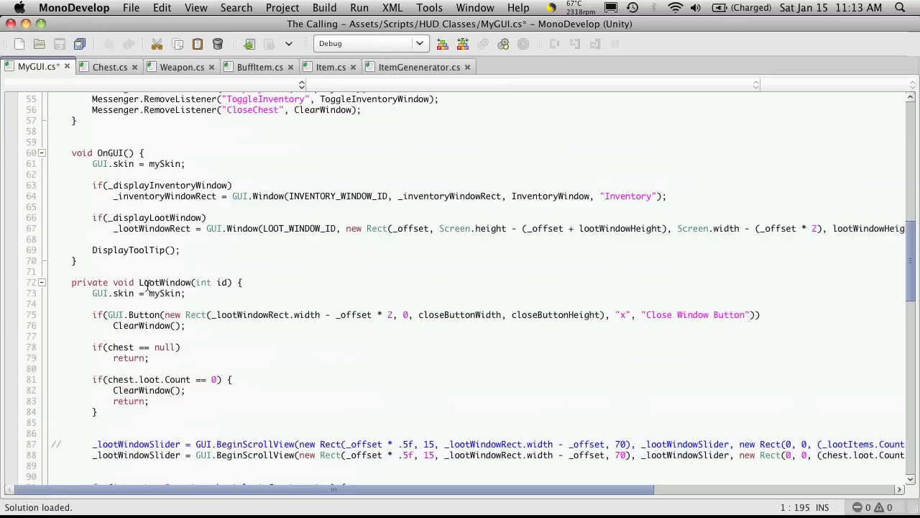
{"action": "scroll", "scroll_direction": "down", "scroll_amount": 3}
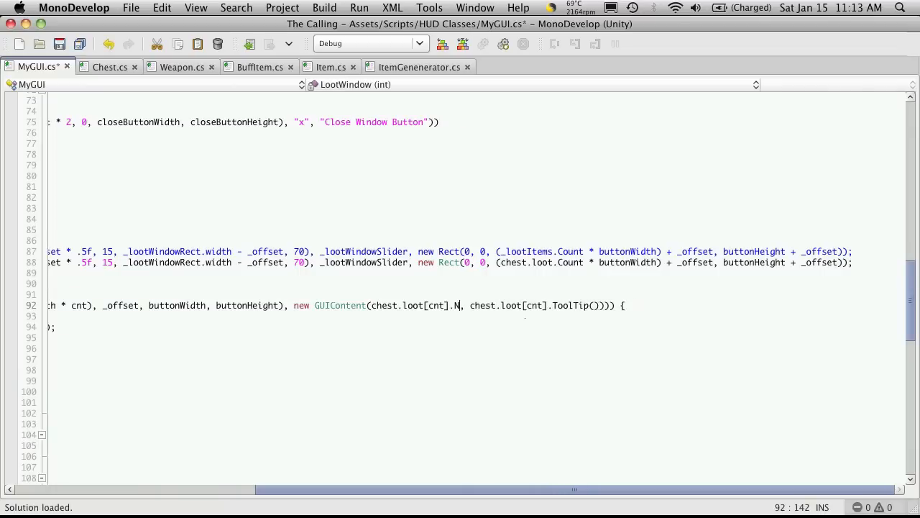
Replace chest.loot[cnt].Name with .Icon in the button content, save, and return to Unity.
{"action": "type", "text": "I"}
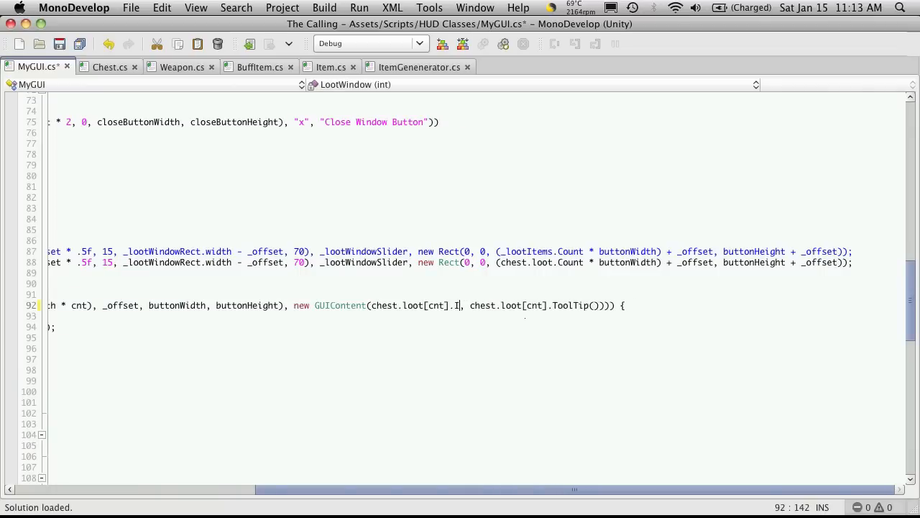
{"action": "key", "text": "Backspace"}
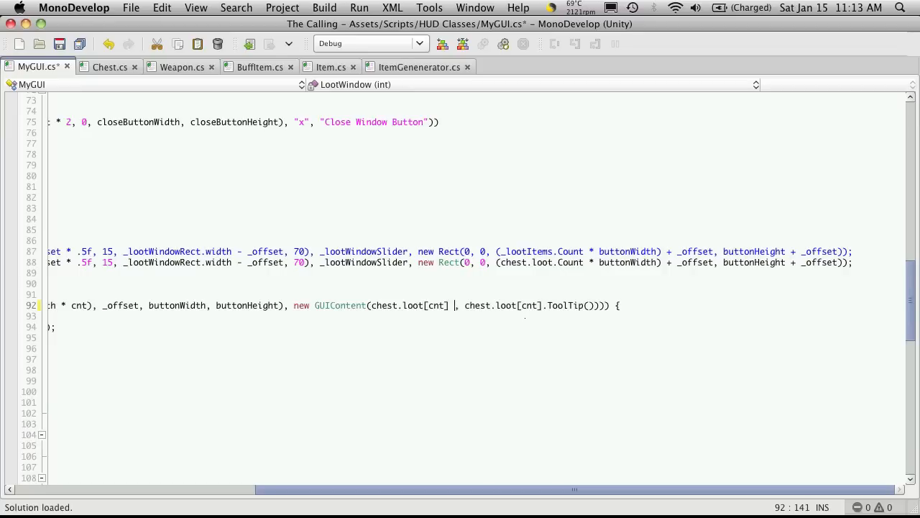
{"action": "type", "text": ".Ic"}
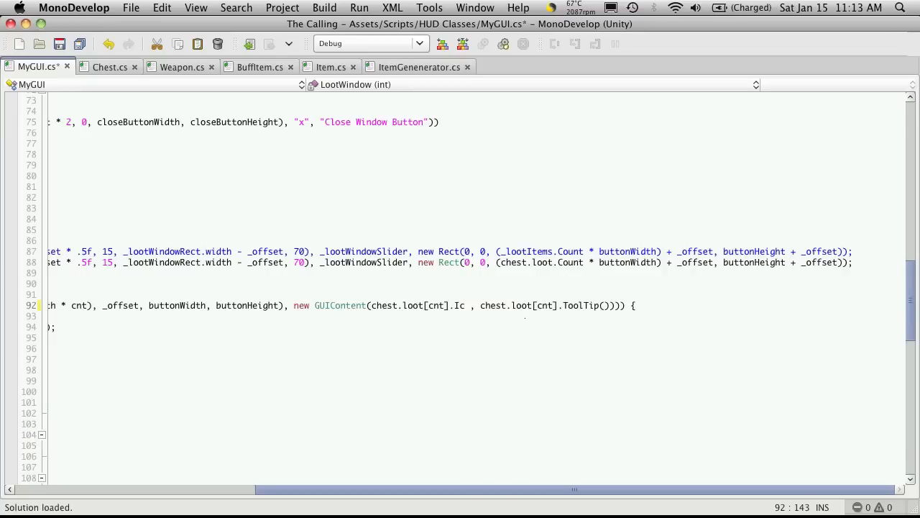
{"action": "type", "text": "on"}
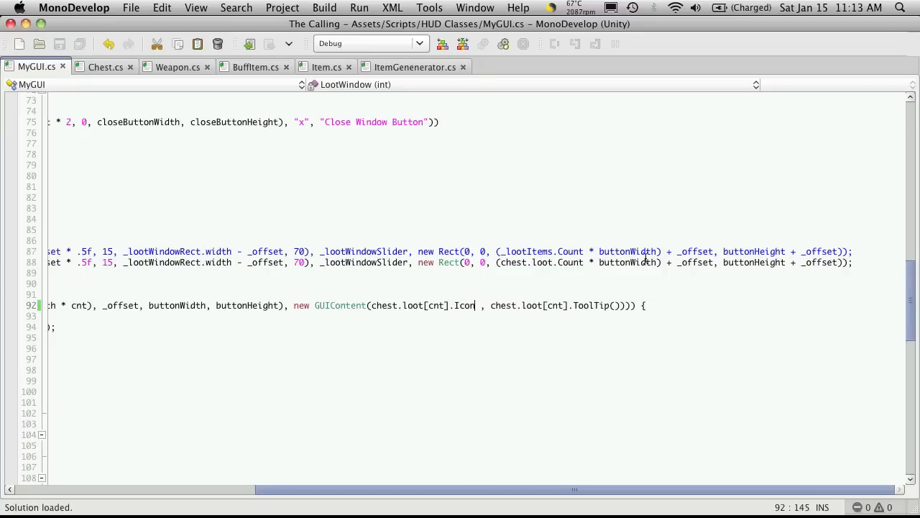
{"action": "left_click", "coordinate": [316, 259]}
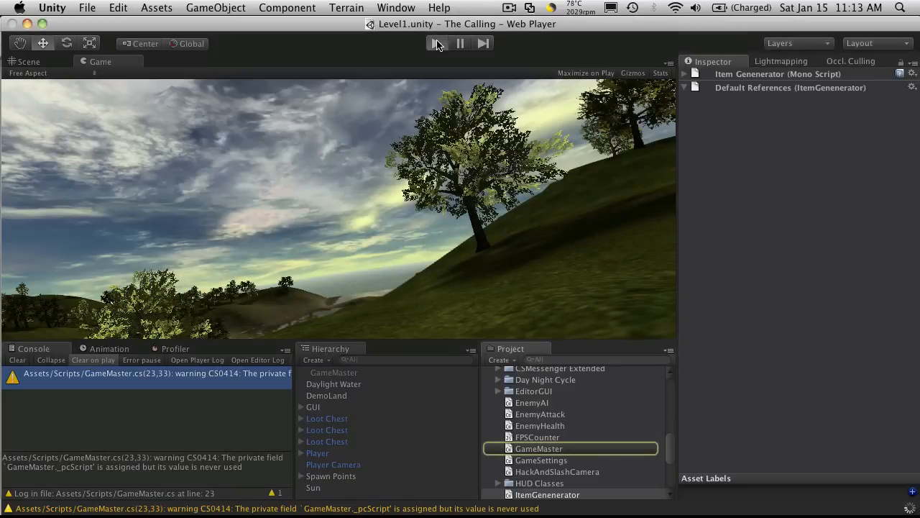
{"action": "left_click", "coordinate": [437, 43]}
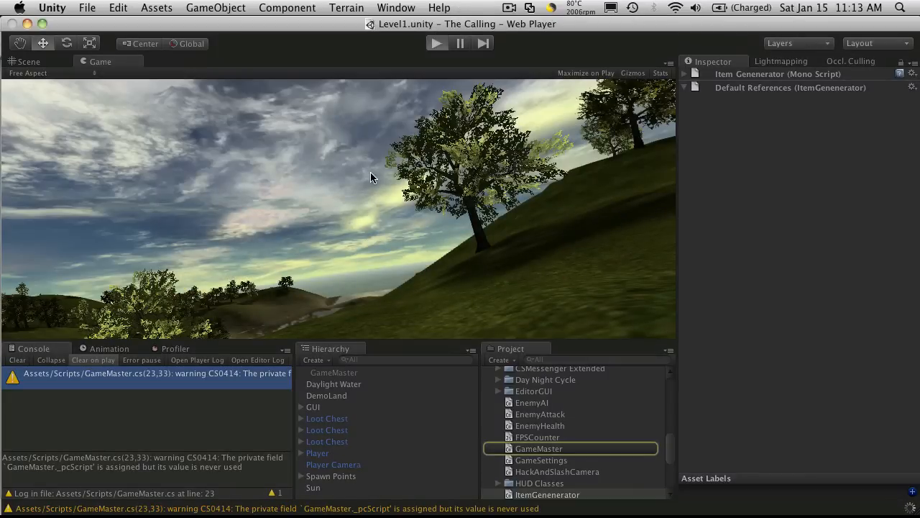
{"action": "left_click", "coordinate": [437, 43]}
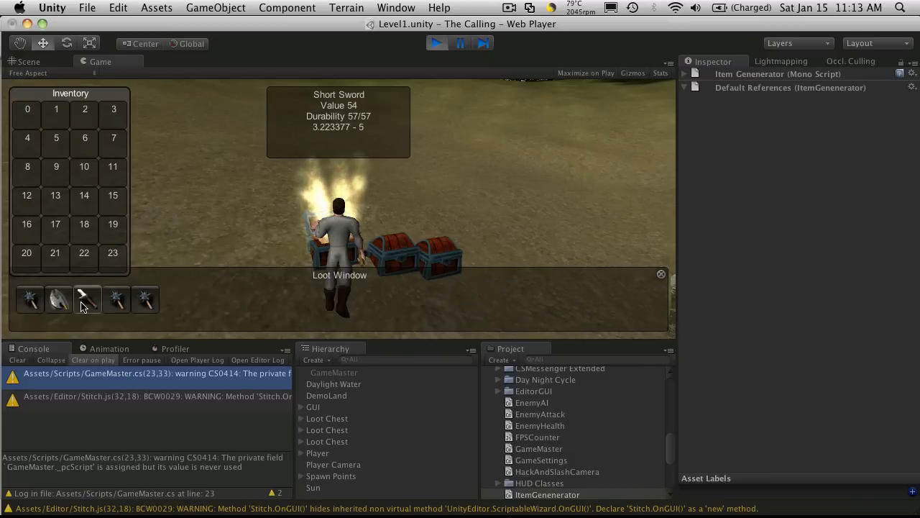
{"action": "mouse_move", "coordinate": [29, 298]}
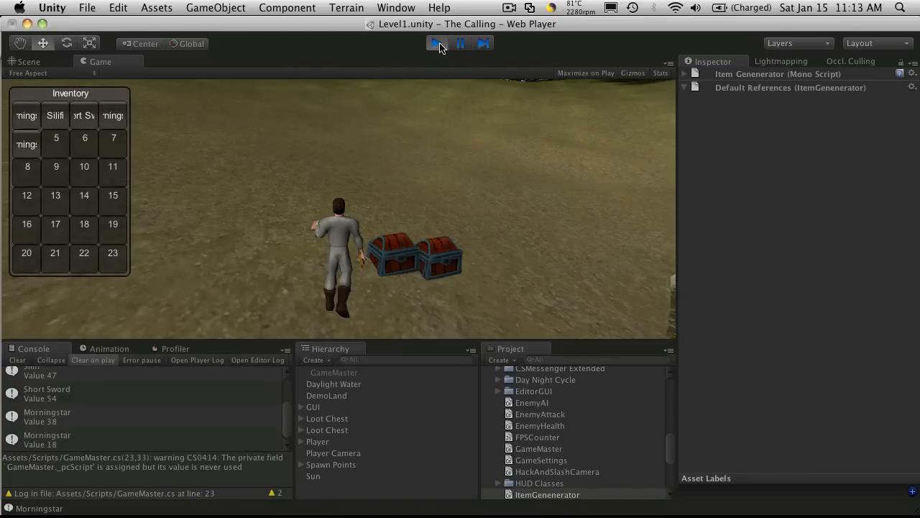
{"action": "left_click", "coordinate": [438, 43]}
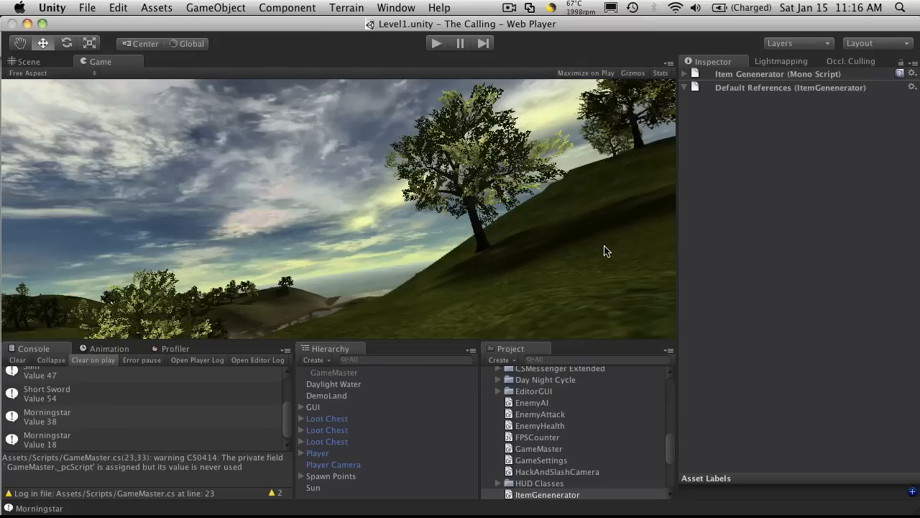